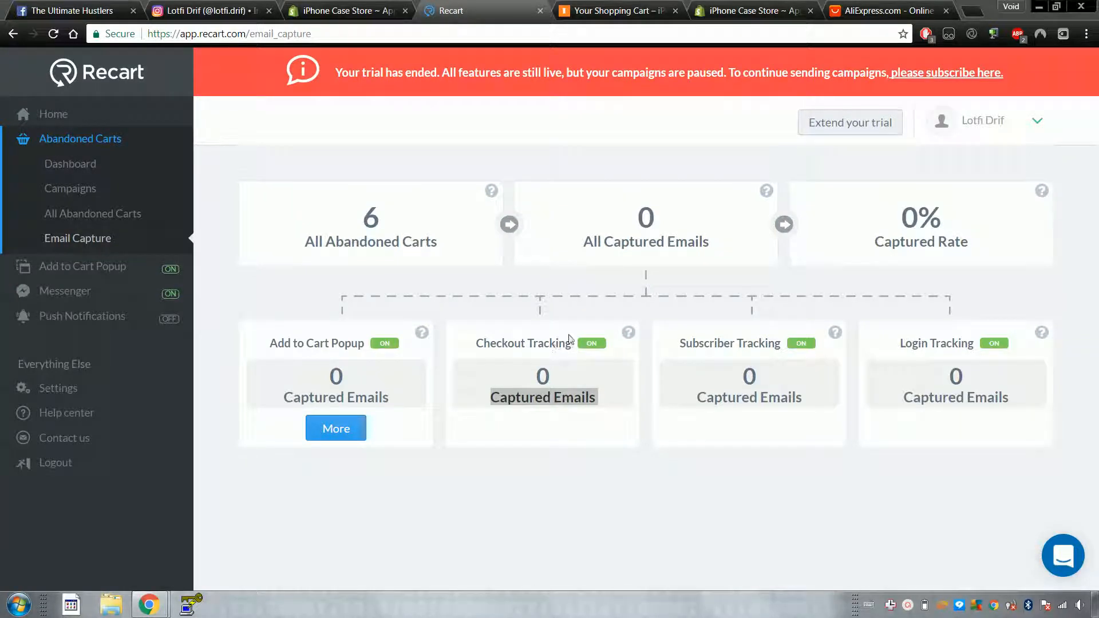
Flip between the apps list, Recart email capture, and The Ultimate Hustlers group tabs
click(344, 11)
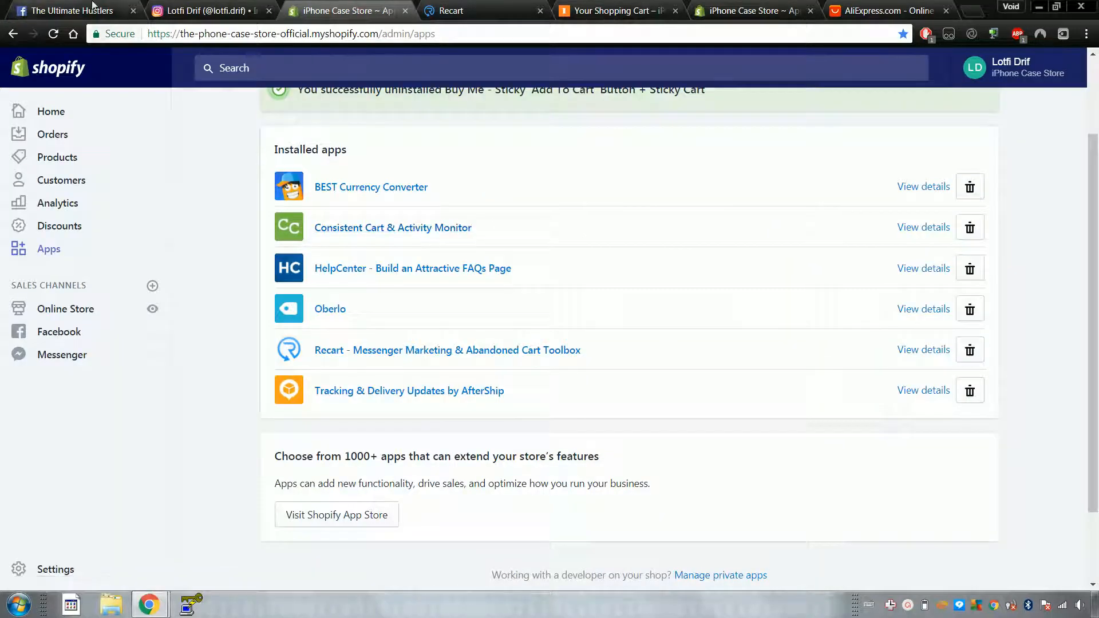
click(347, 11)
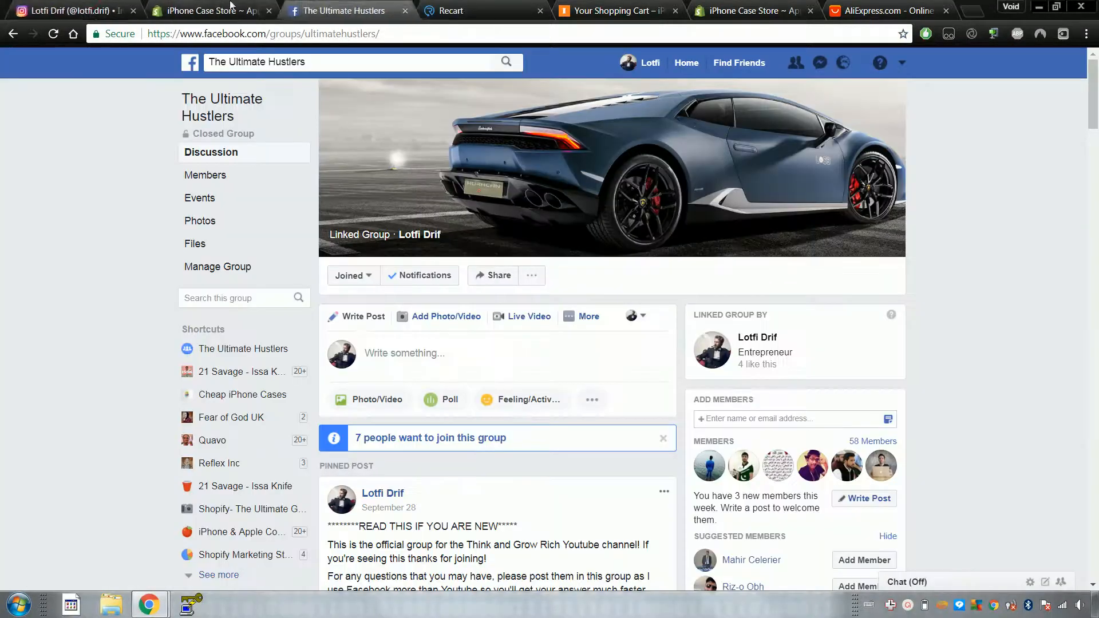
click(450, 11)
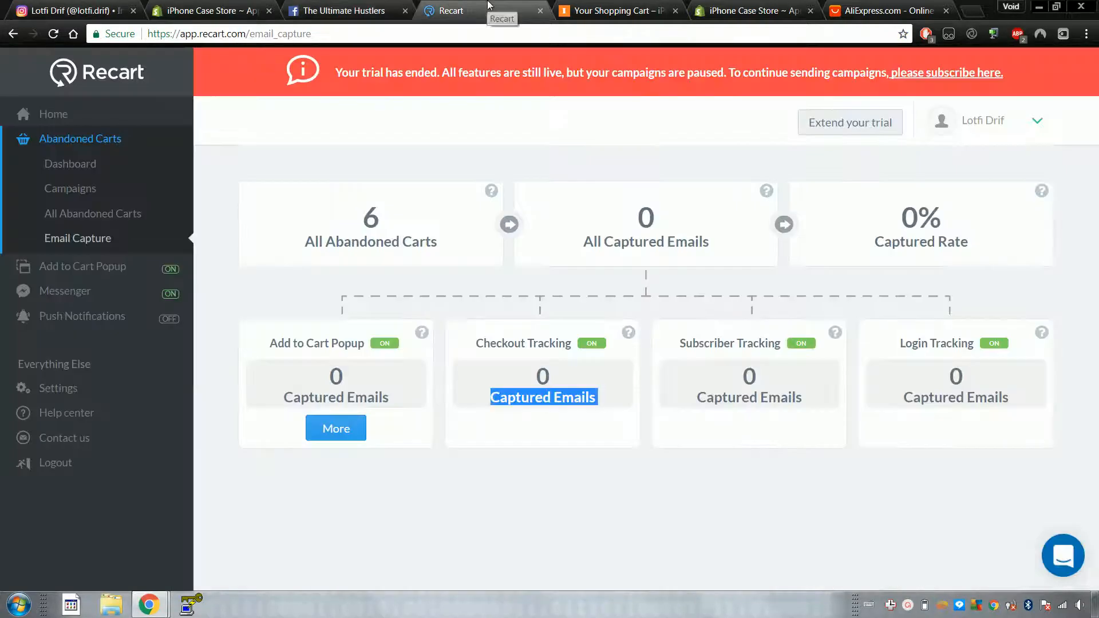
mouse_move(353, 232)
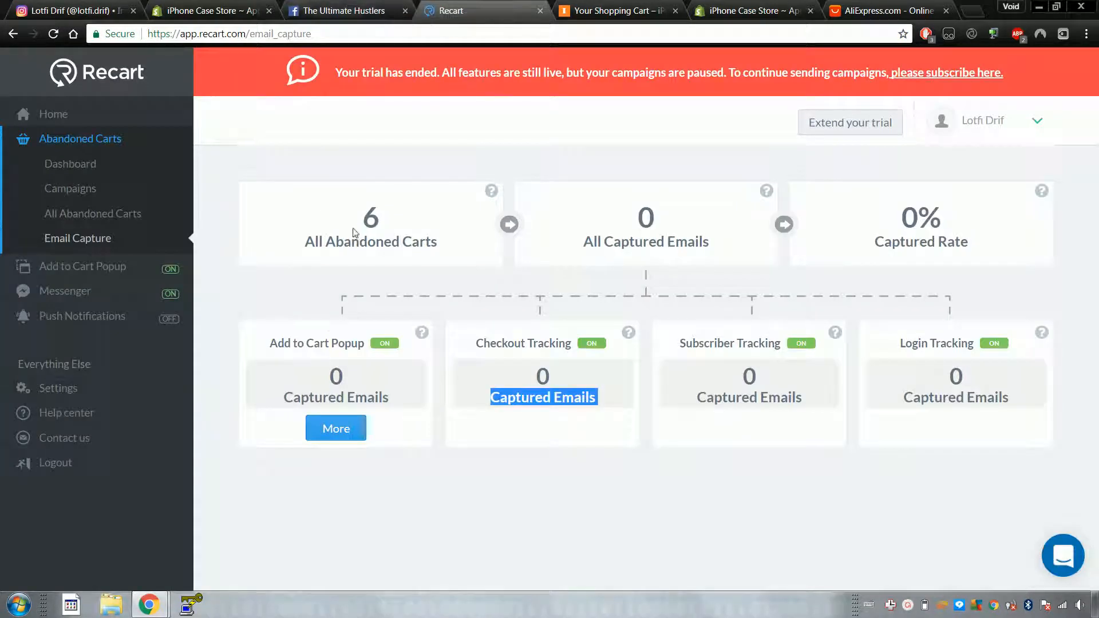
click(343, 11)
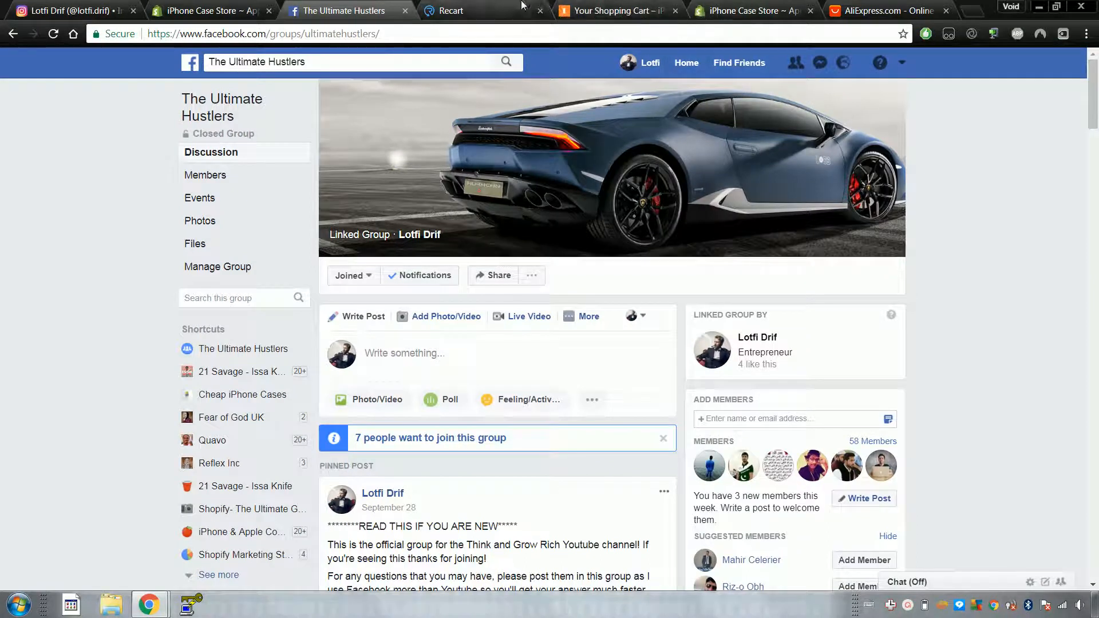
Scroll through The Ultimate Hustlers group's pinned post, then return to Recart email capture
scroll(down, 3)
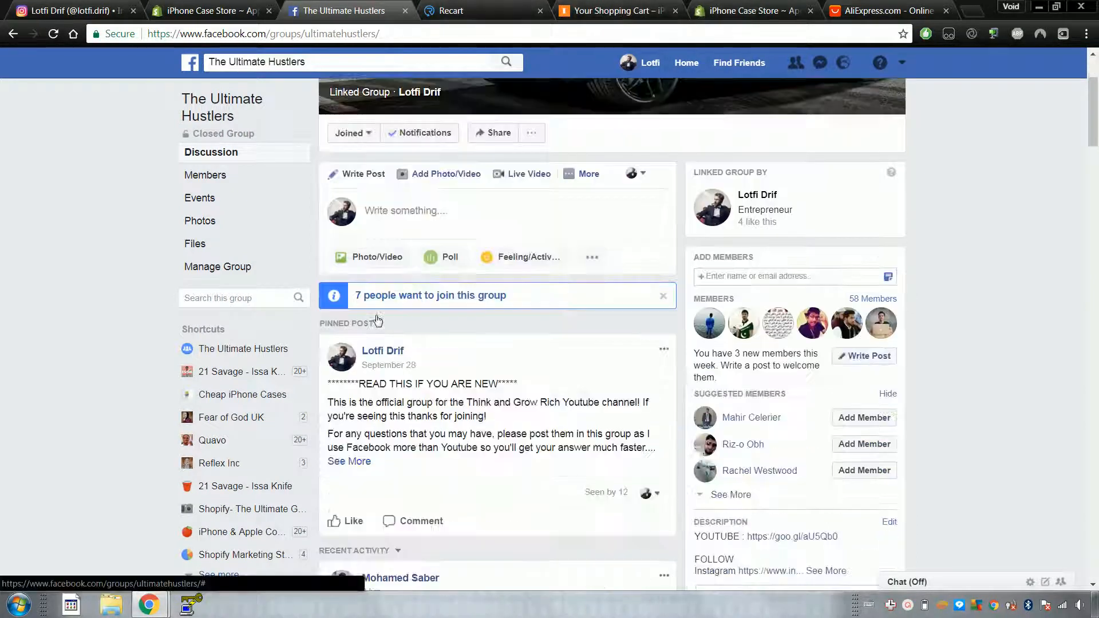
scroll(down, 3)
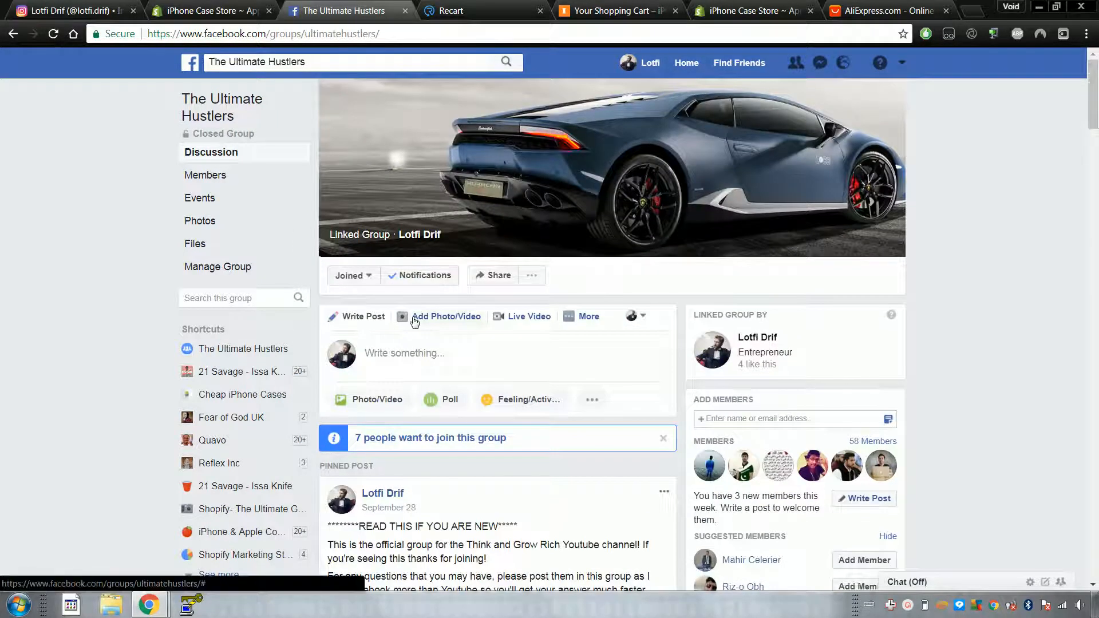
scroll(down, 3)
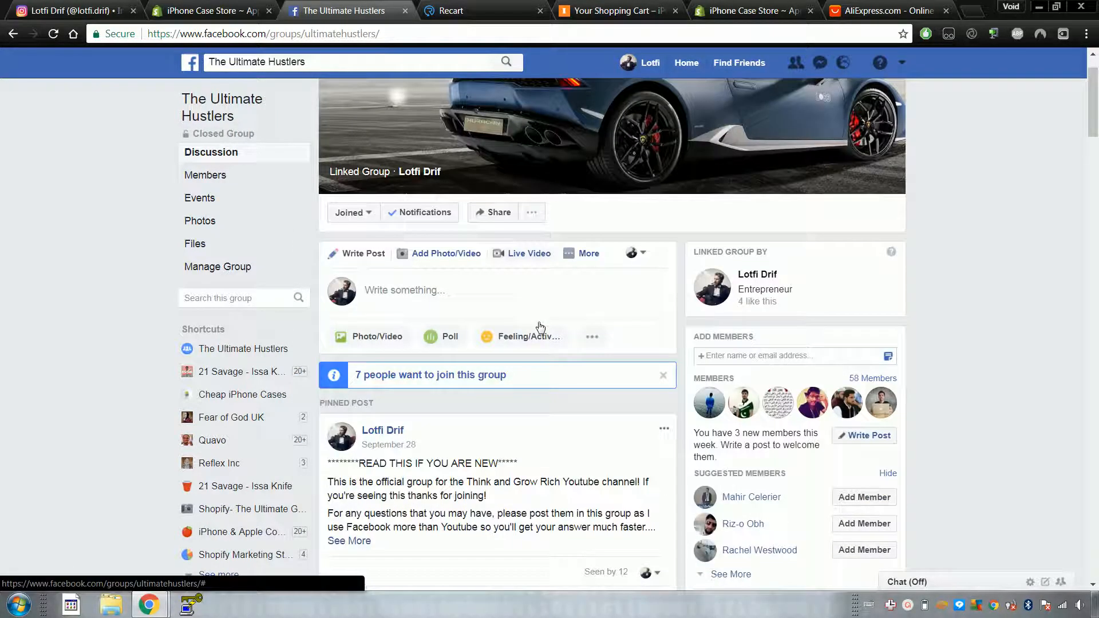
scroll(down, 3)
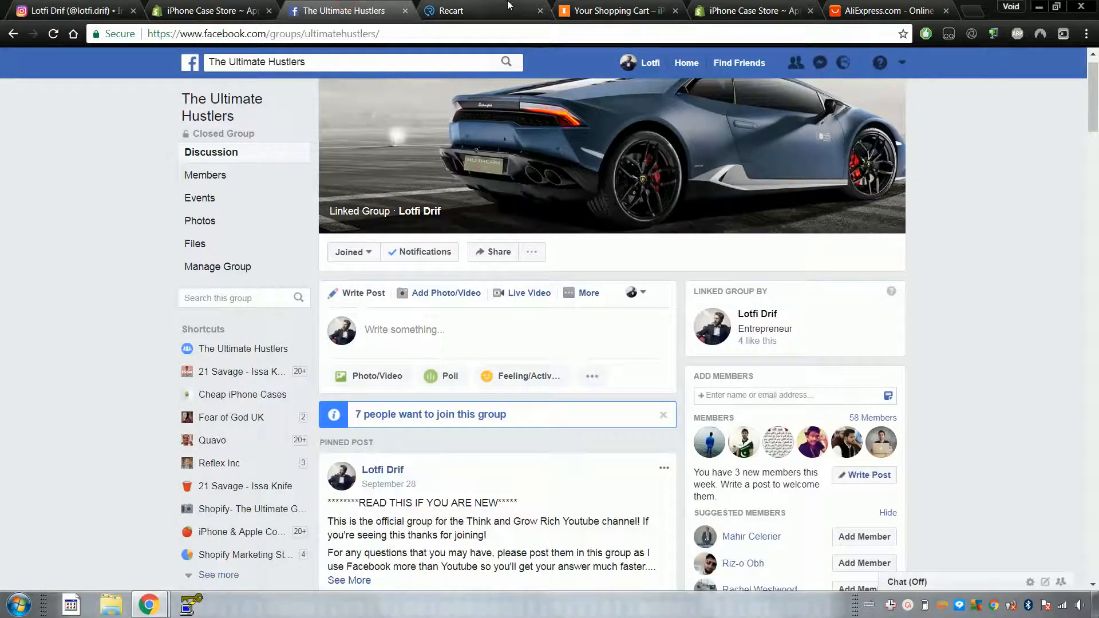
click(449, 11)
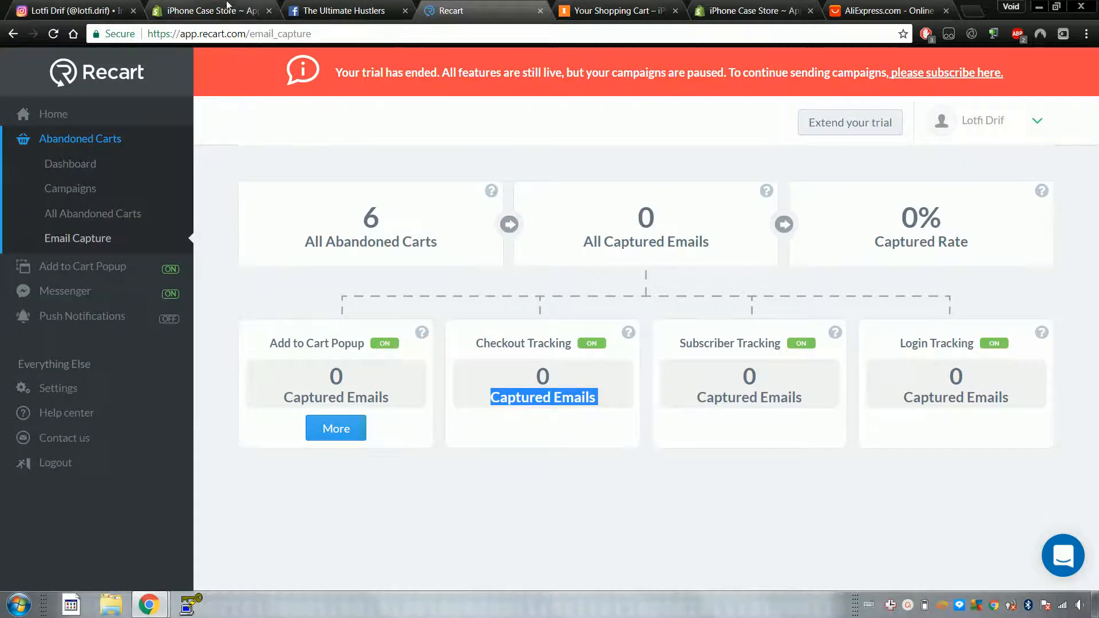
click(263, 11)
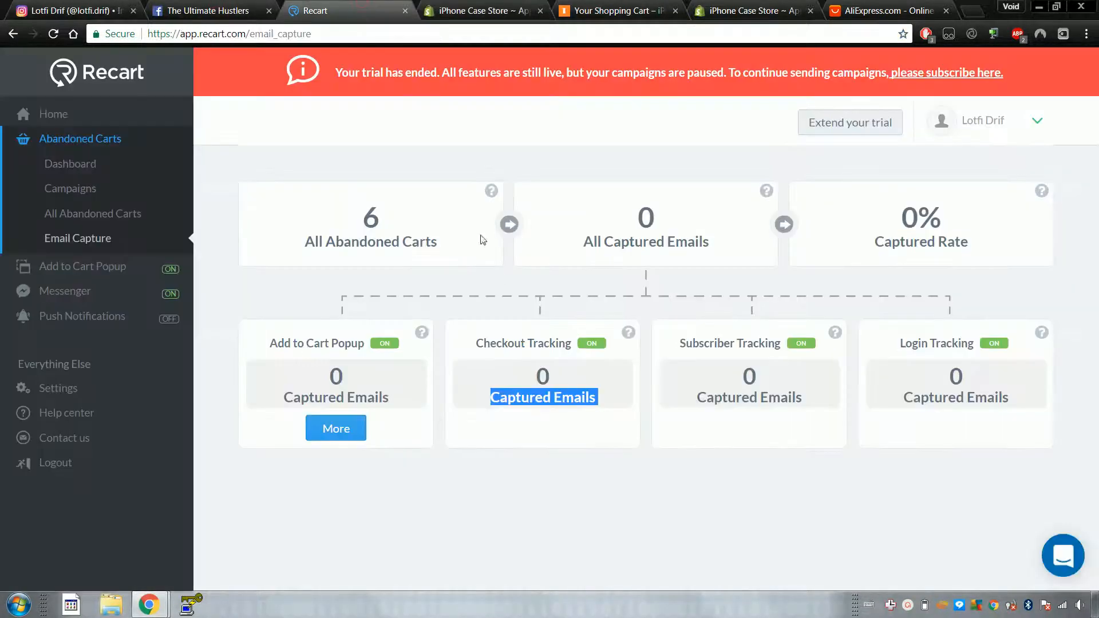
mouse_move(420, 399)
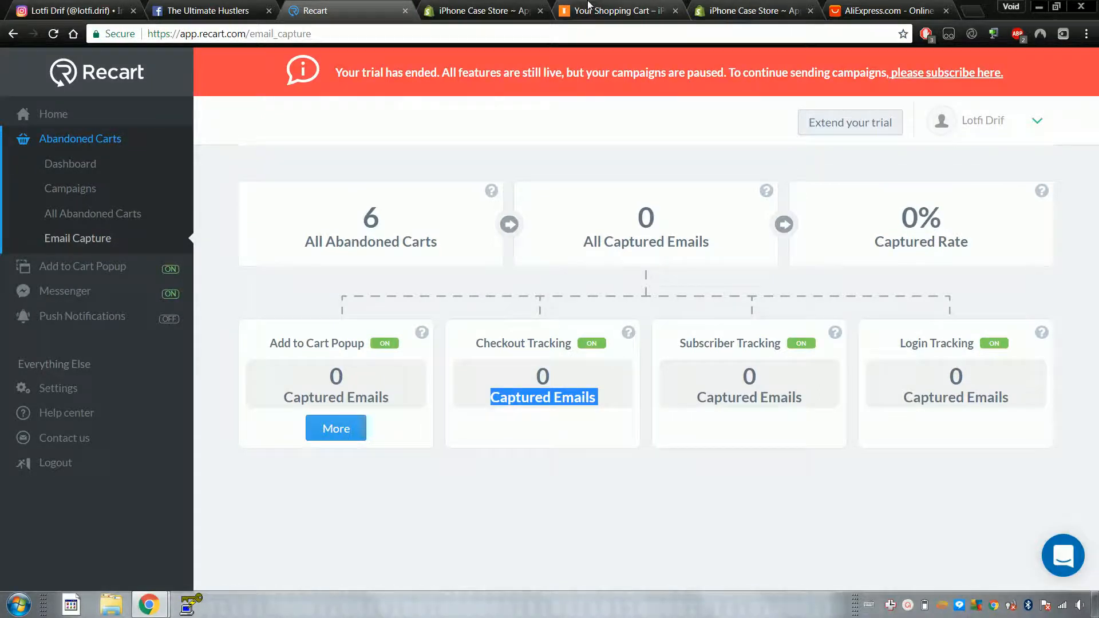
click(616, 11)
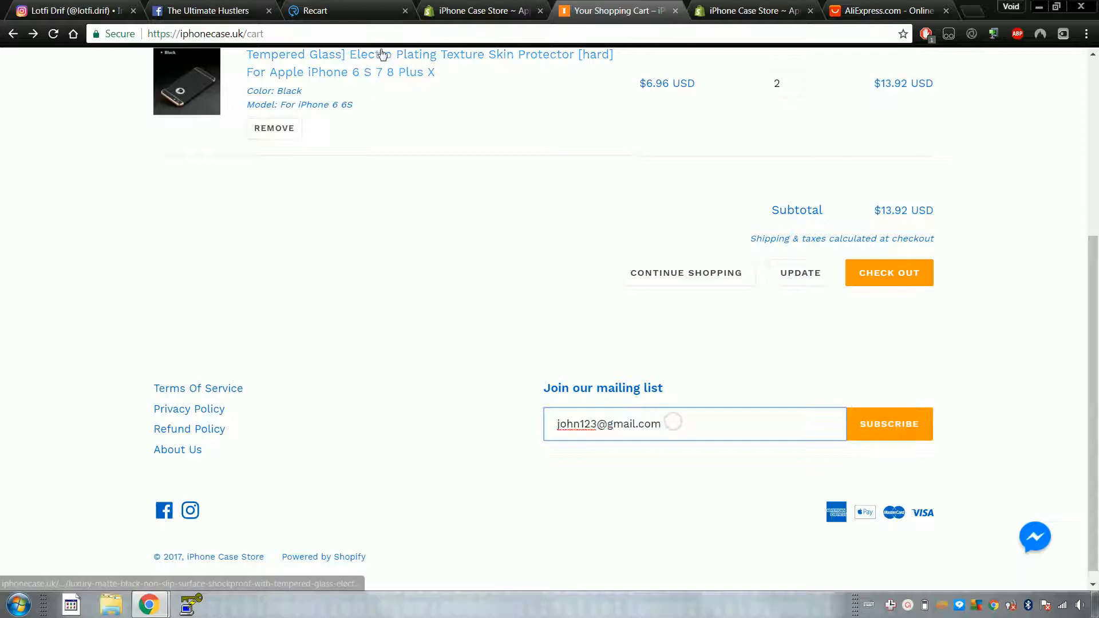
click(480, 10)
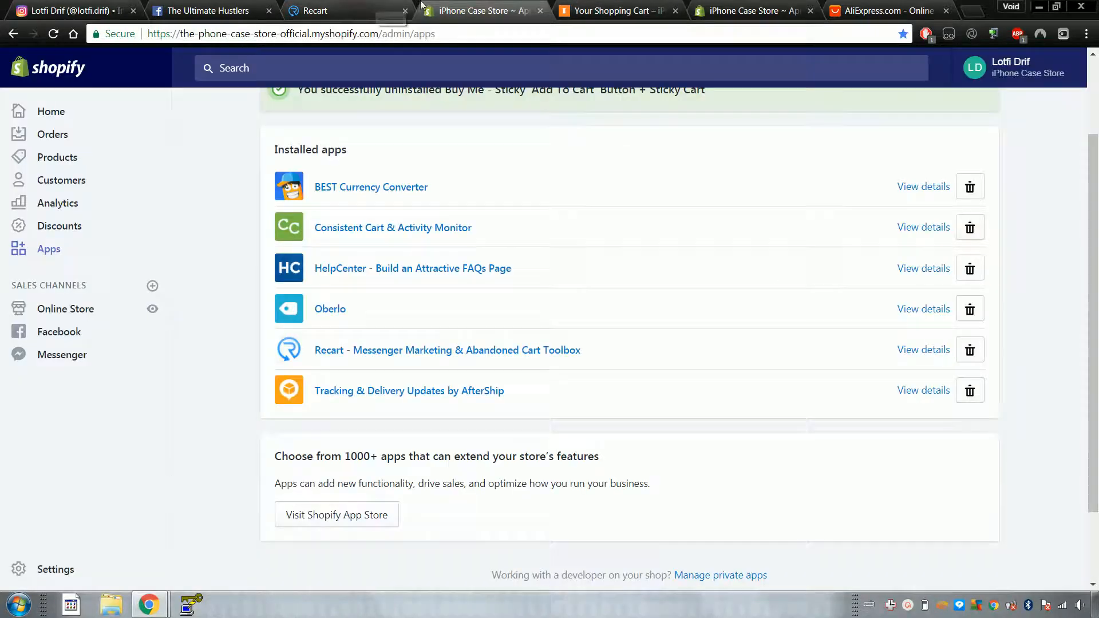
click(319, 11)
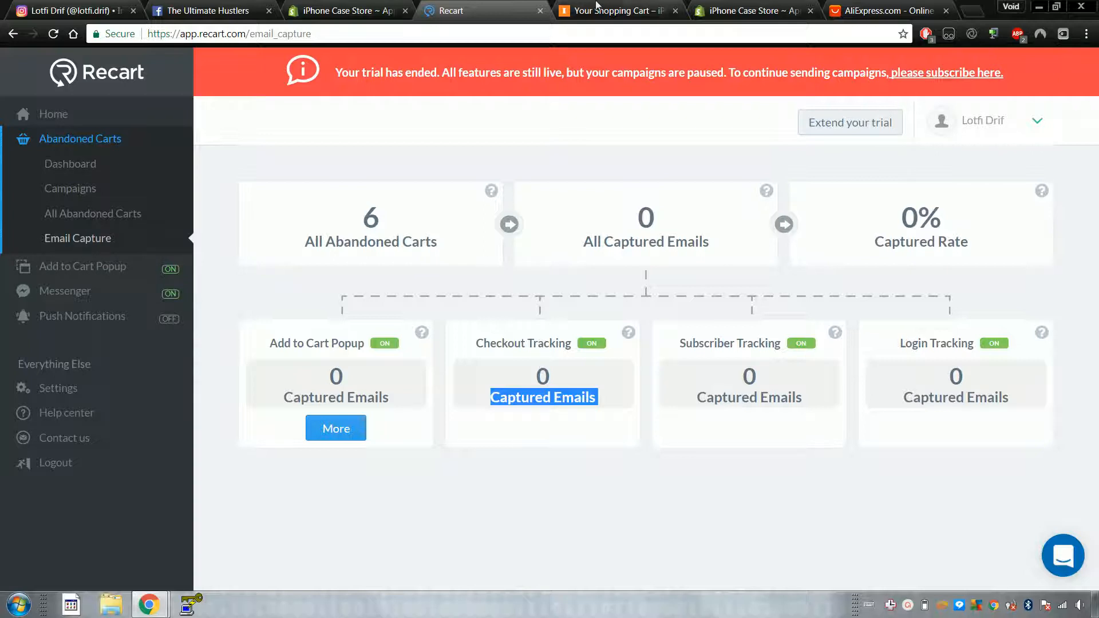
Start checkout for the phone case cart and enter a test contact email
click(615, 10)
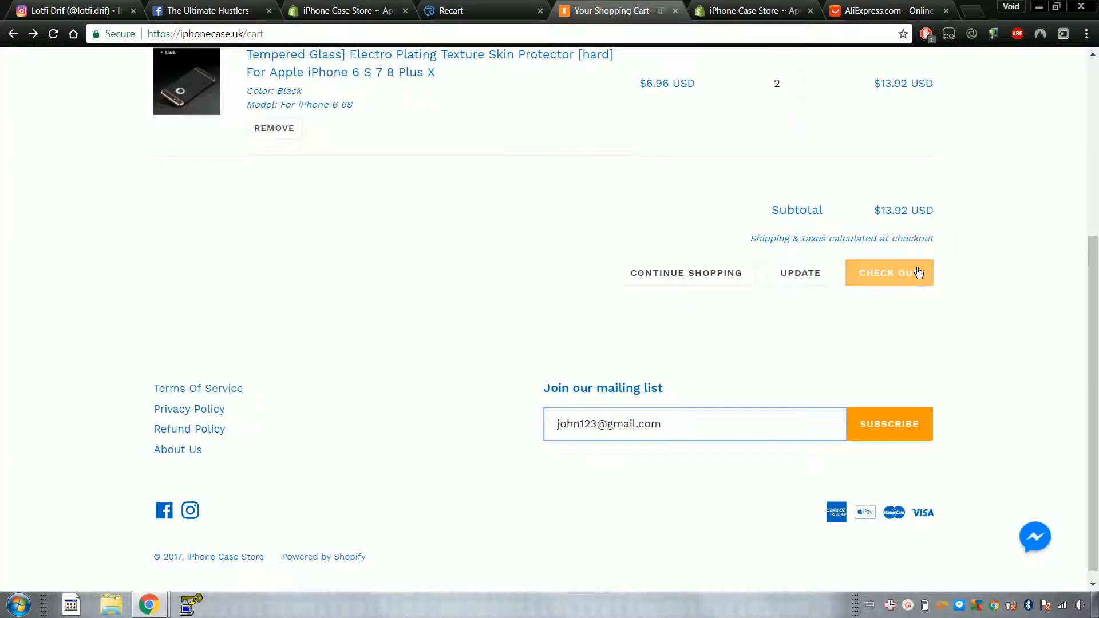
click(889, 272)
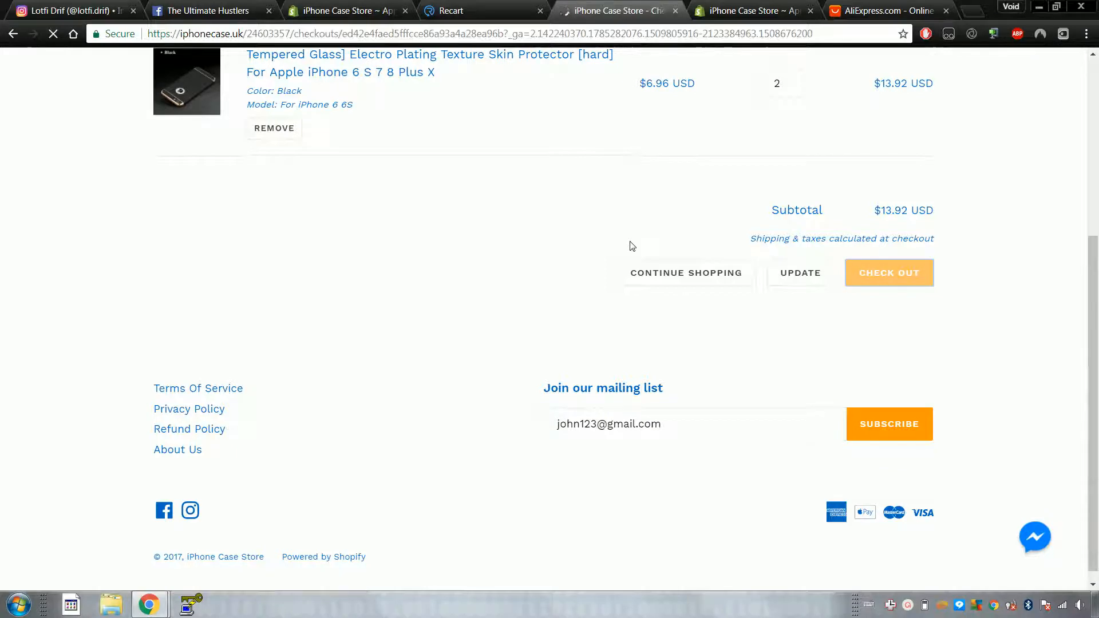
click(888, 272)
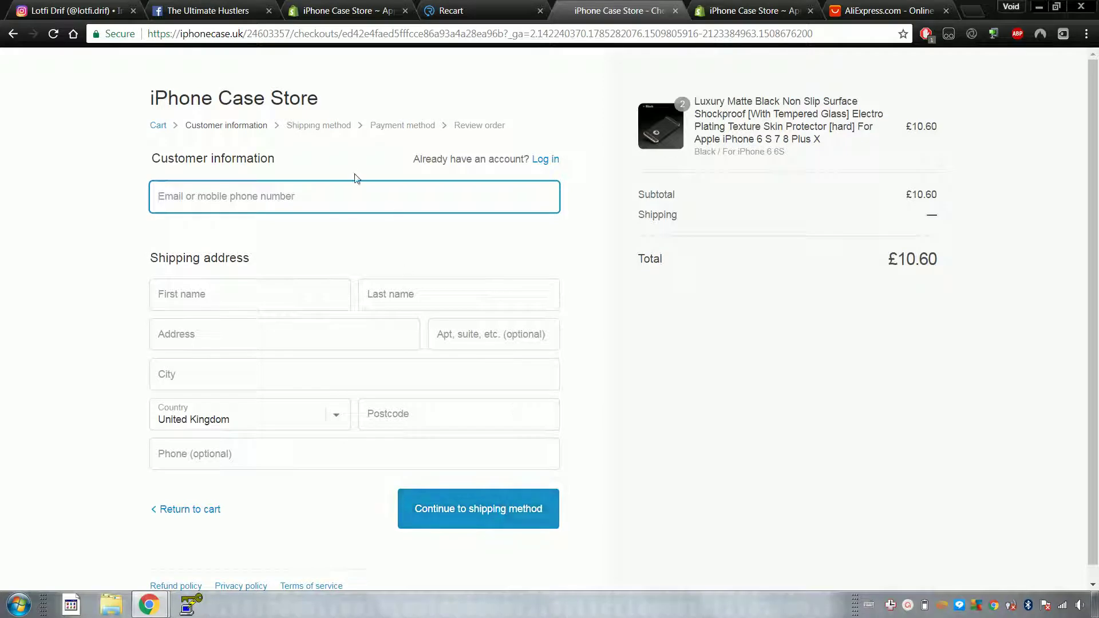
text(john@gmail.com)
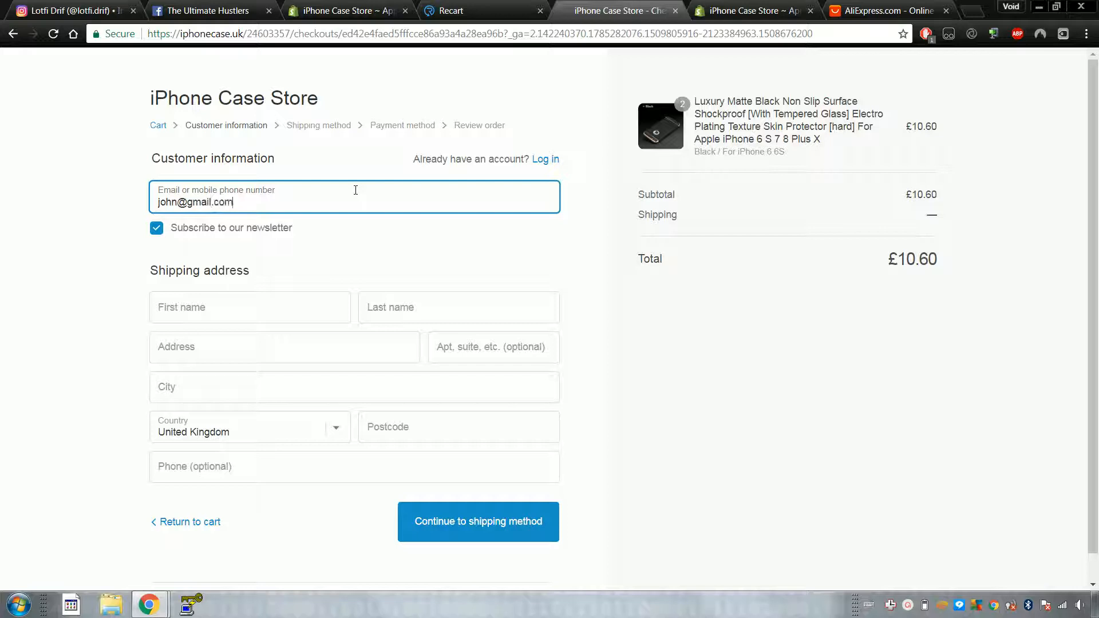
Fill the shipping first name and address, then return to Recart
click(250, 308)
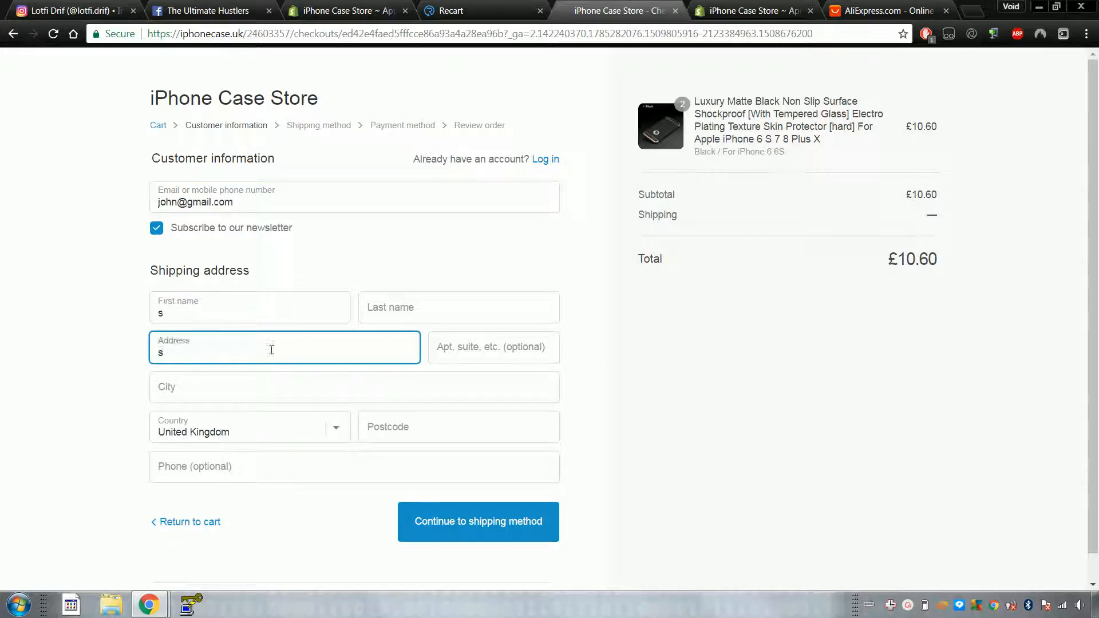
click(353, 387)
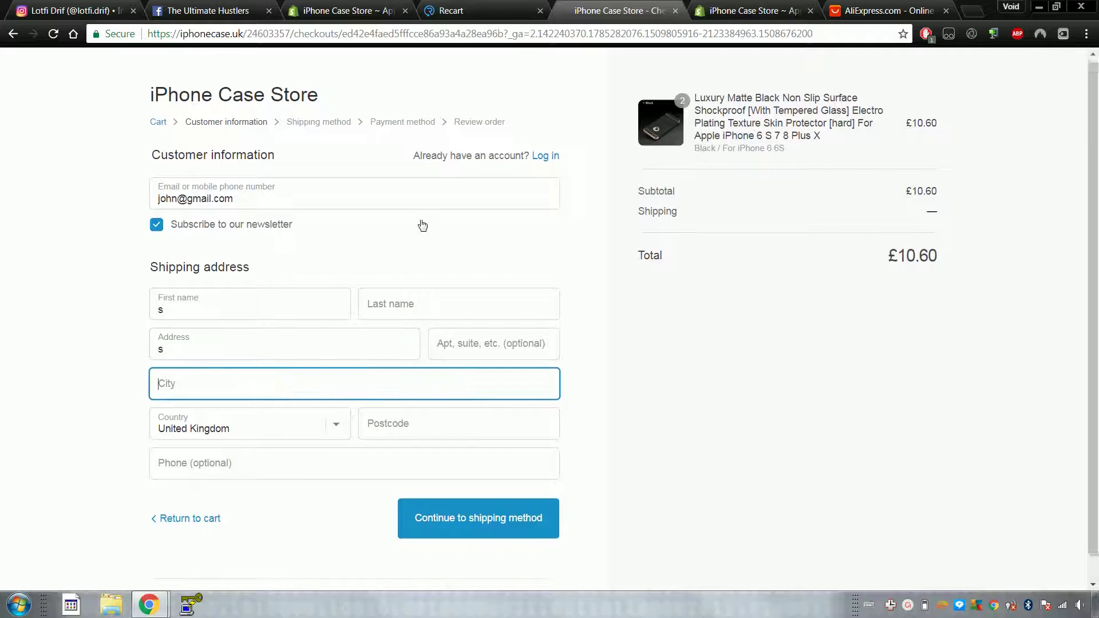
click(452, 10)
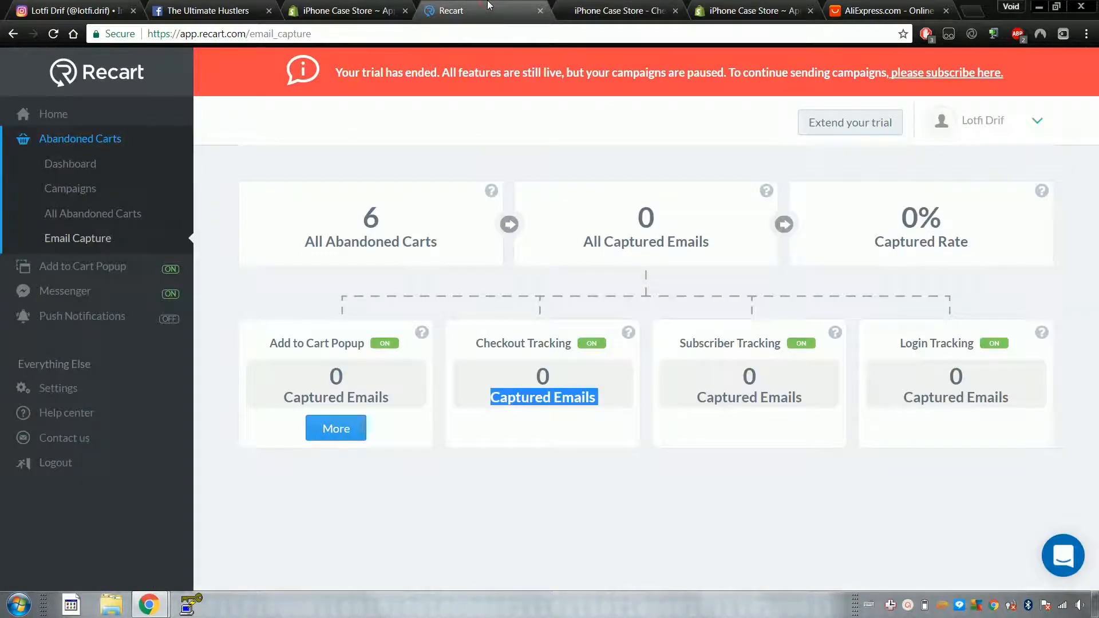
mouse_move(456, 7)
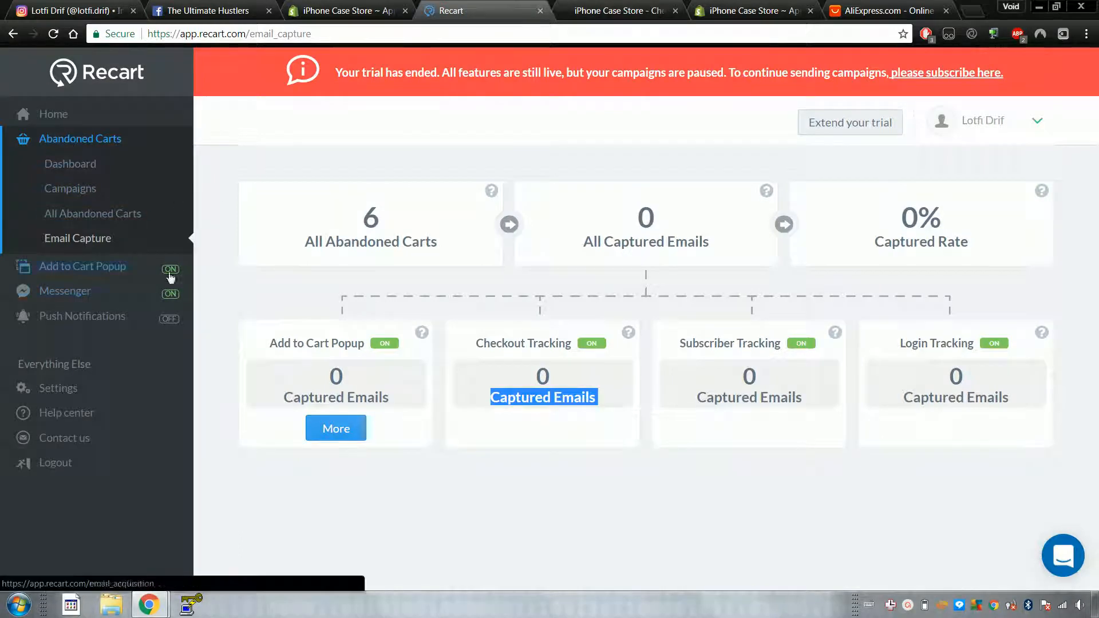
Review Recart's Add To Cart Popup statistics against the store checkout page
click(83, 266)
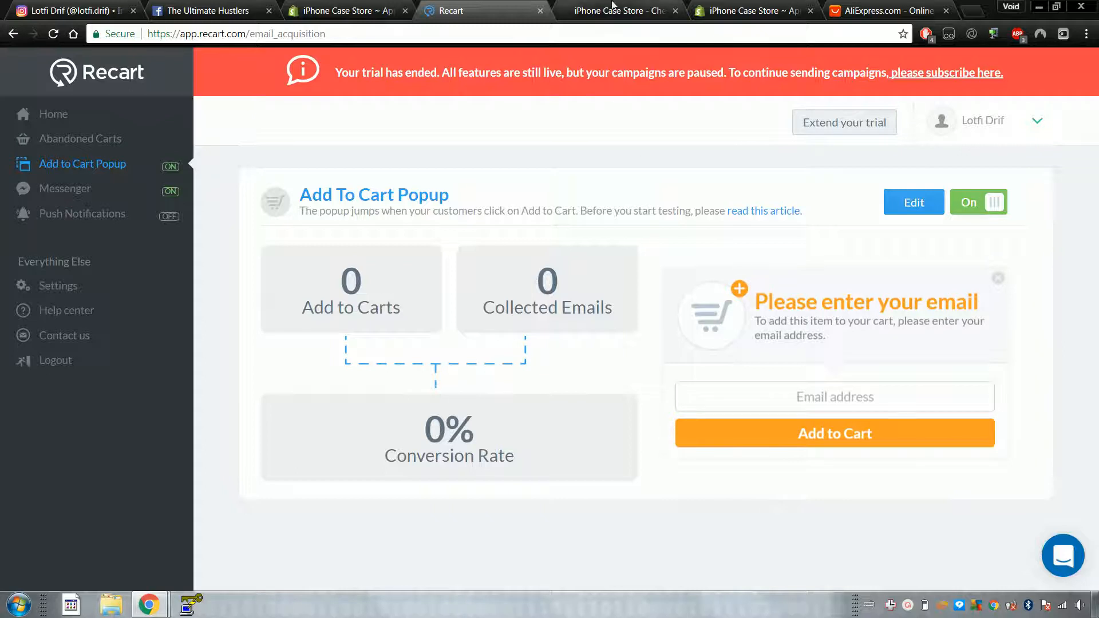
click(619, 10)
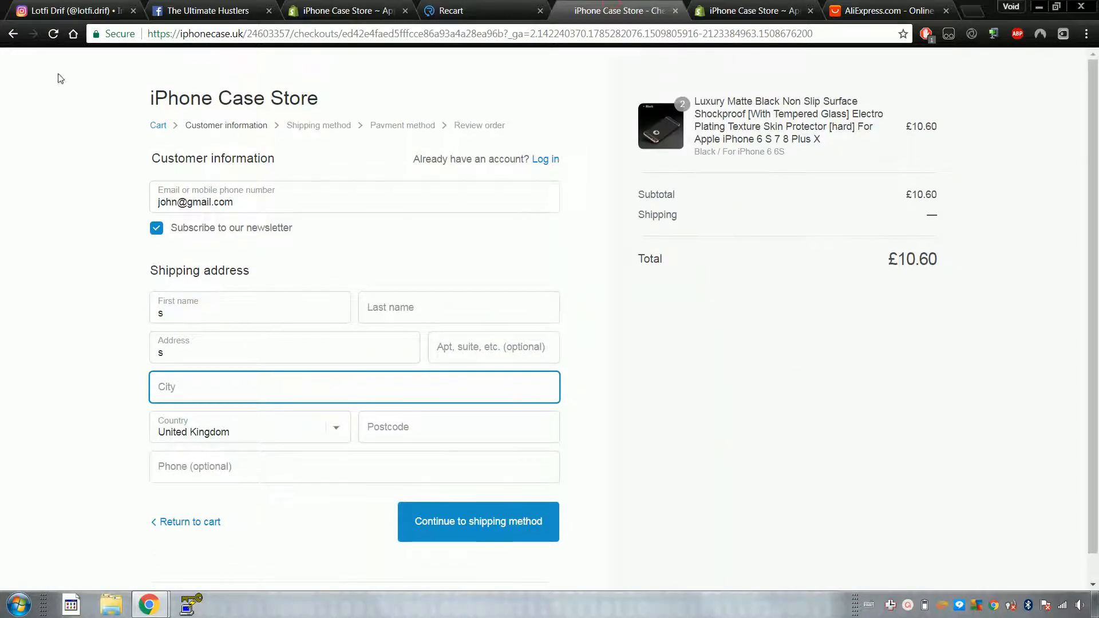
click(453, 11)
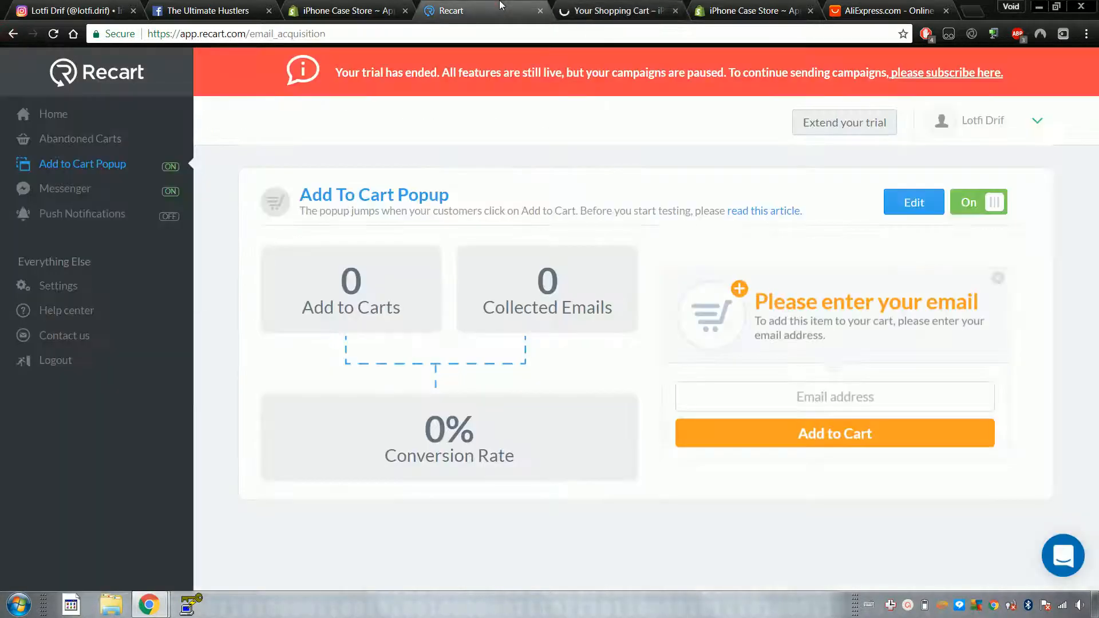
mouse_move(837, 415)
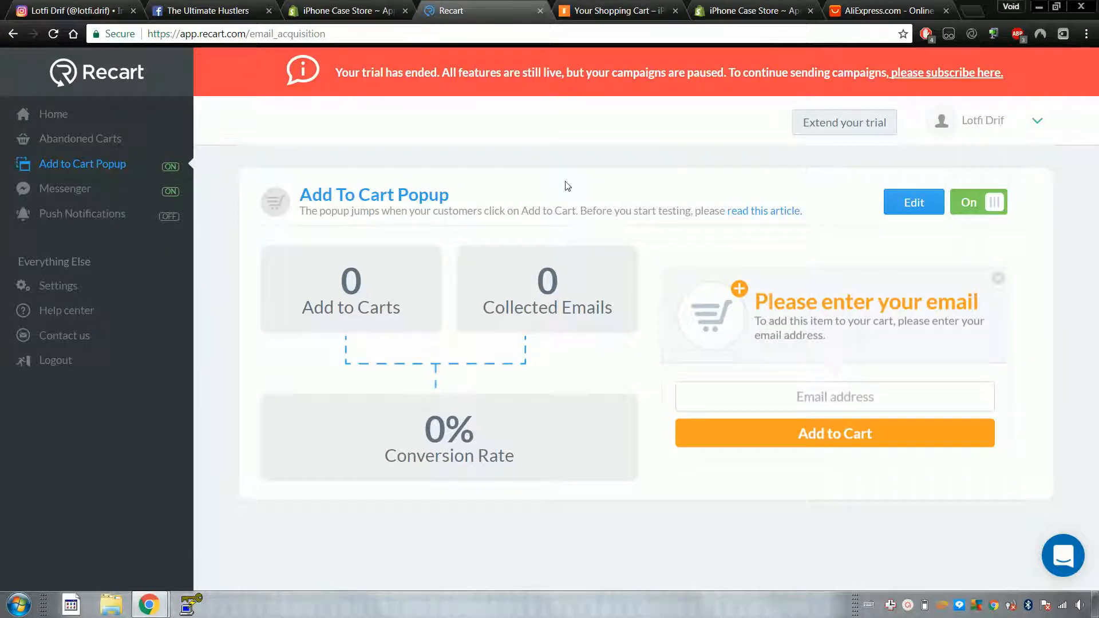
mouse_move(624, 305)
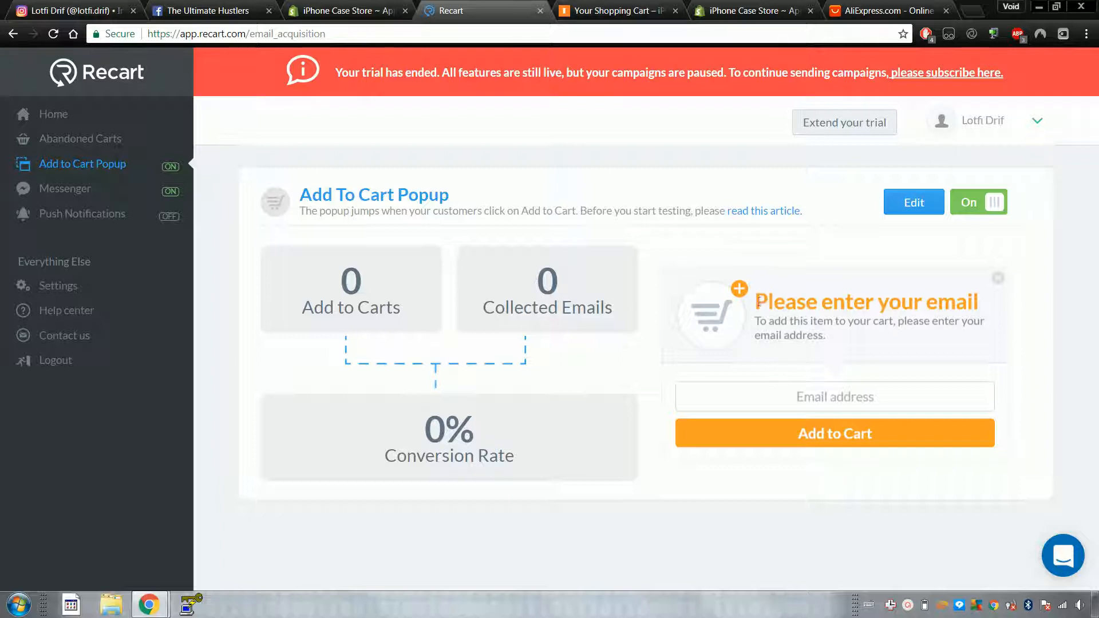
mouse_move(524, 360)
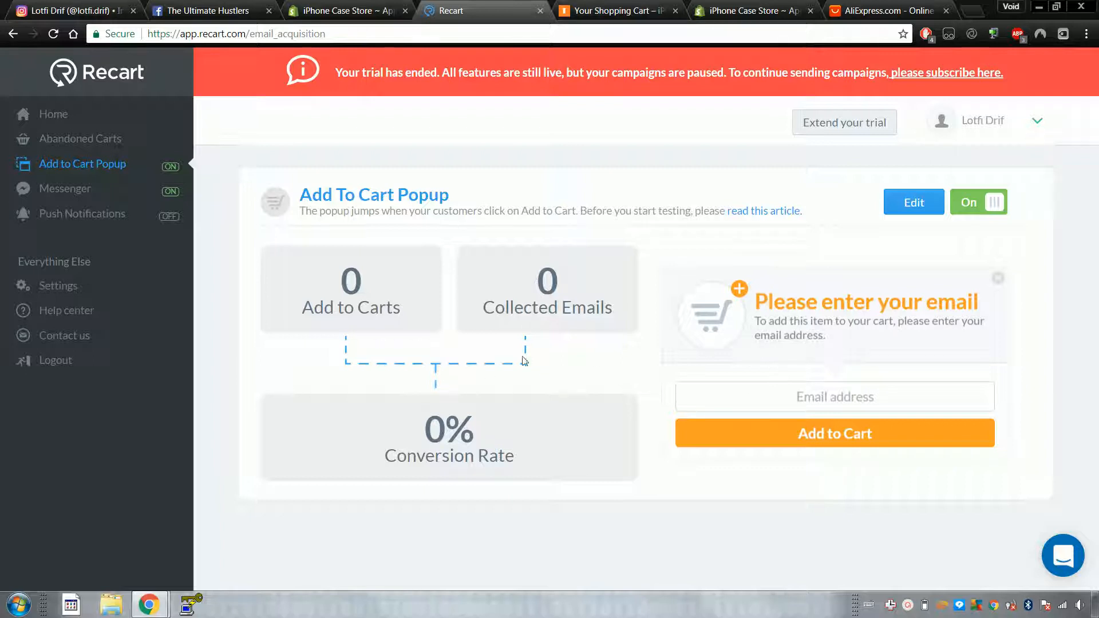
mouse_move(739, 289)
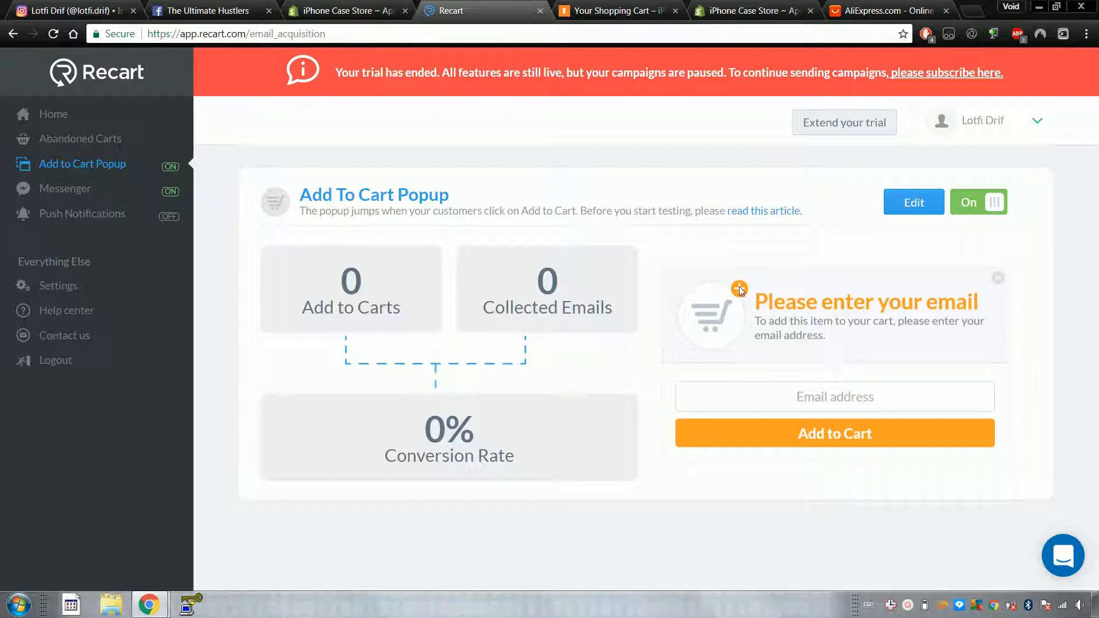
Recheck the store cart, return to the popup overview, and select Messenger
click(616, 11)
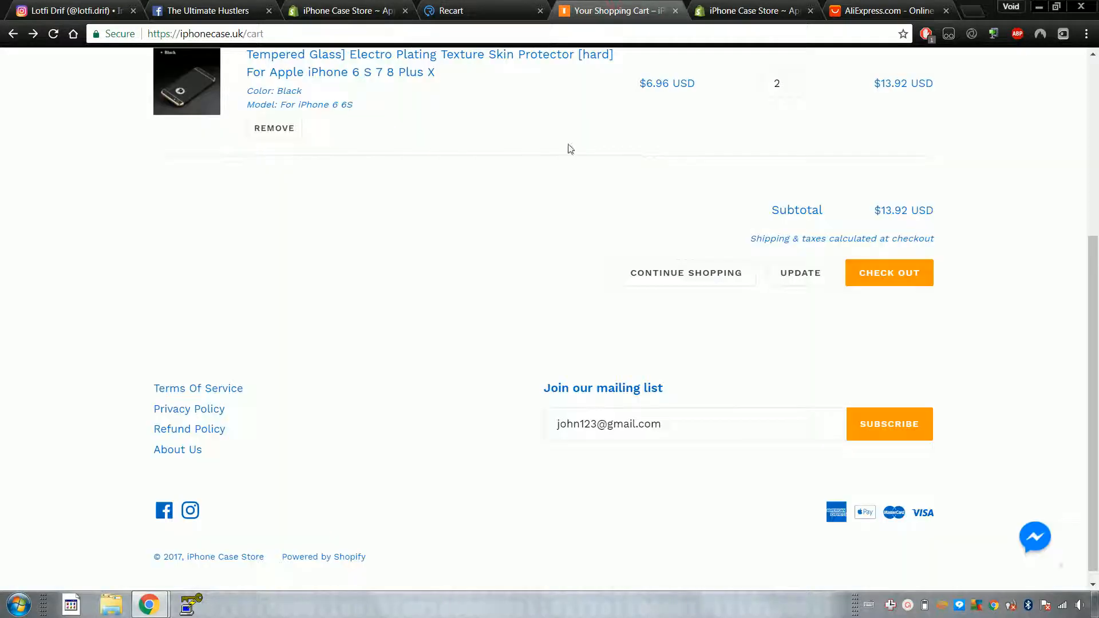
click(453, 11)
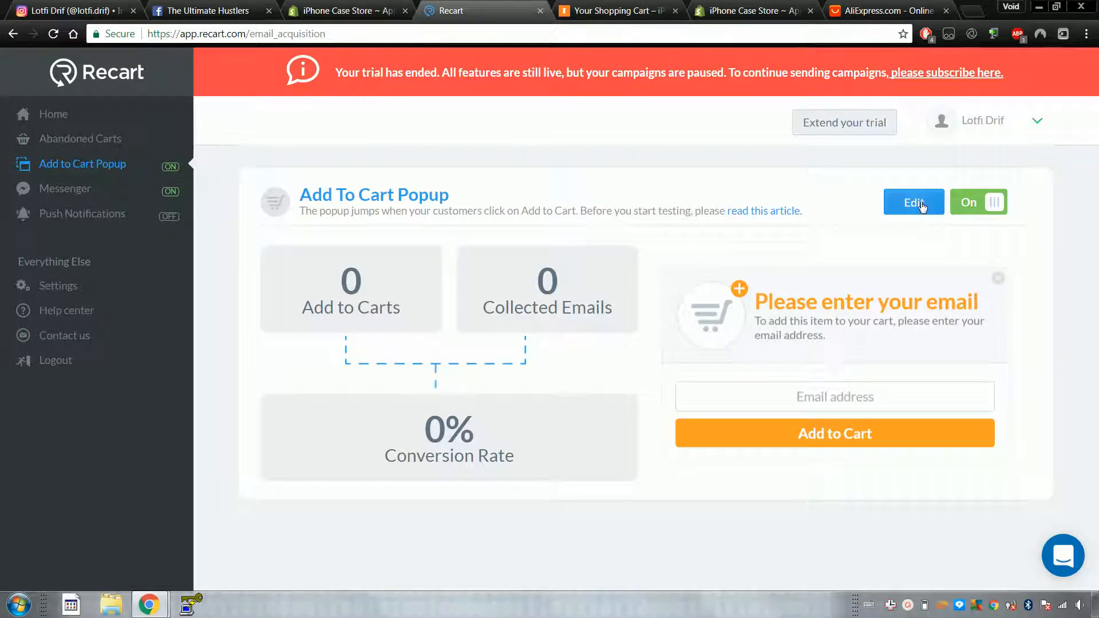
mouse_move(371, 259)
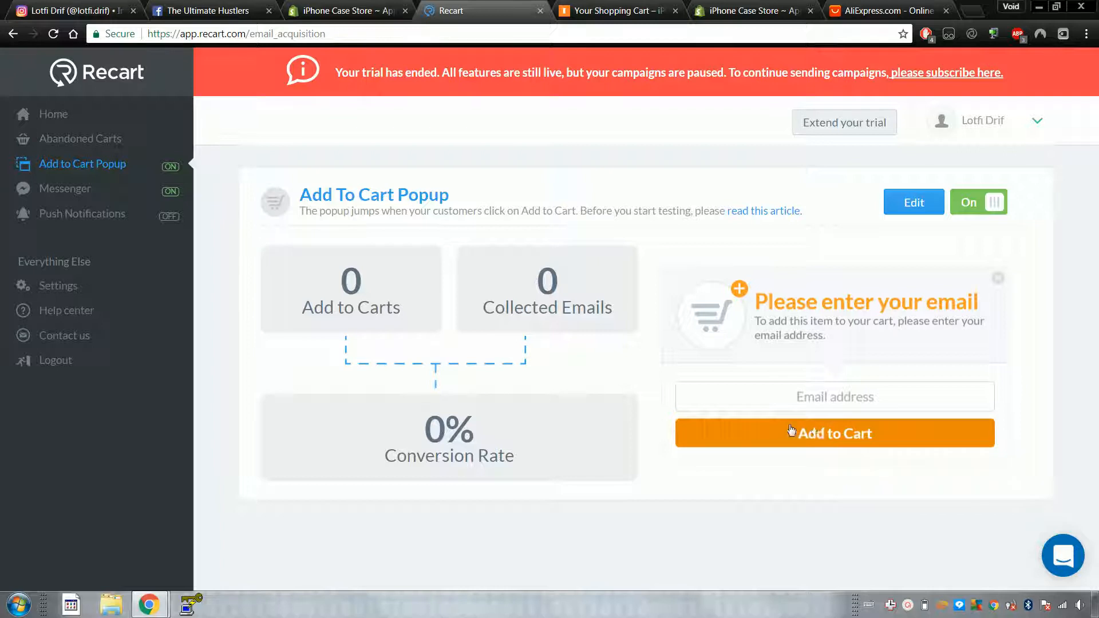
click(616, 10)
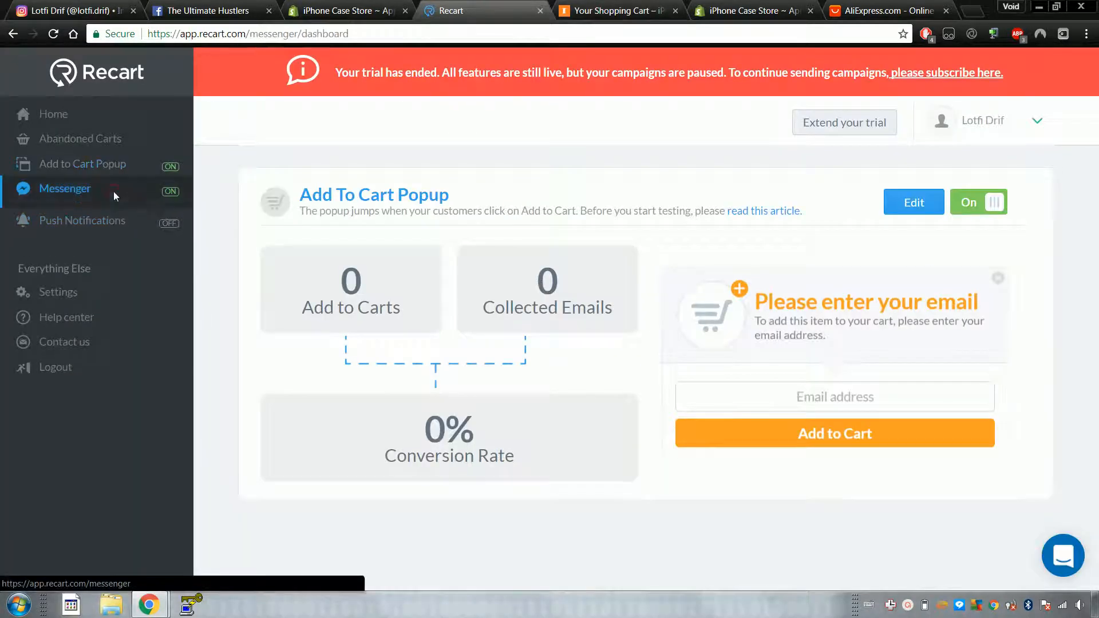
Scroll the Messenger dashboard's zero-subscriber and discount widgets, then return to the cart
click(64, 188)
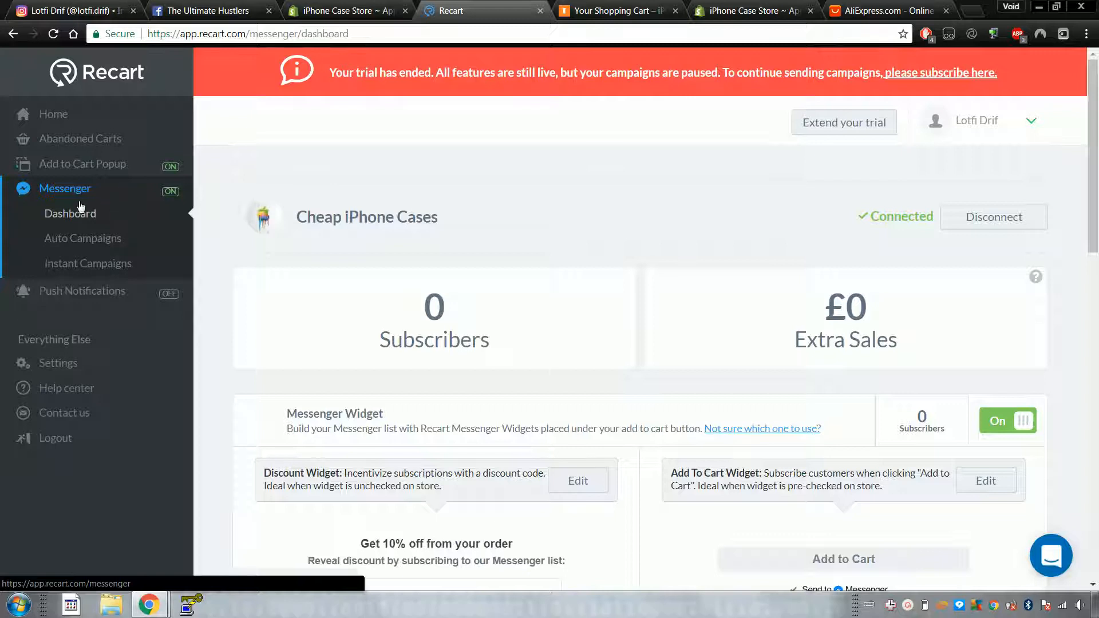
scroll(down, 3)
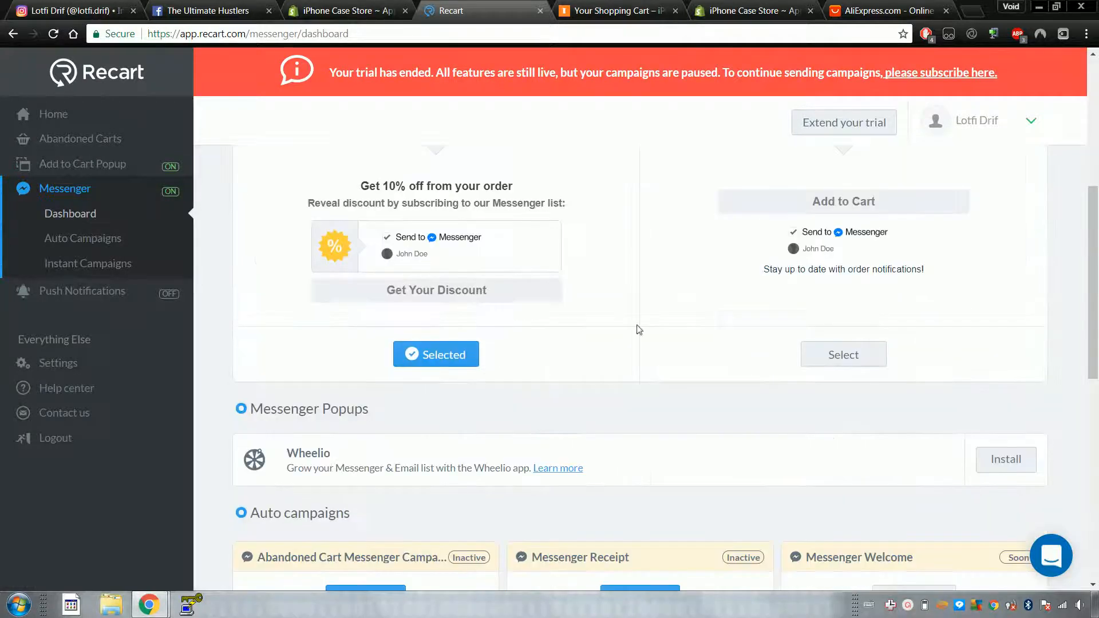
mouse_move(384, 250)
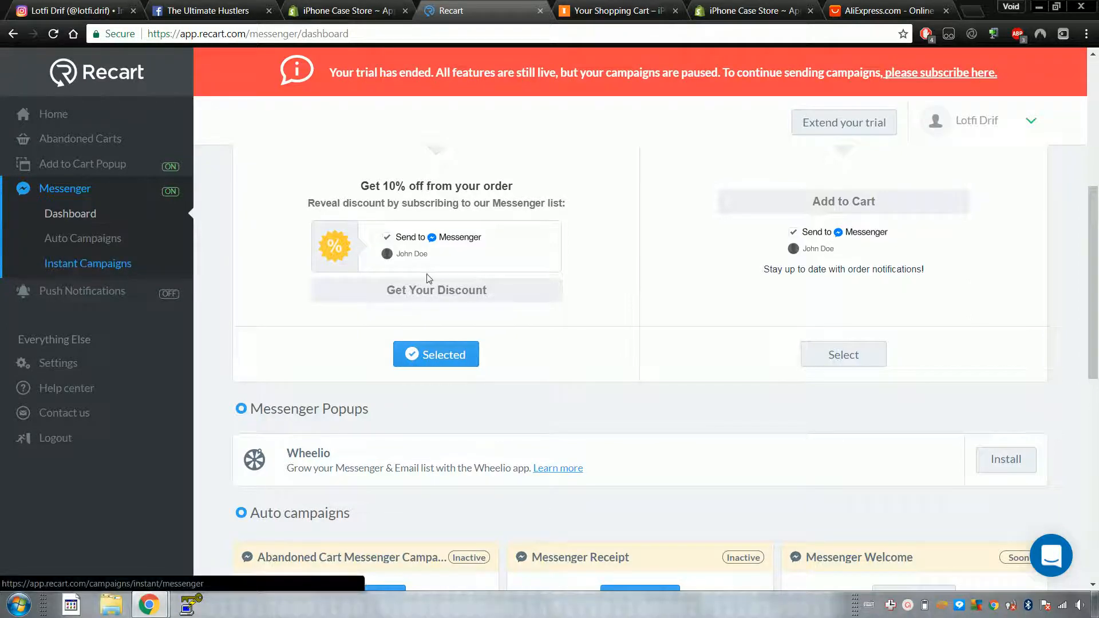
scroll(down, 3)
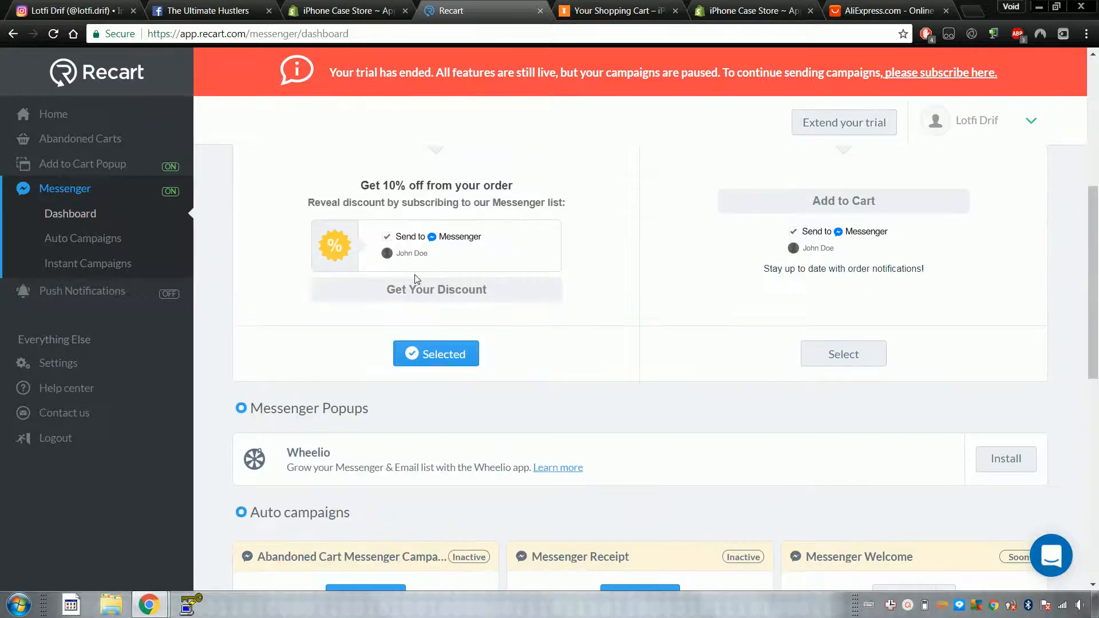
click(622, 10)
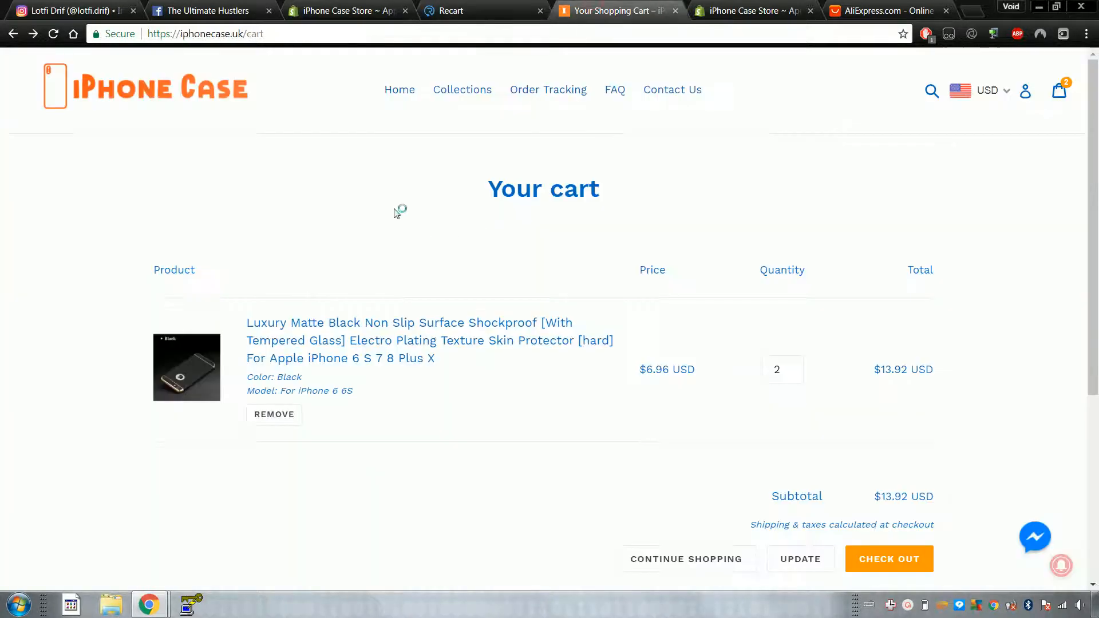
Browse Collections to Battery Packs and open the Cute Cartoon Owl Power Bank
click(463, 89)
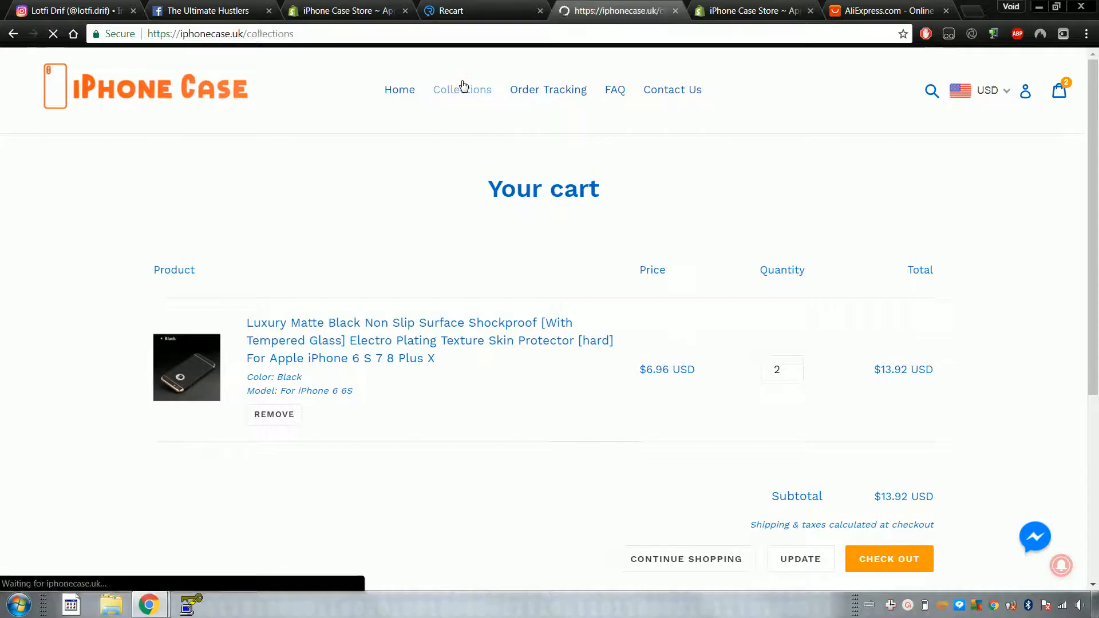
click(462, 90)
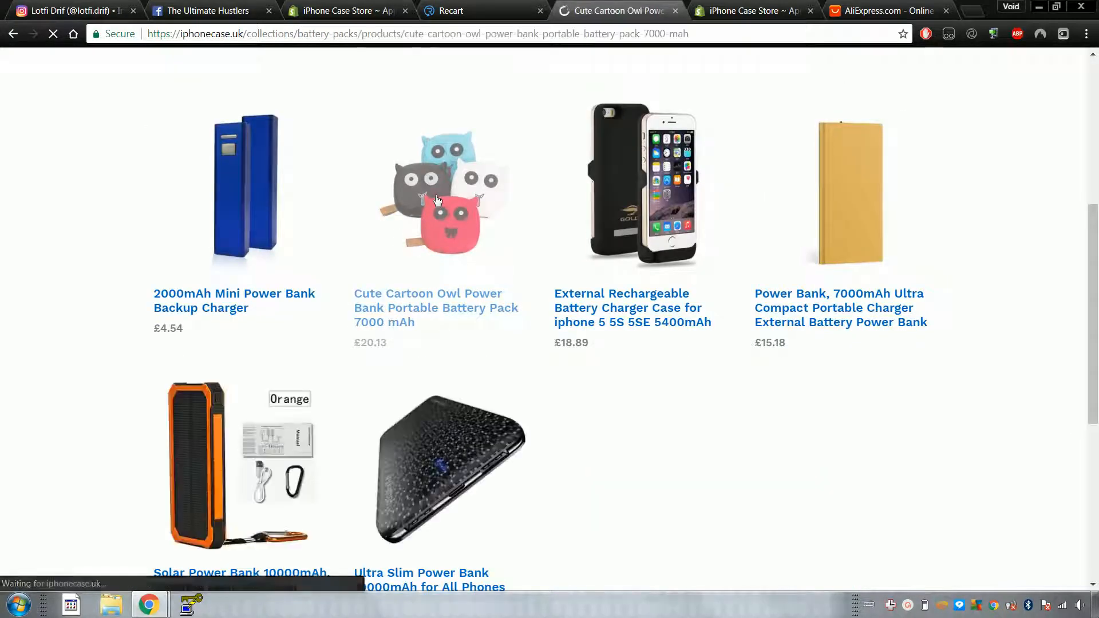
click(438, 193)
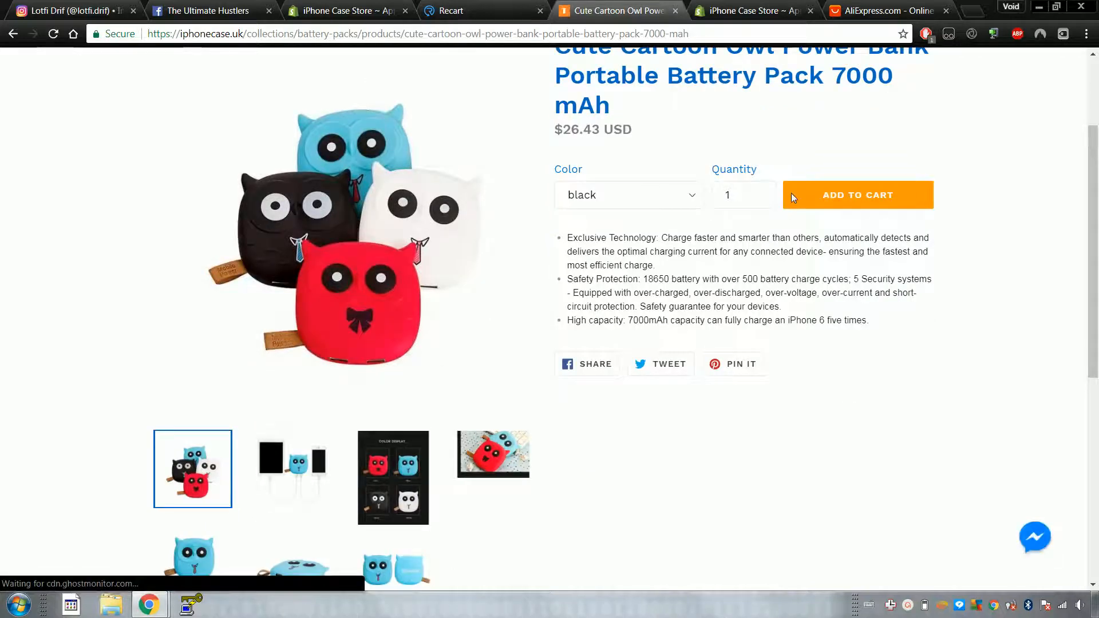
click(455, 11)
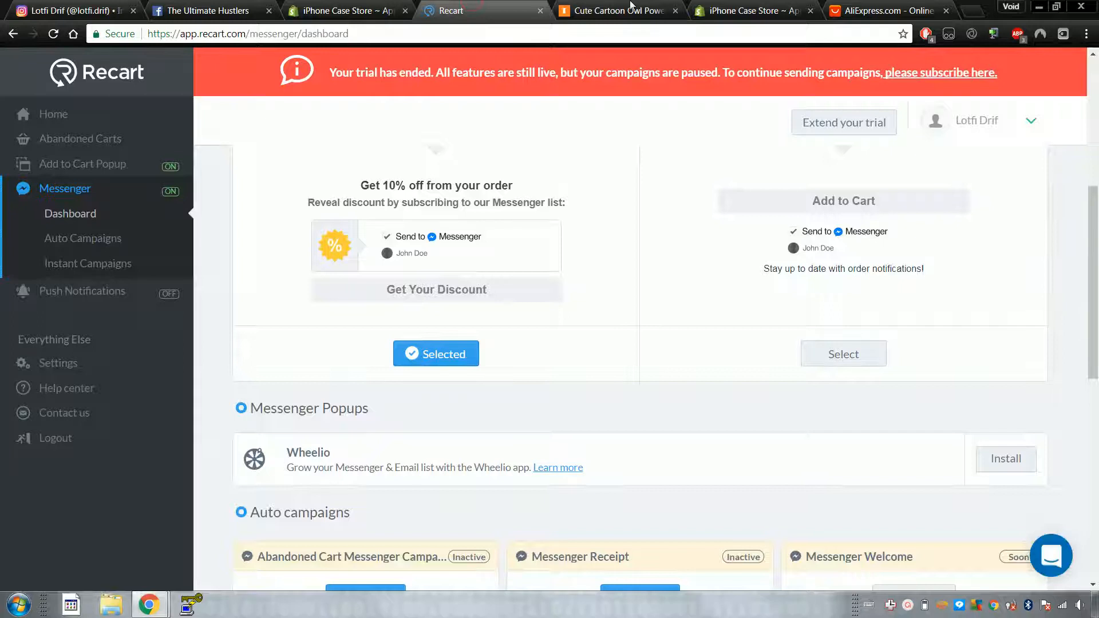
click(615, 10)
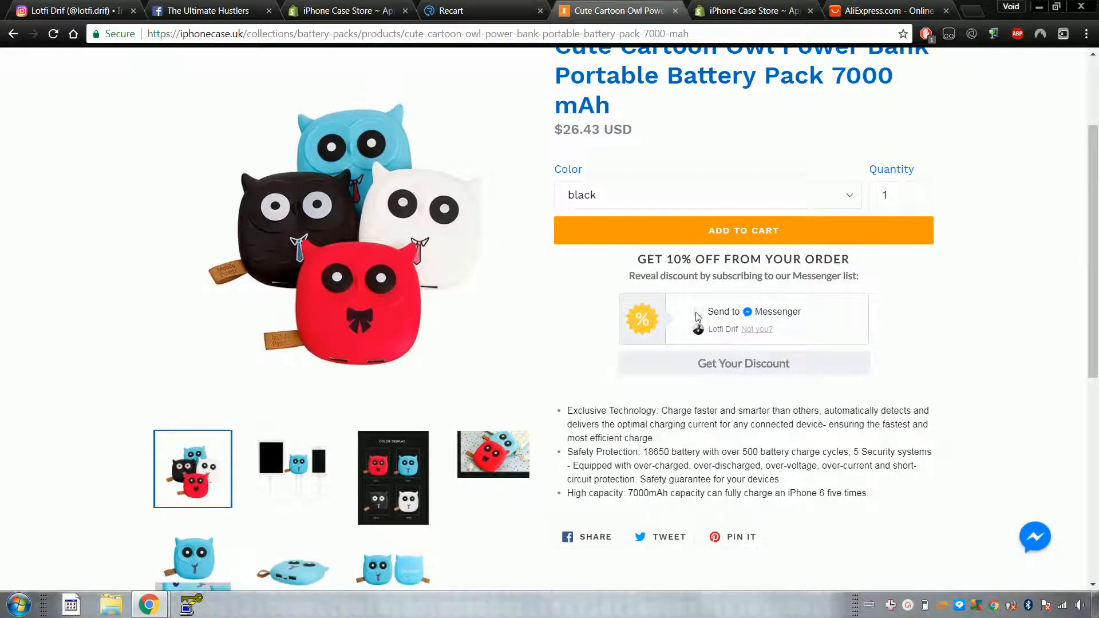
Highlight the 'Get 10% off' heading on the owl power bank page, then return to Recart
click(699, 311)
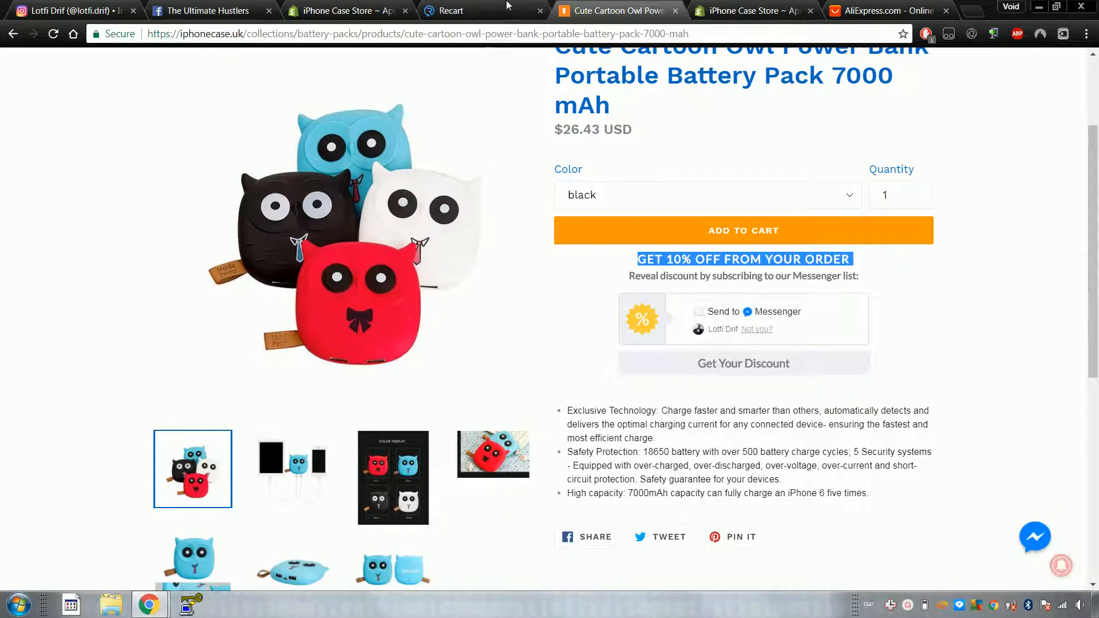
scroll(down, 3)
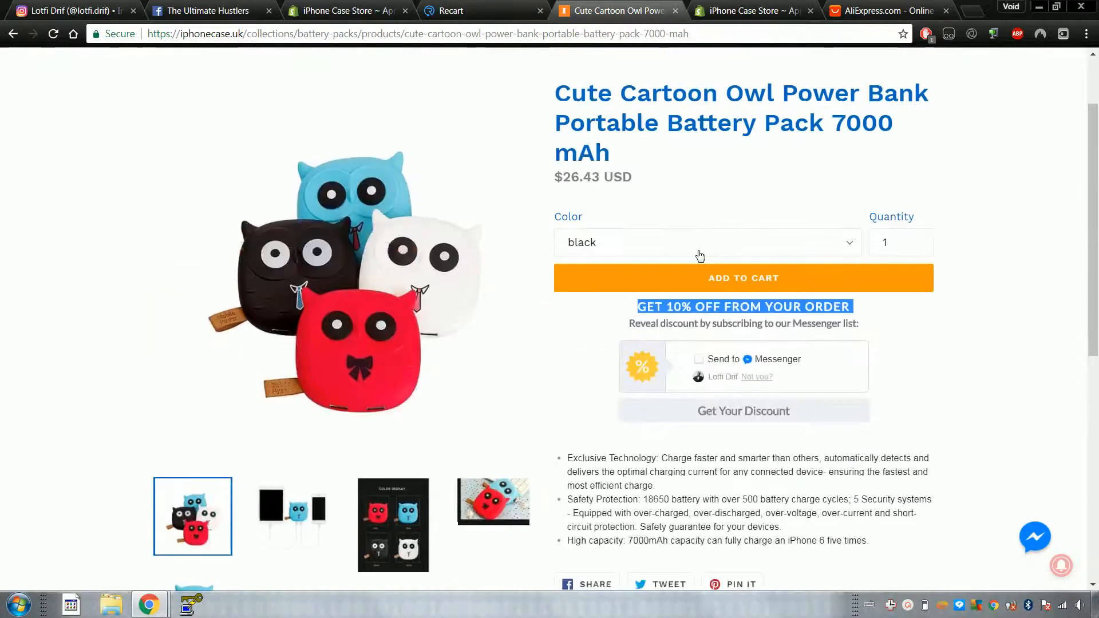
mouse_move(750, 359)
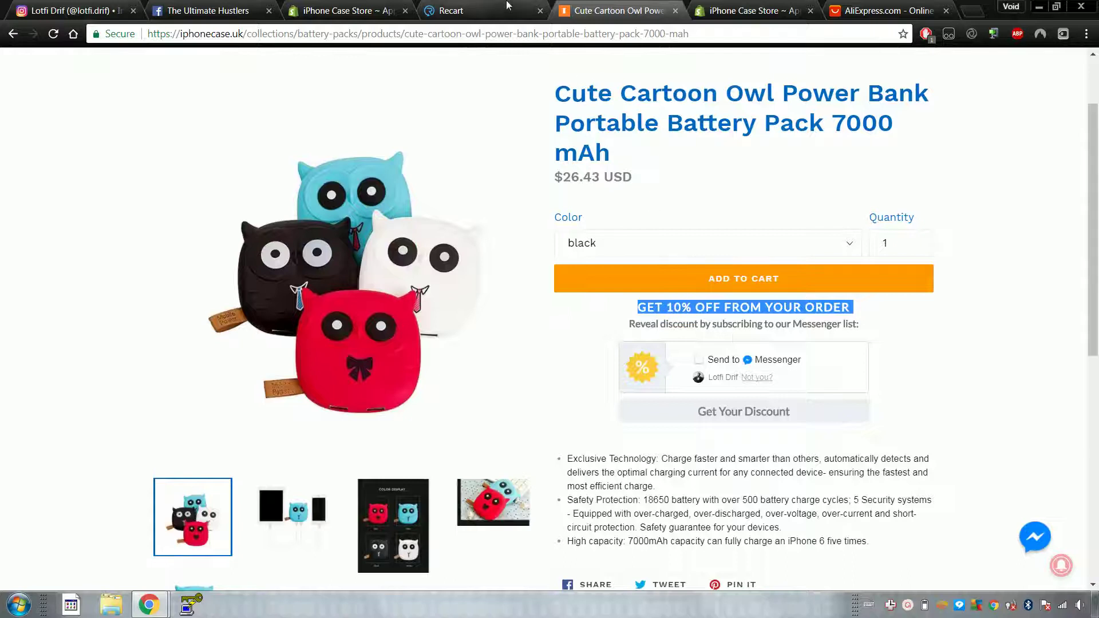
click(452, 11)
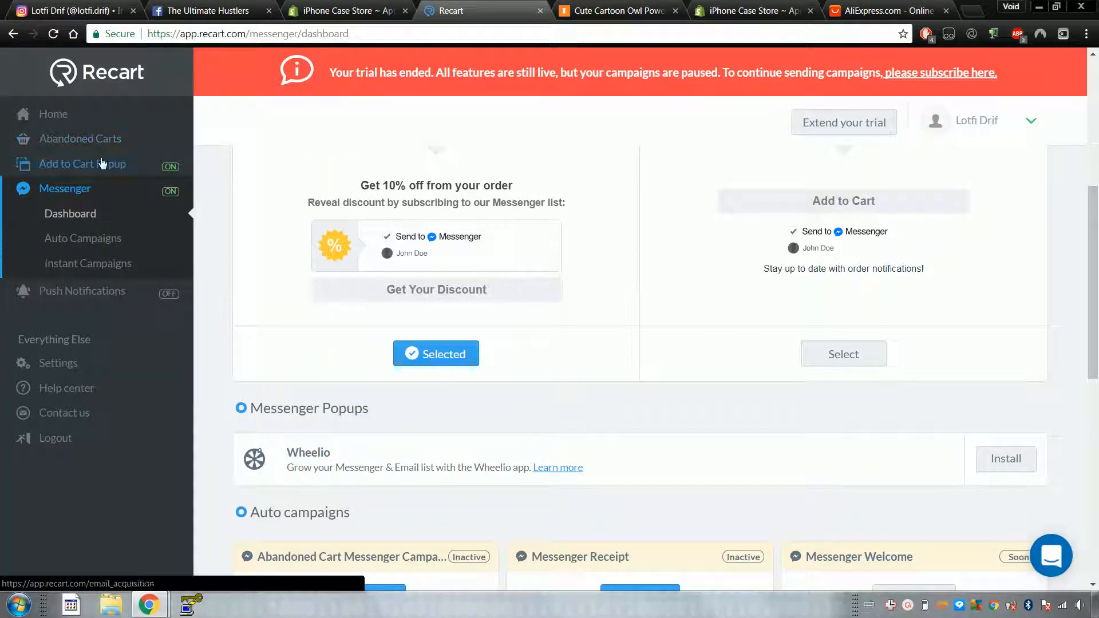
Scroll Recart's Push Notifications dashboard to the subscription popup, which is off
click(82, 291)
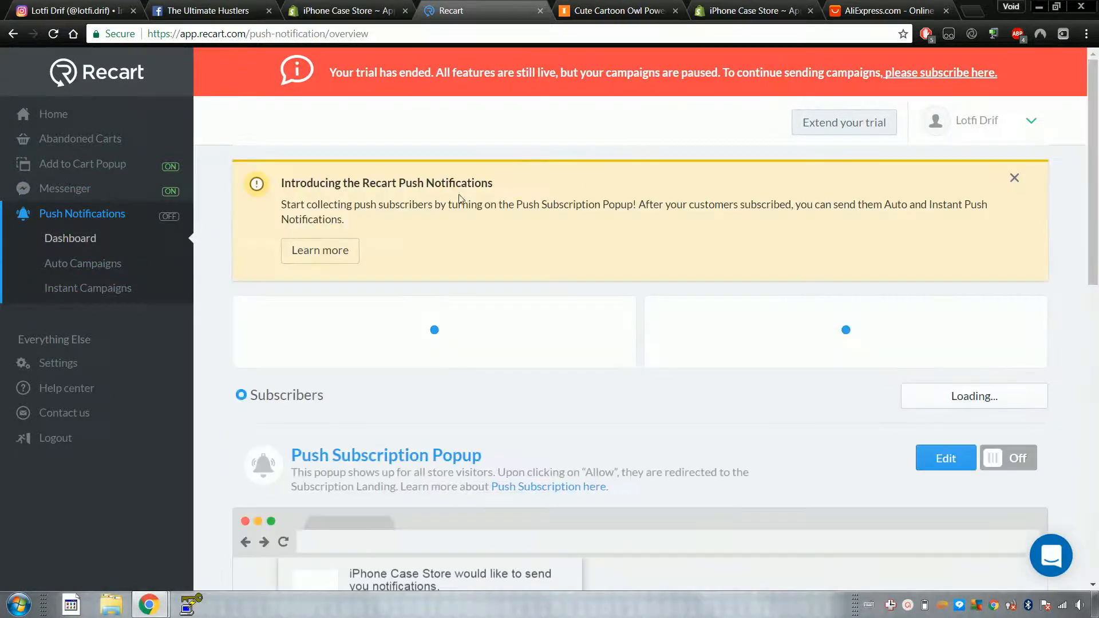
scroll(down, 3)
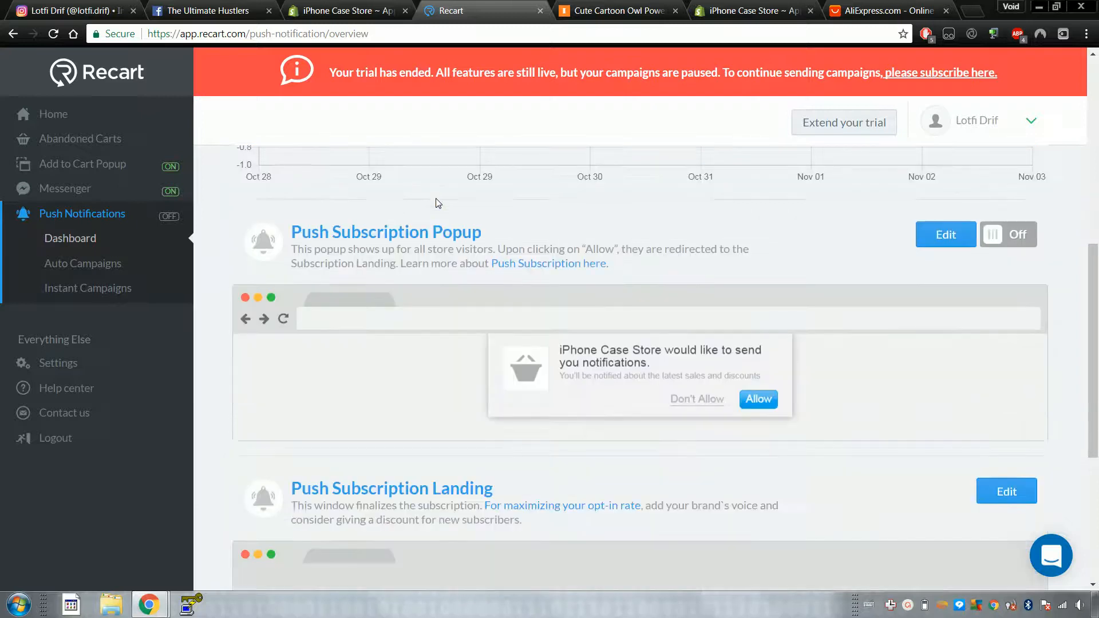
scroll(down, 3)
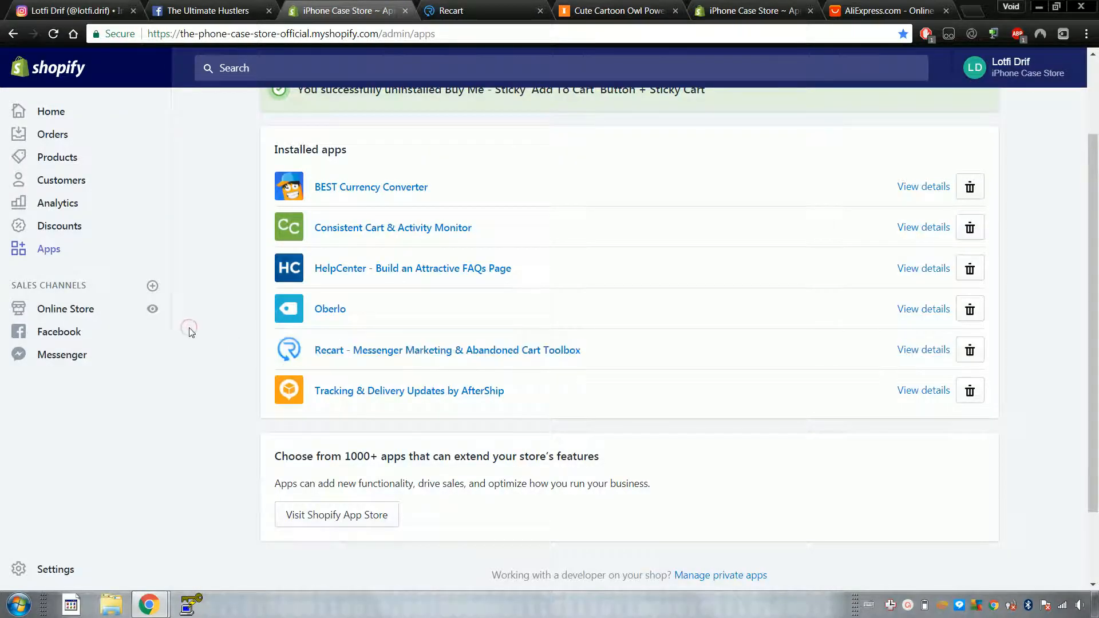
mouse_move(342, 359)
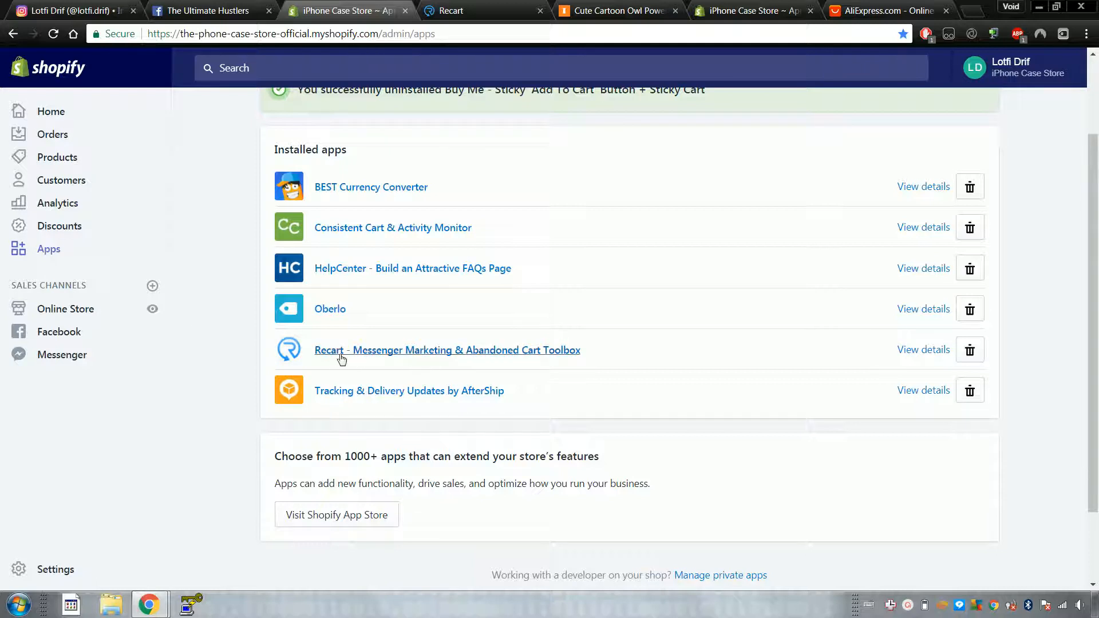
mouse_move(379, 260)
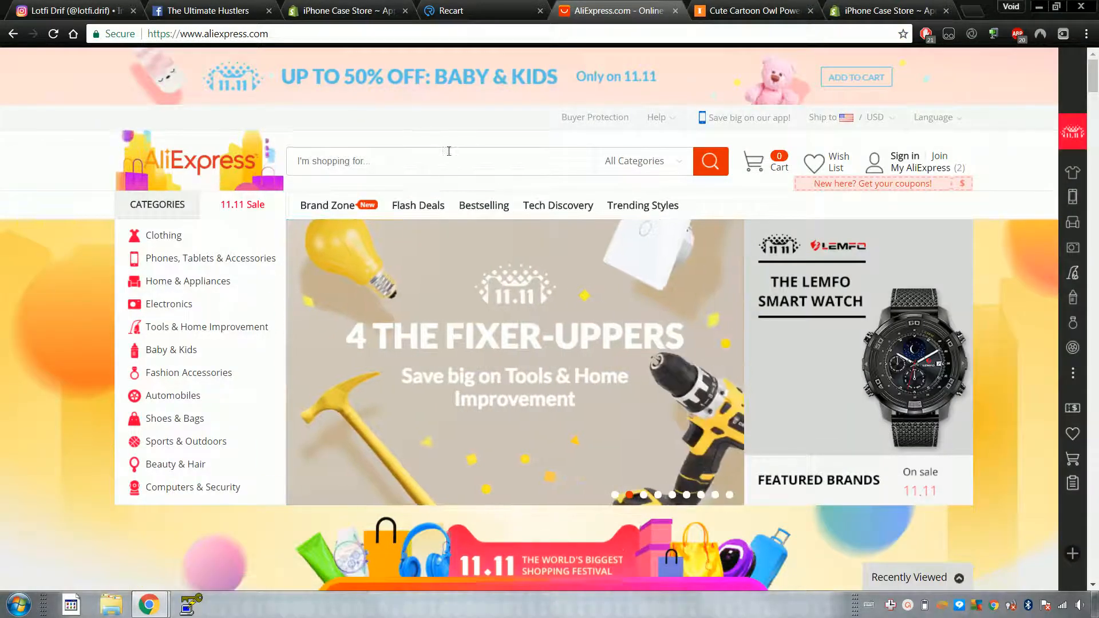
mouse_move(298, 77)
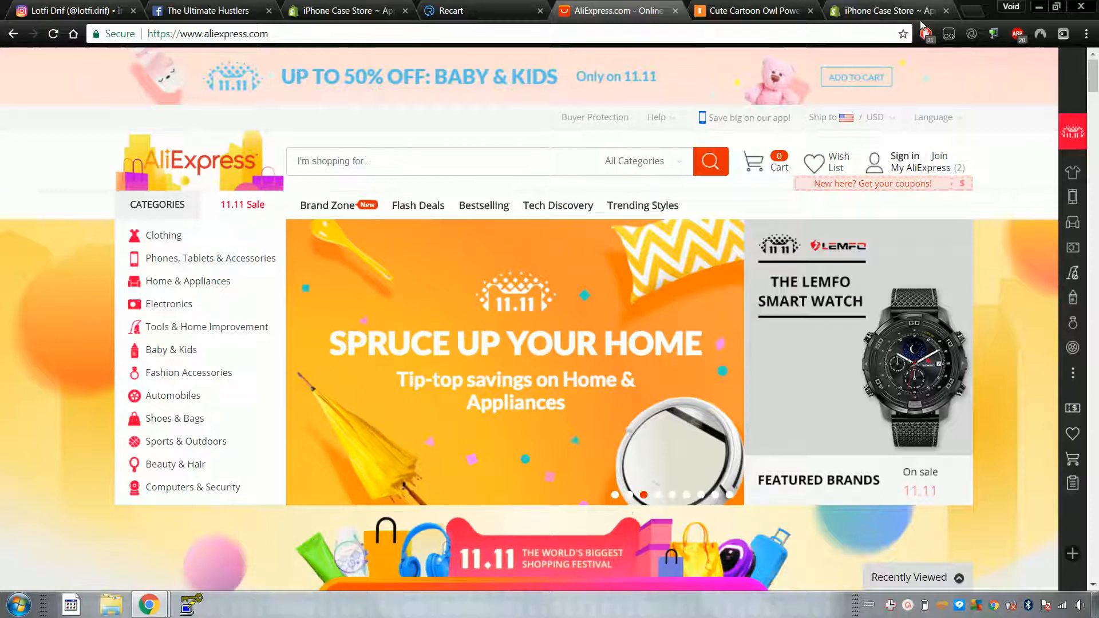
mouse_move(1062, 33)
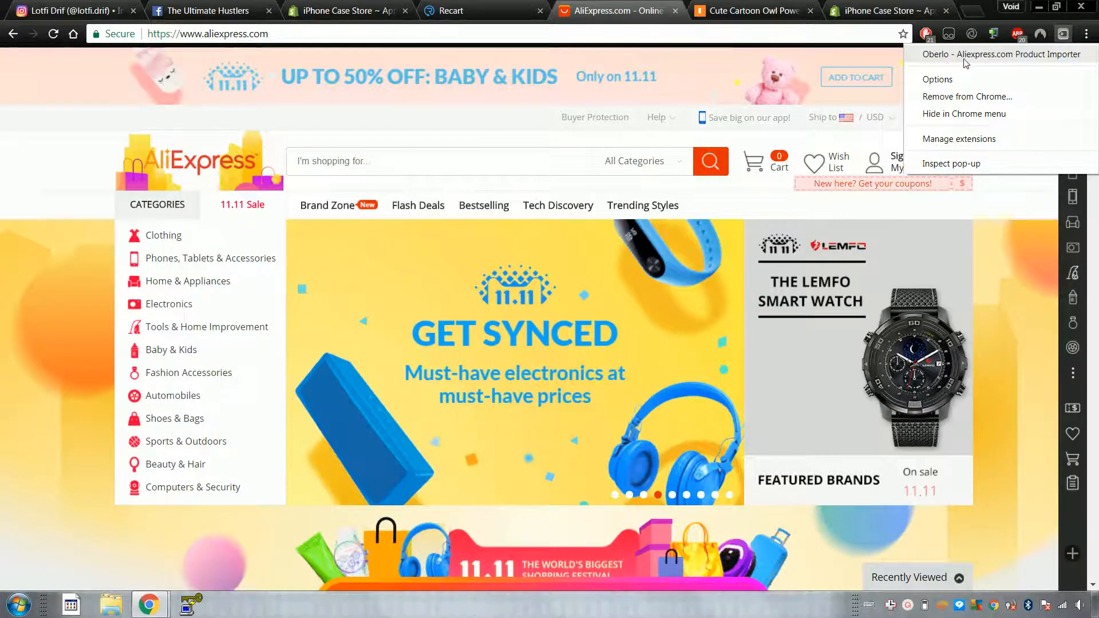
Launch 'Oberlo - Aliexpress.com Product Importer' from the toolbar extension icon
click(1001, 54)
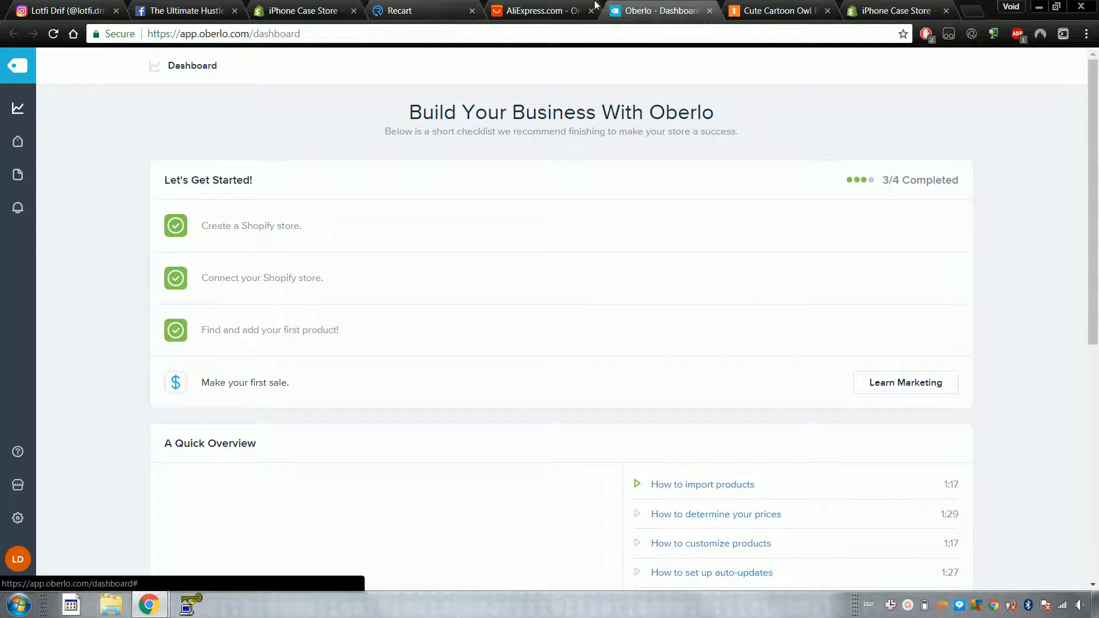
Switch back to AliExpress and activate its product search box
click(17, 141)
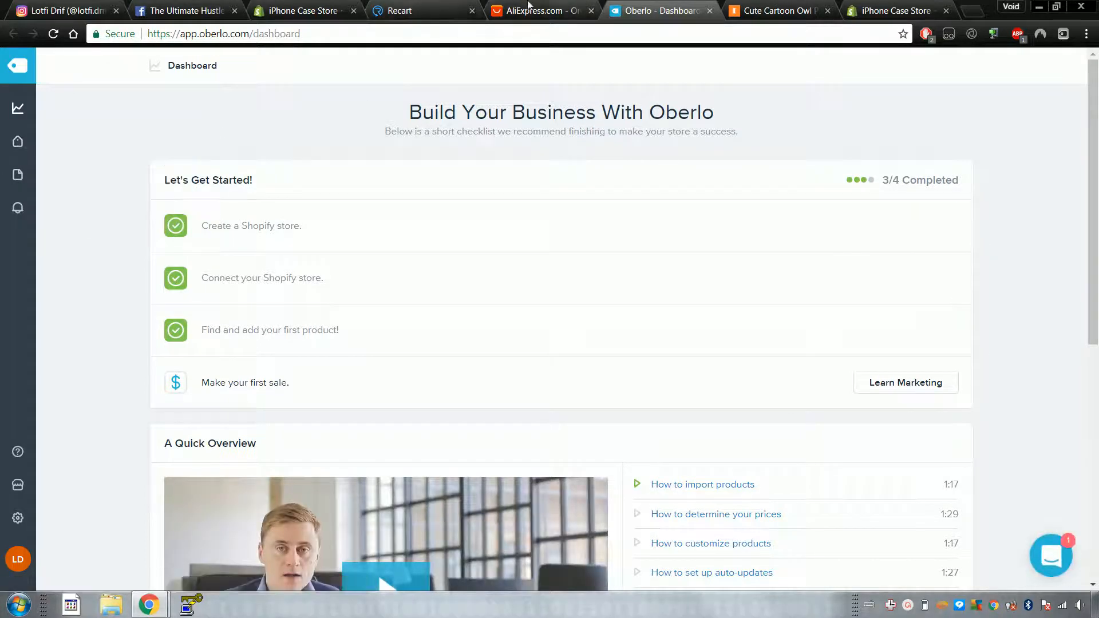
click(536, 11)
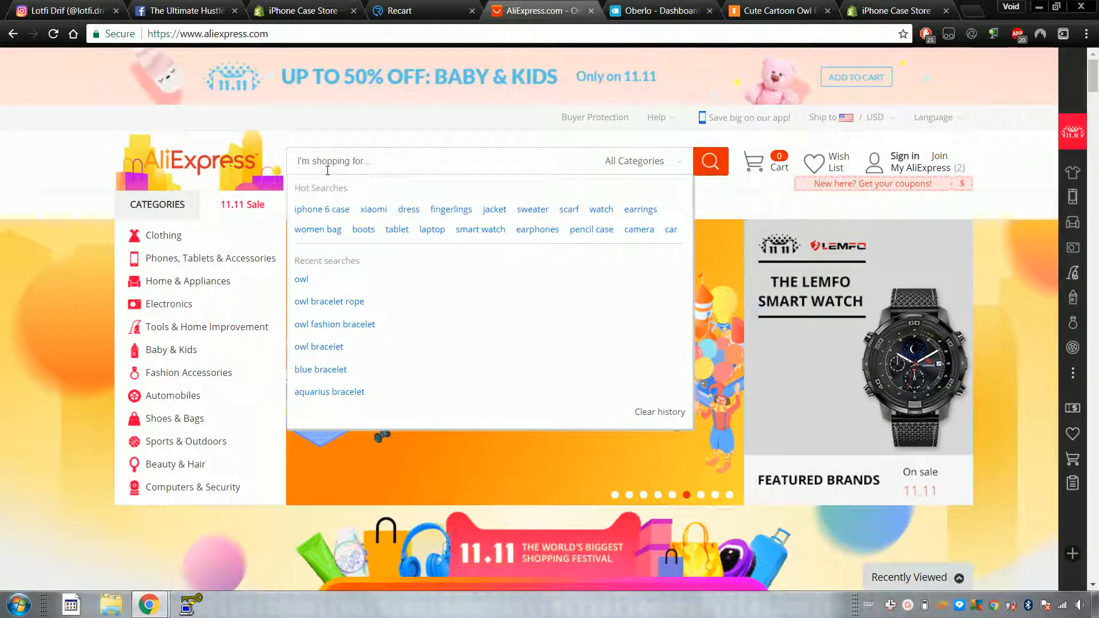
Search AliExpress for 'necklace', then switch via the Recart tab to the Shopify apps list
text(necklac)
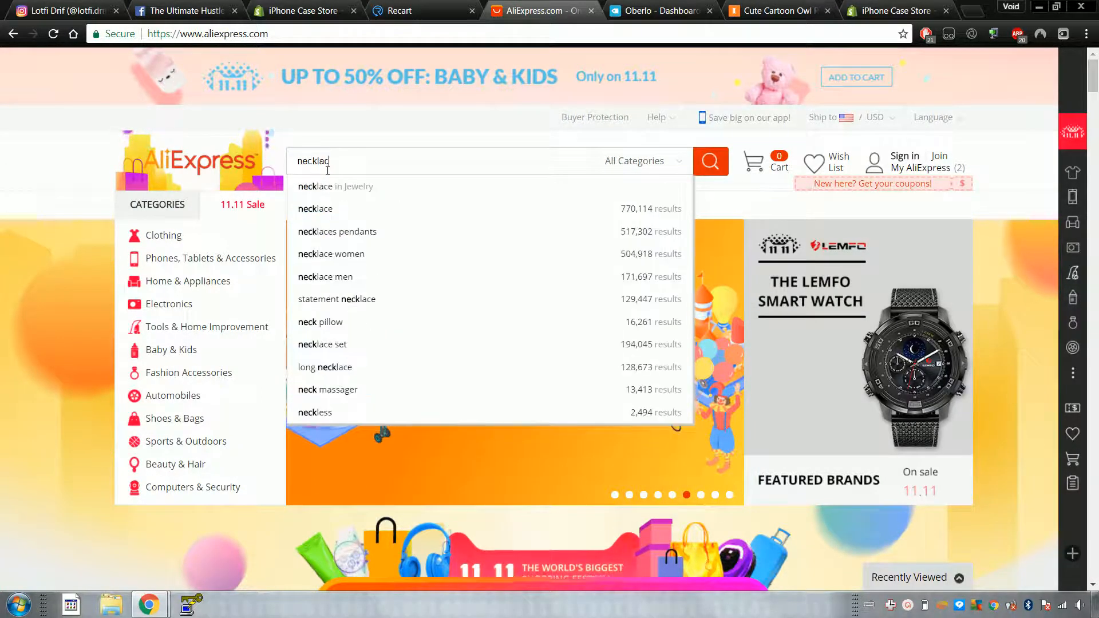
text(e)
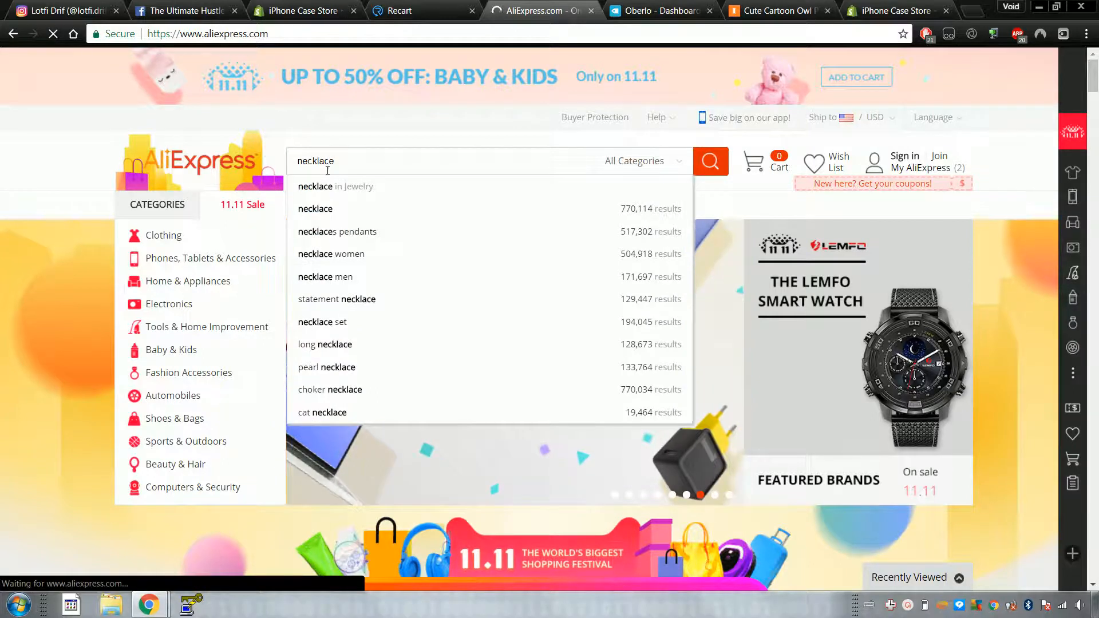
click(399, 10)
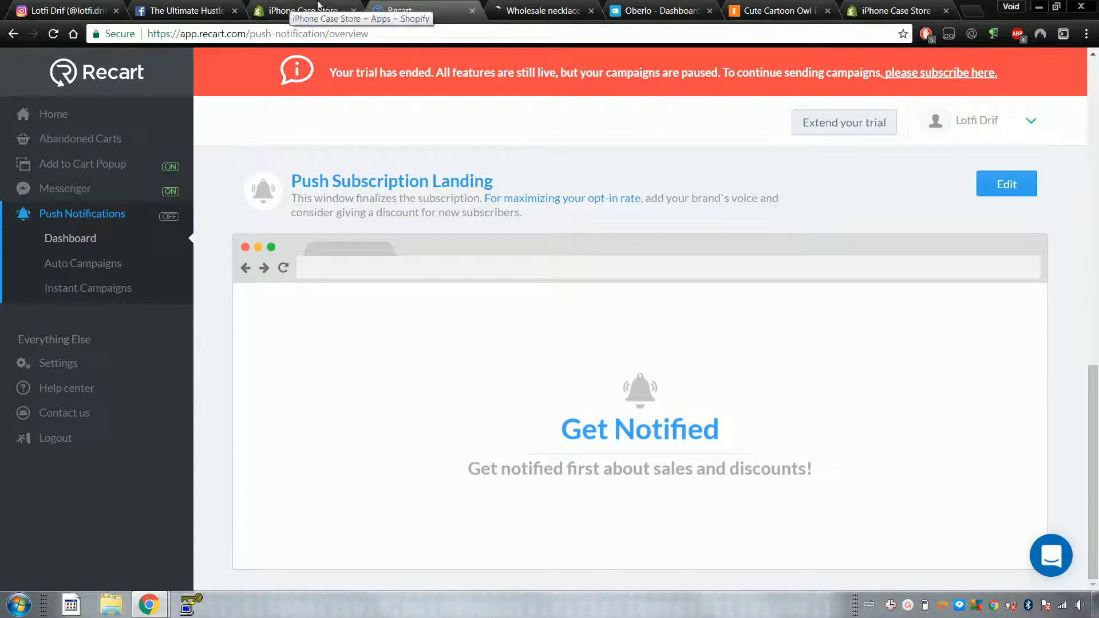
click(307, 11)
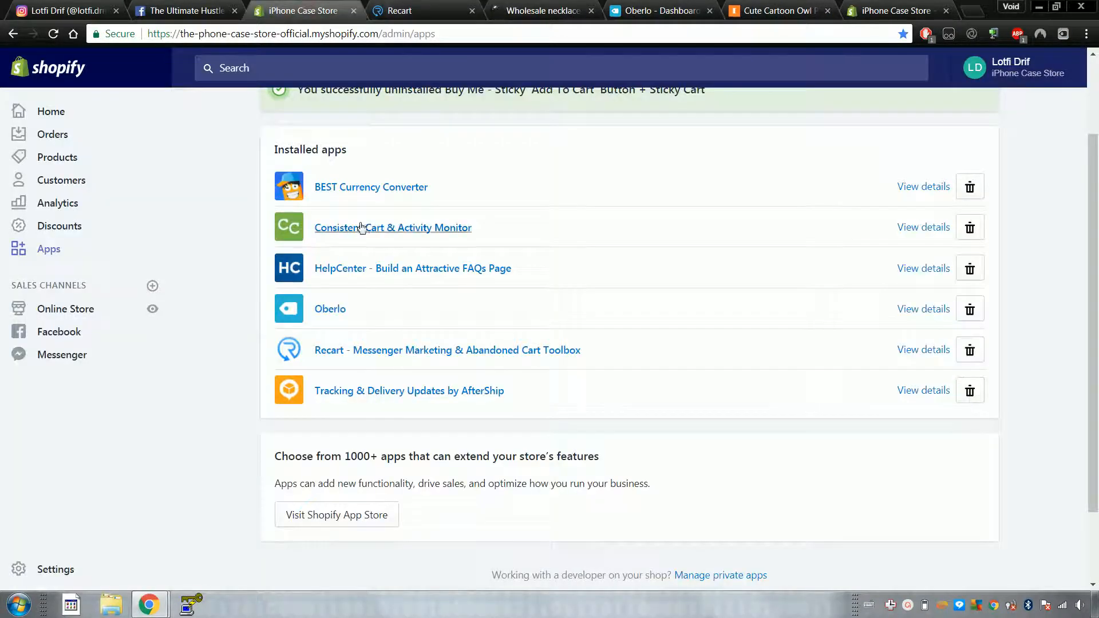
mouse_move(348, 273)
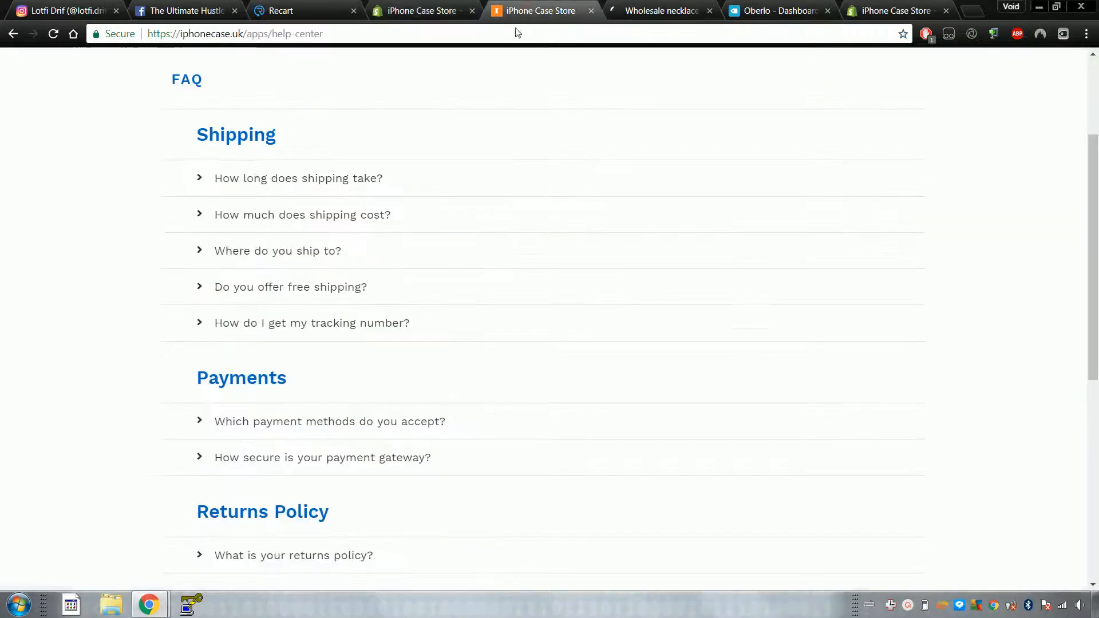
Check the storefront's Order Tracking page and tracking-number form, ending on the installed apps list
scroll(down, 3)
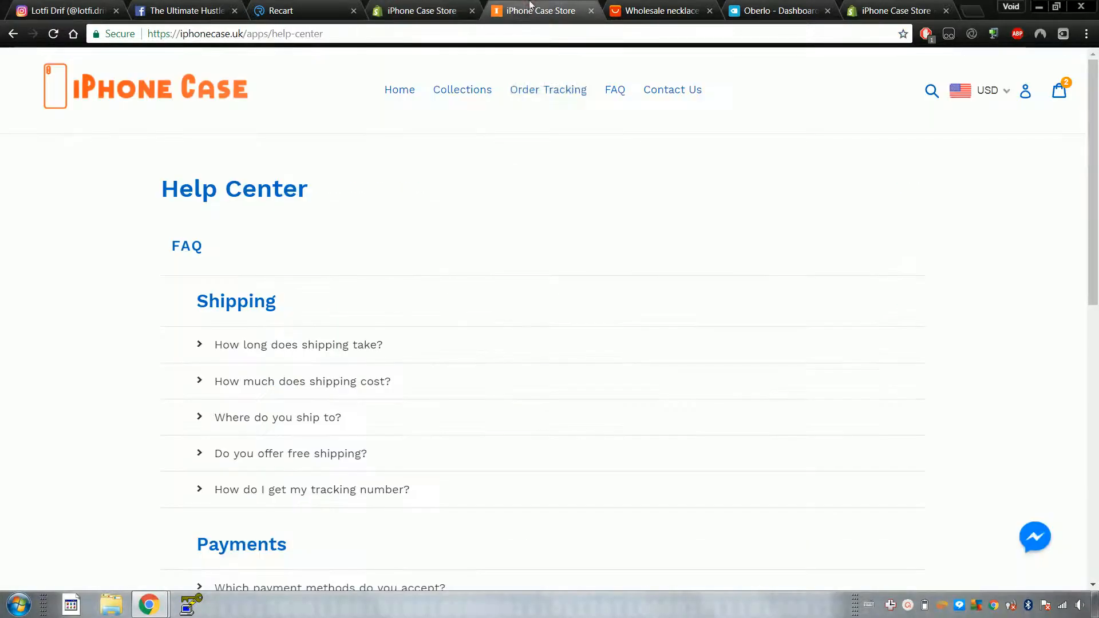
click(548, 90)
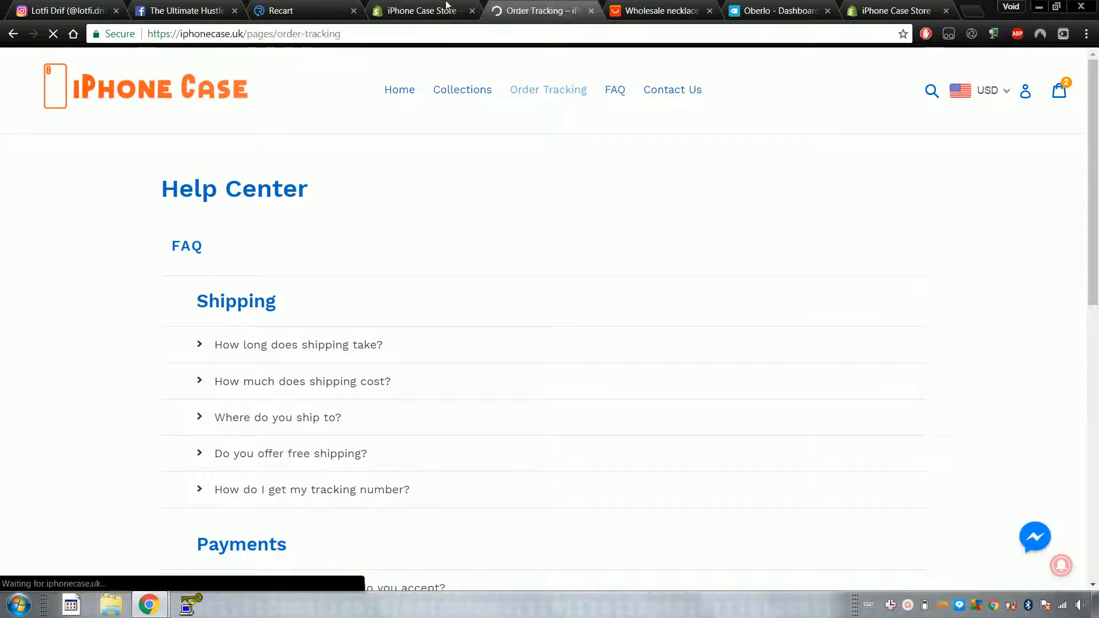
click(423, 11)
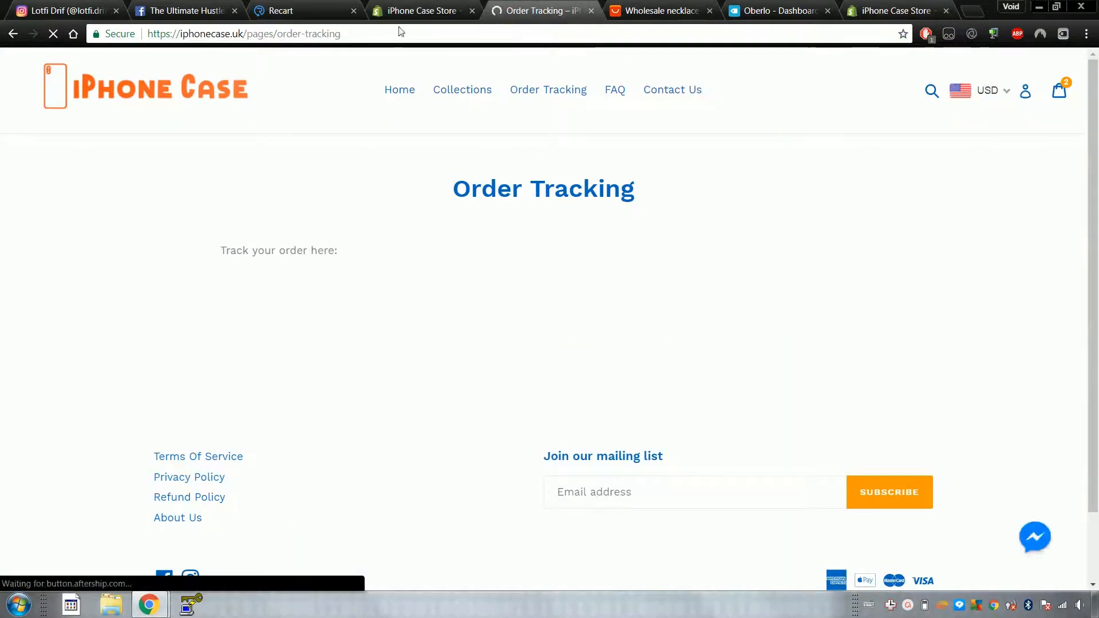
click(420, 11)
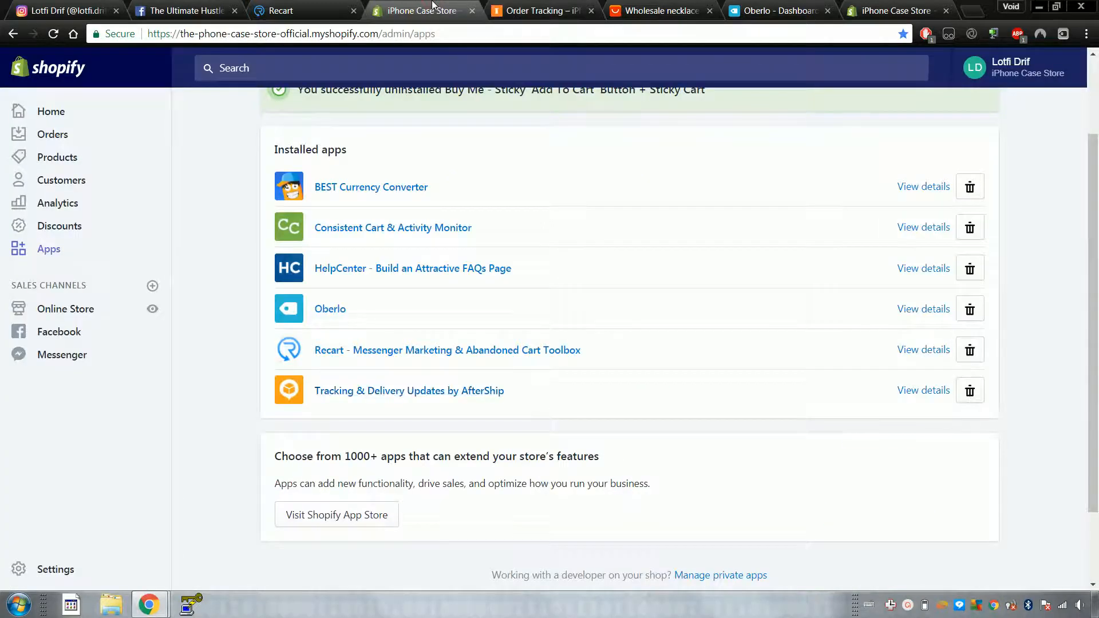
click(537, 11)
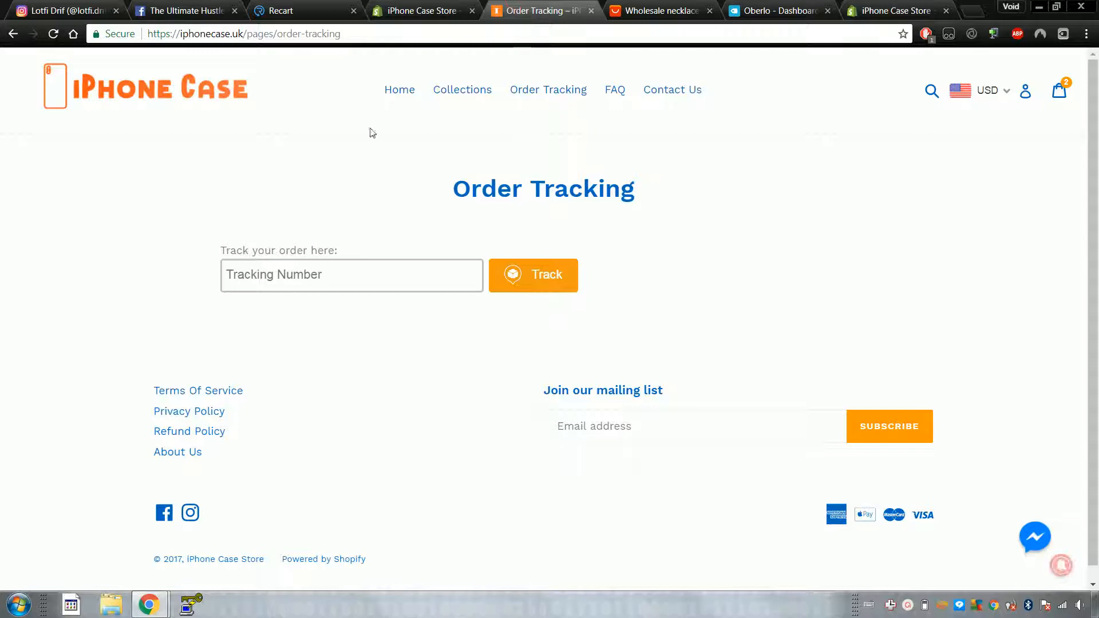
click(420, 11)
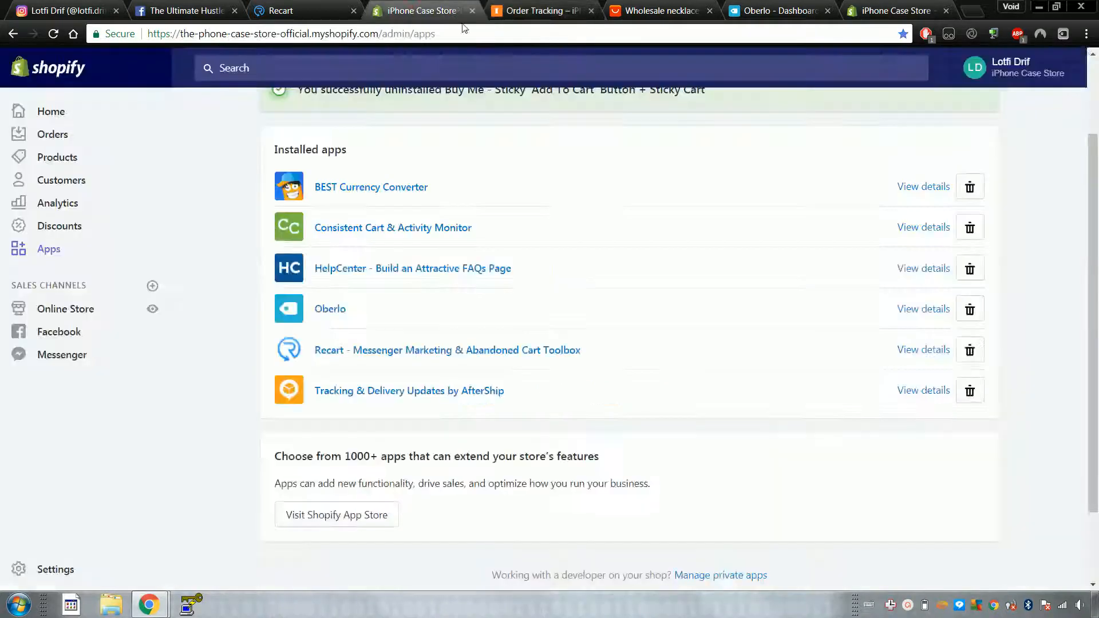
mouse_move(93, 315)
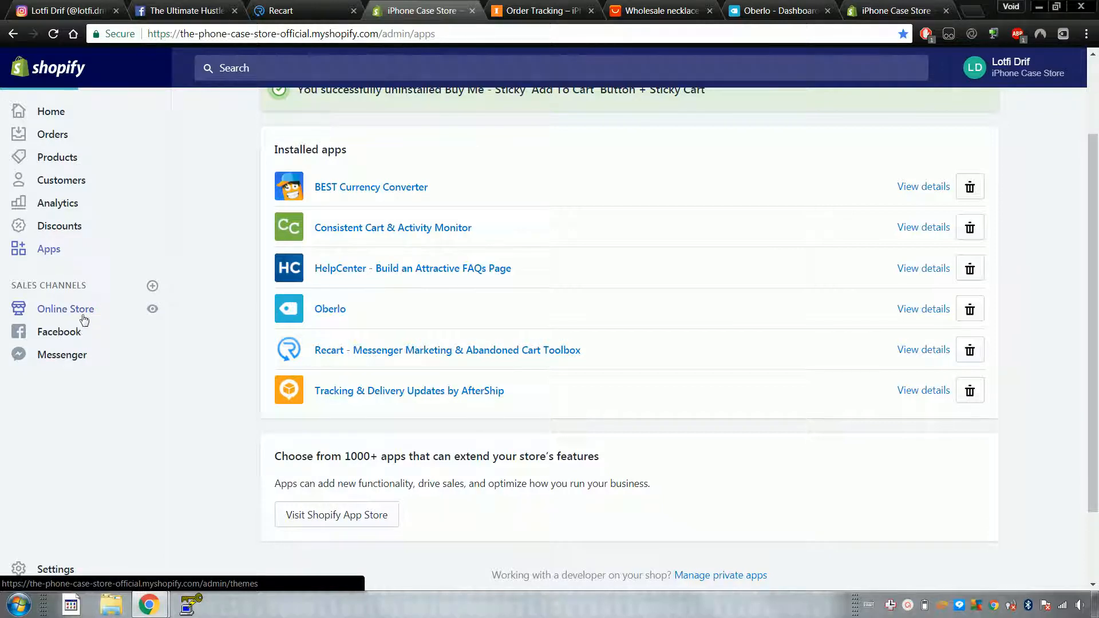
Open Online Store under Sales Channels, then its Pages submenu
click(65, 309)
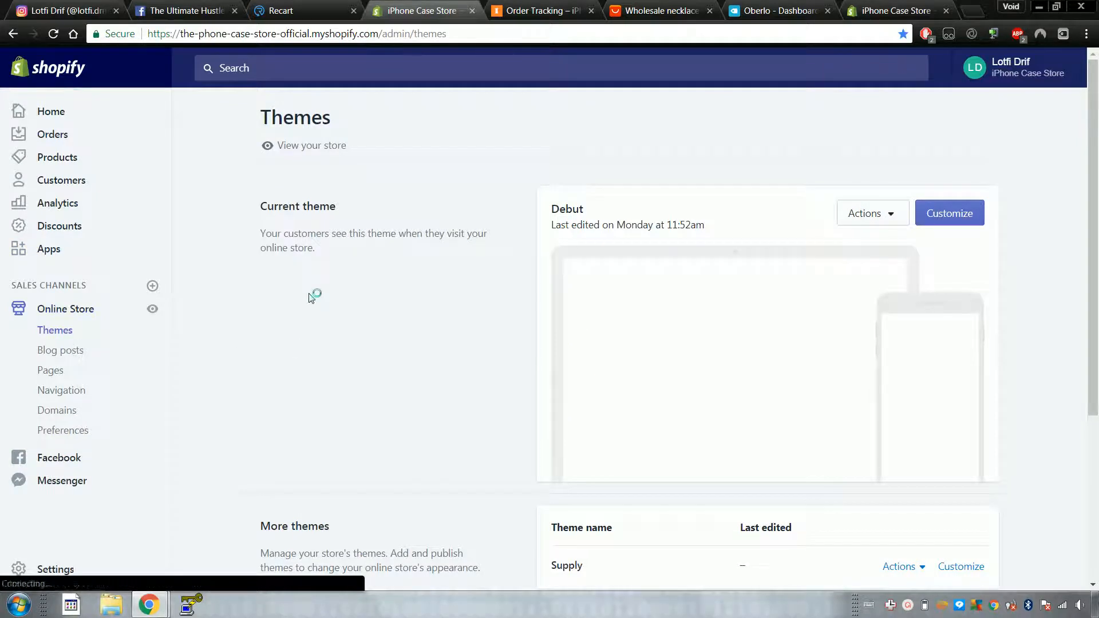
click(50, 370)
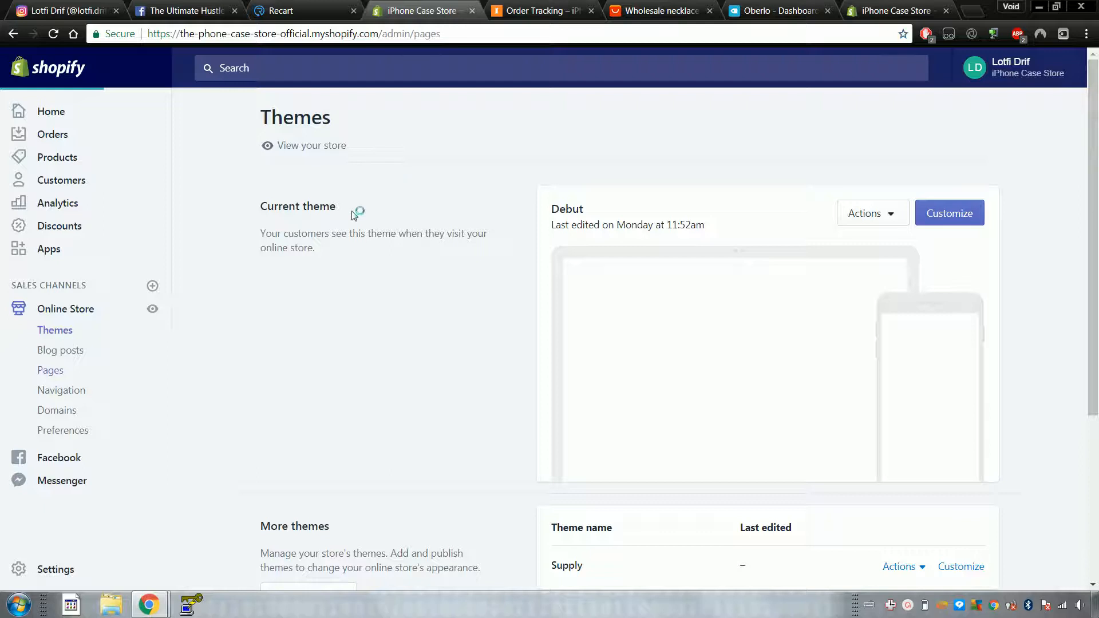
Open the Order Tracking page for editing from the Pages list
click(50, 370)
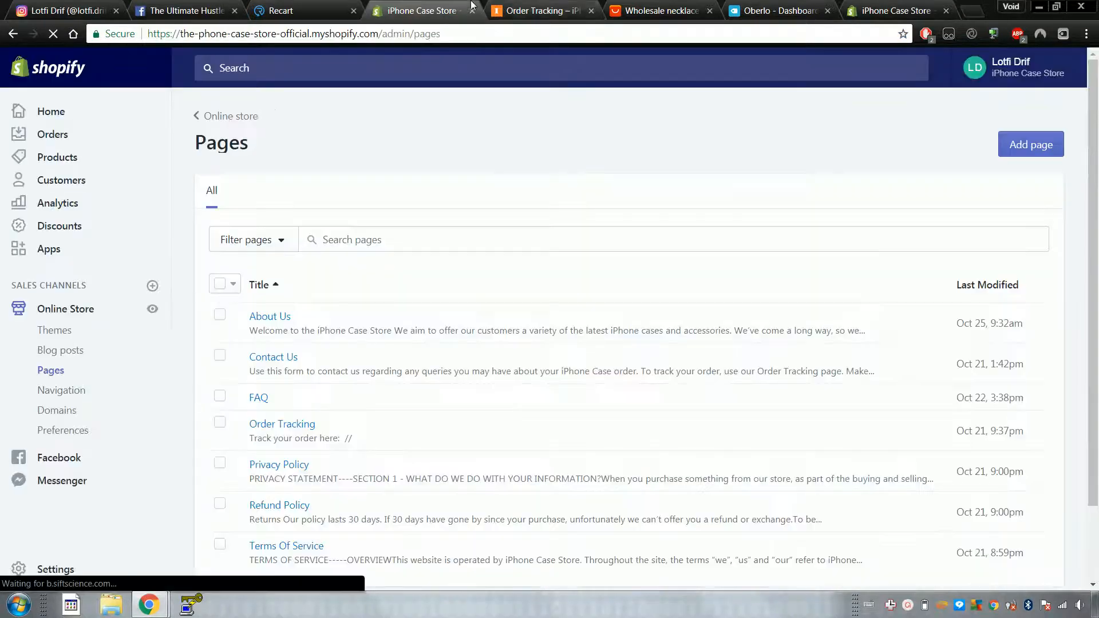
mouse_move(350, 416)
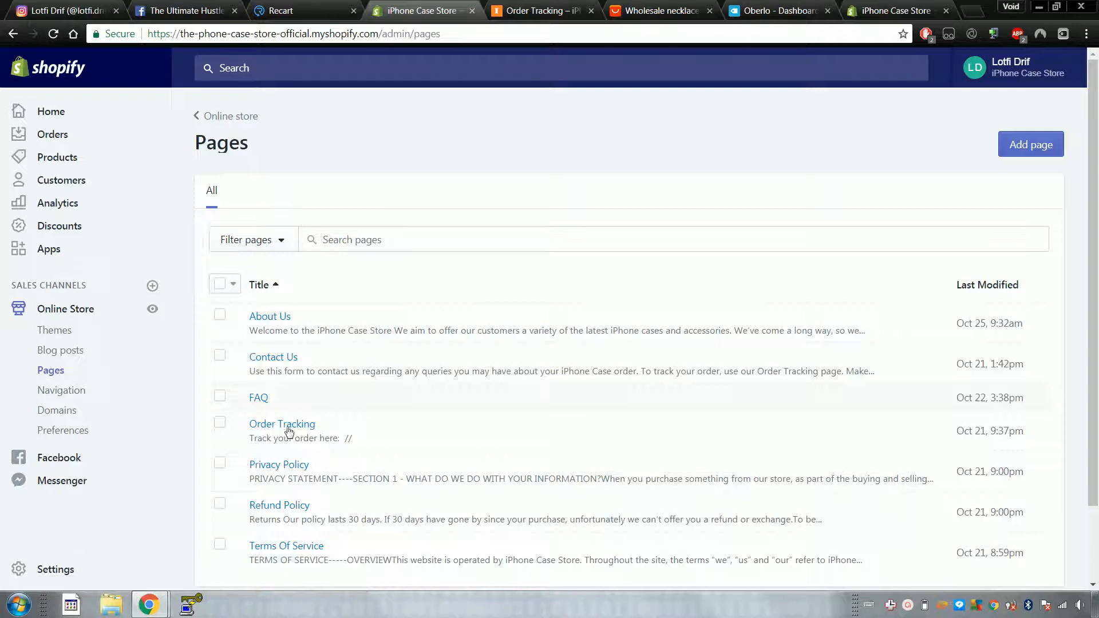
scroll(down, 3)
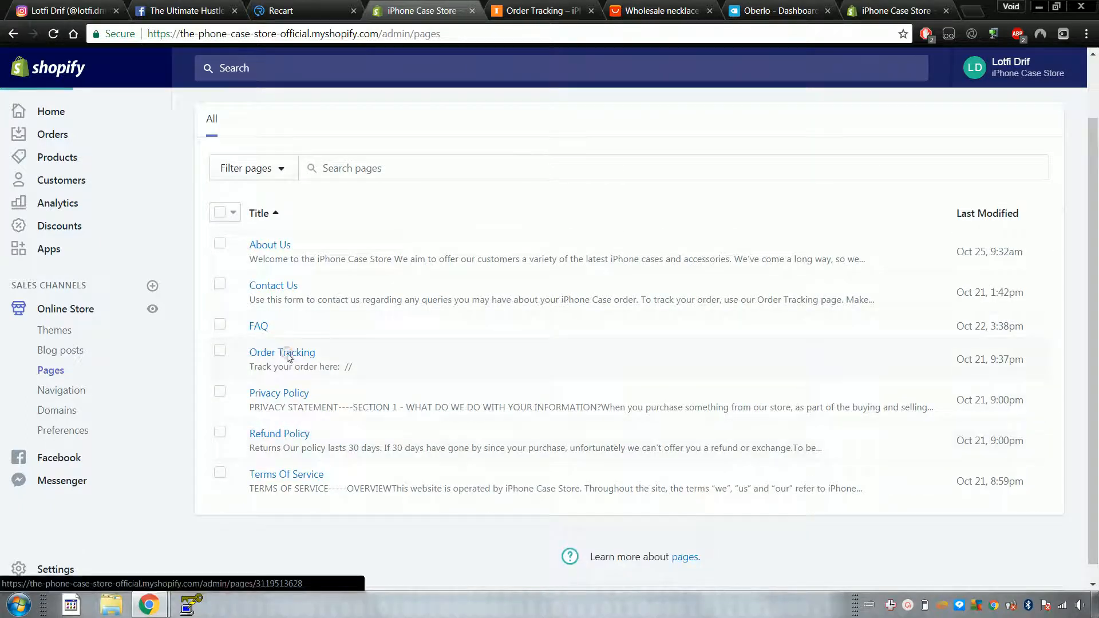
click(282, 352)
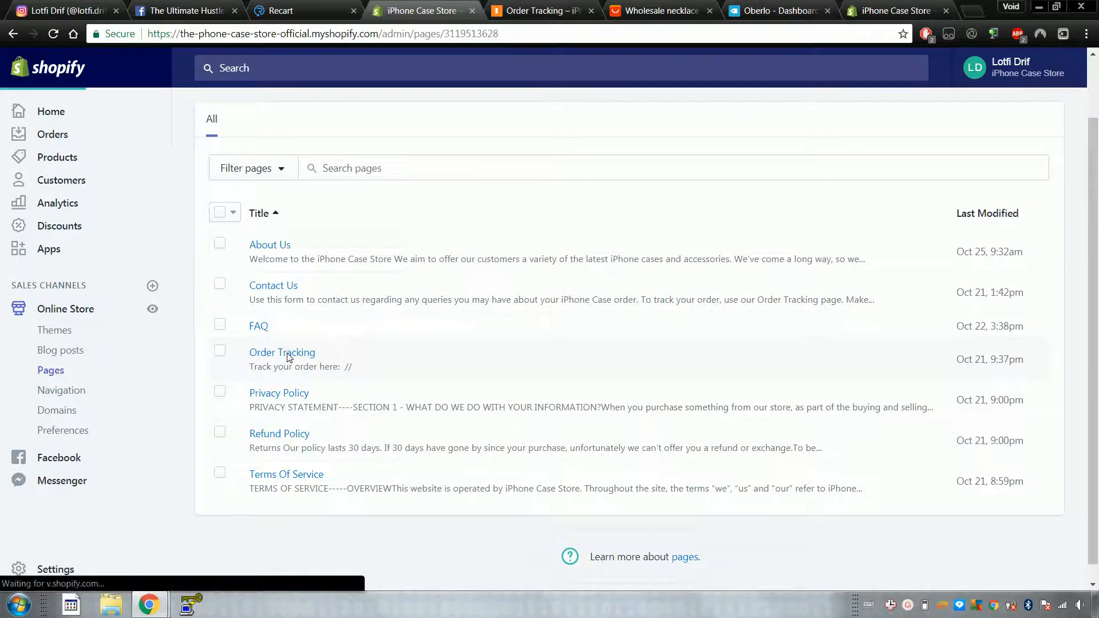
click(282, 352)
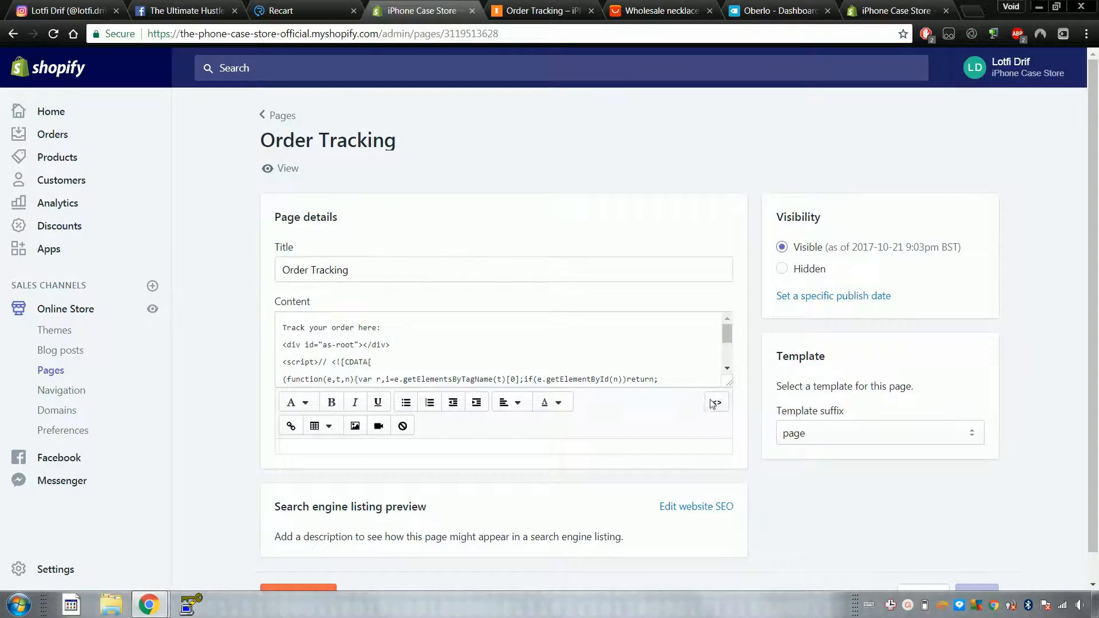
Toggle Show HTML to inspect the AfterShip tracking script, then return to the live tracking form
click(717, 402)
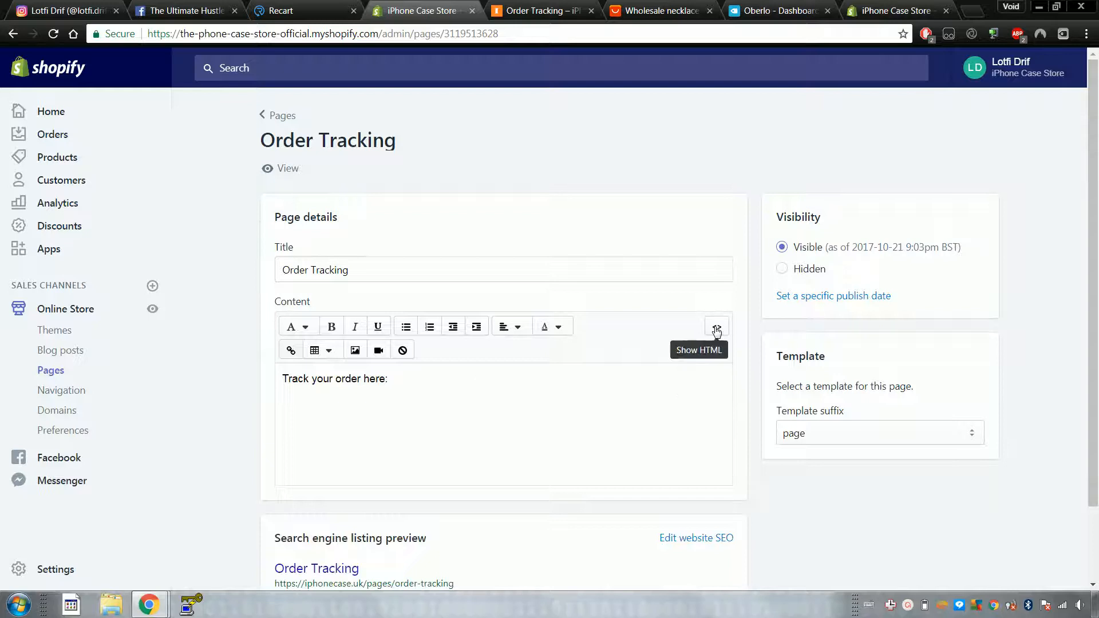
click(717, 326)
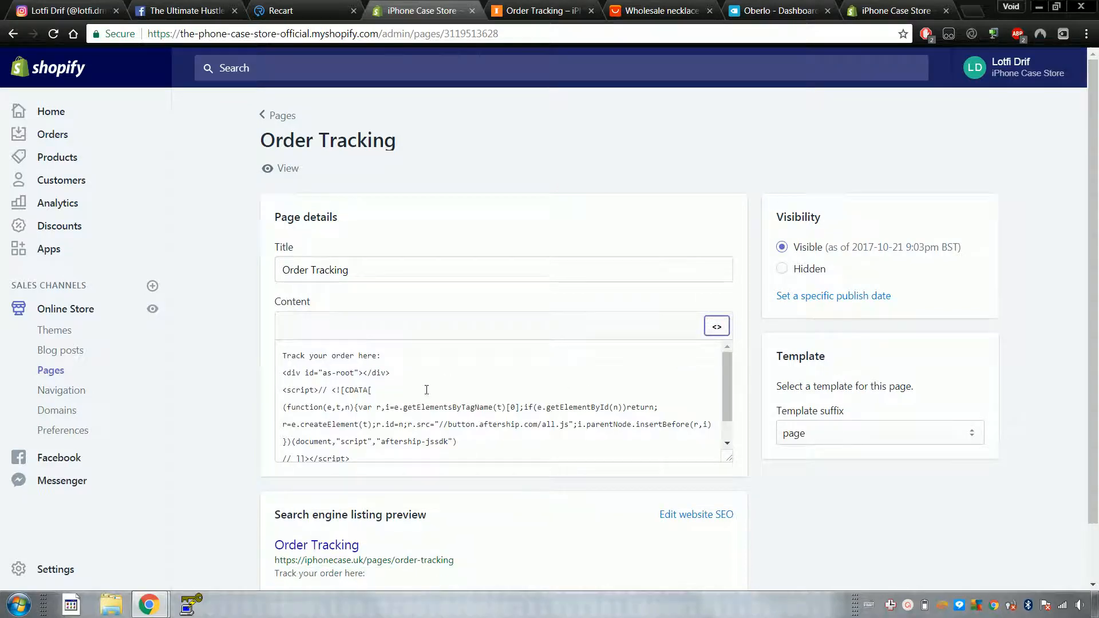
scroll(down, 3)
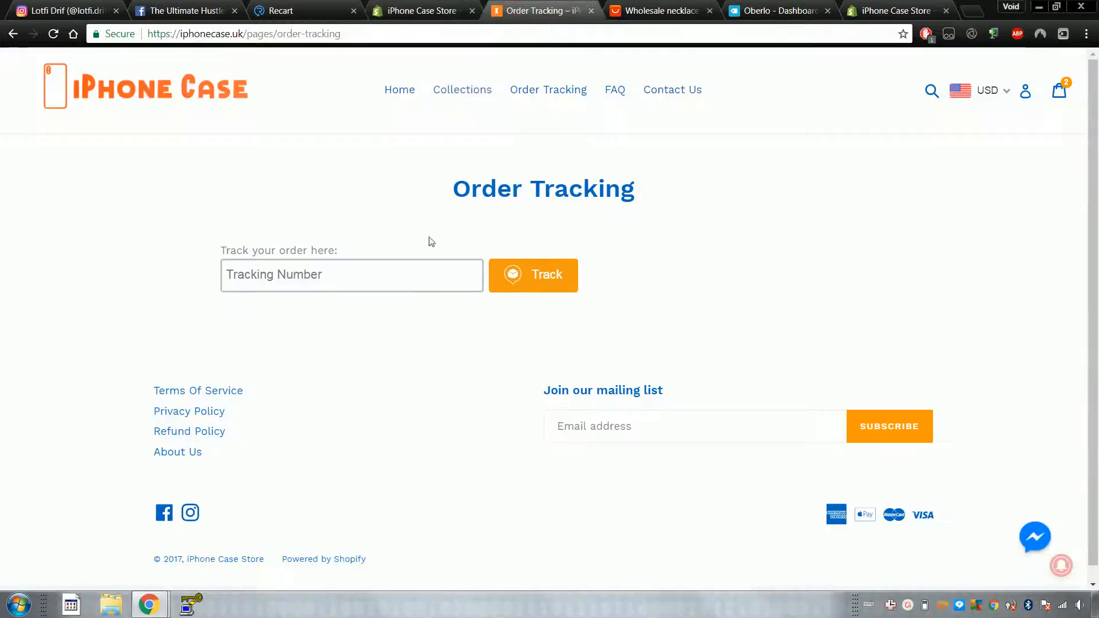
click(351, 275)
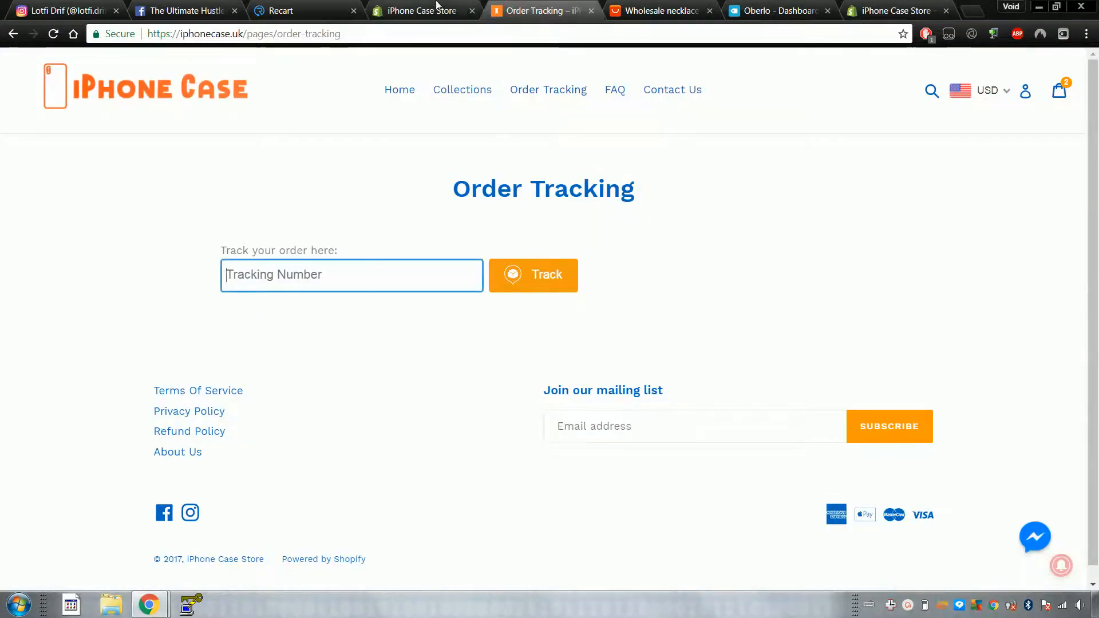
mouse_move(518, 282)
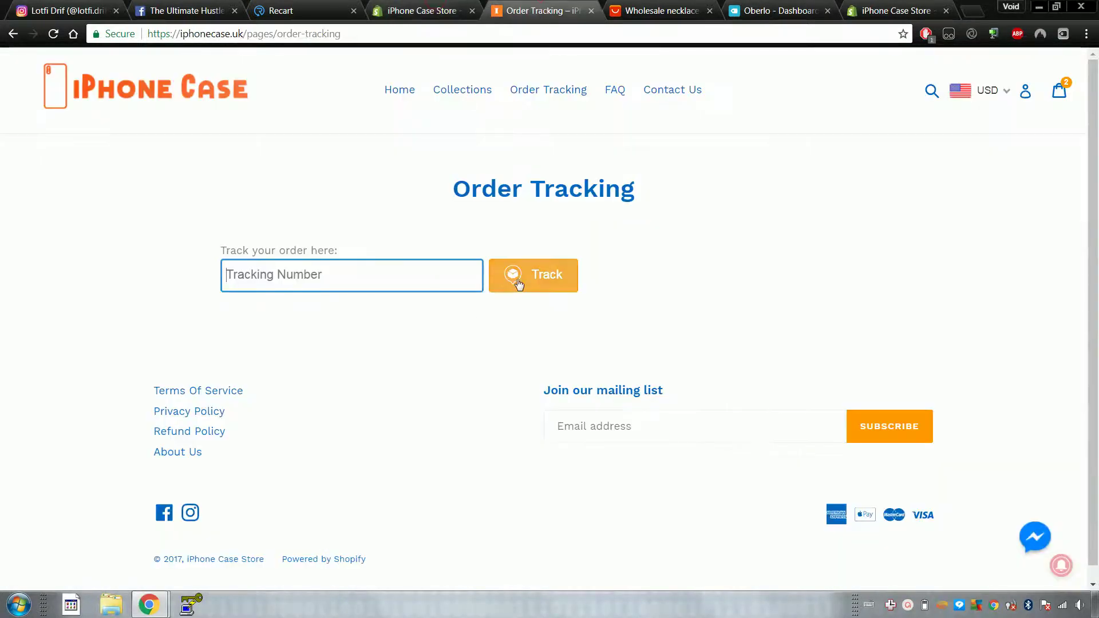
mouse_move(516, 248)
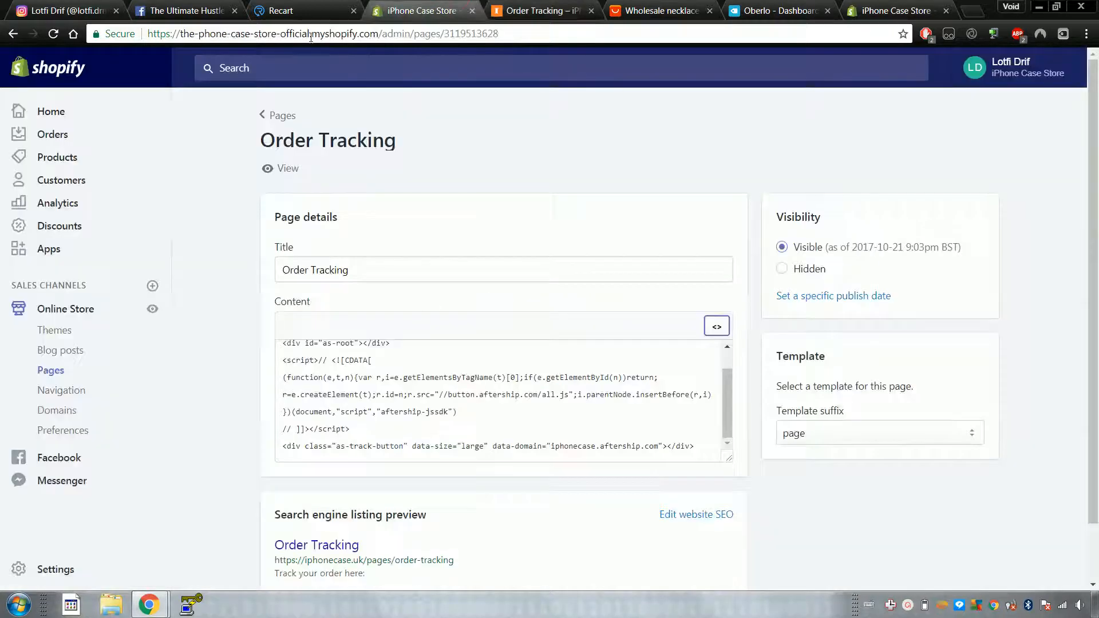
mouse_move(46, 257)
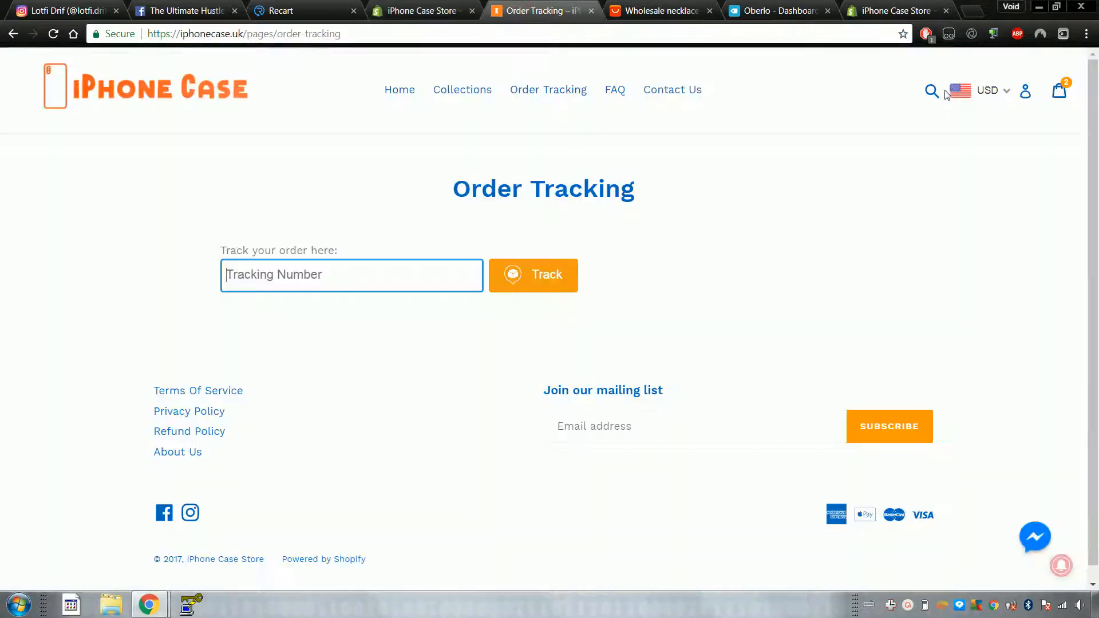
Switch the storefront's display currency from GBP to Canadian Dollar, then pick another currency
click(996, 90)
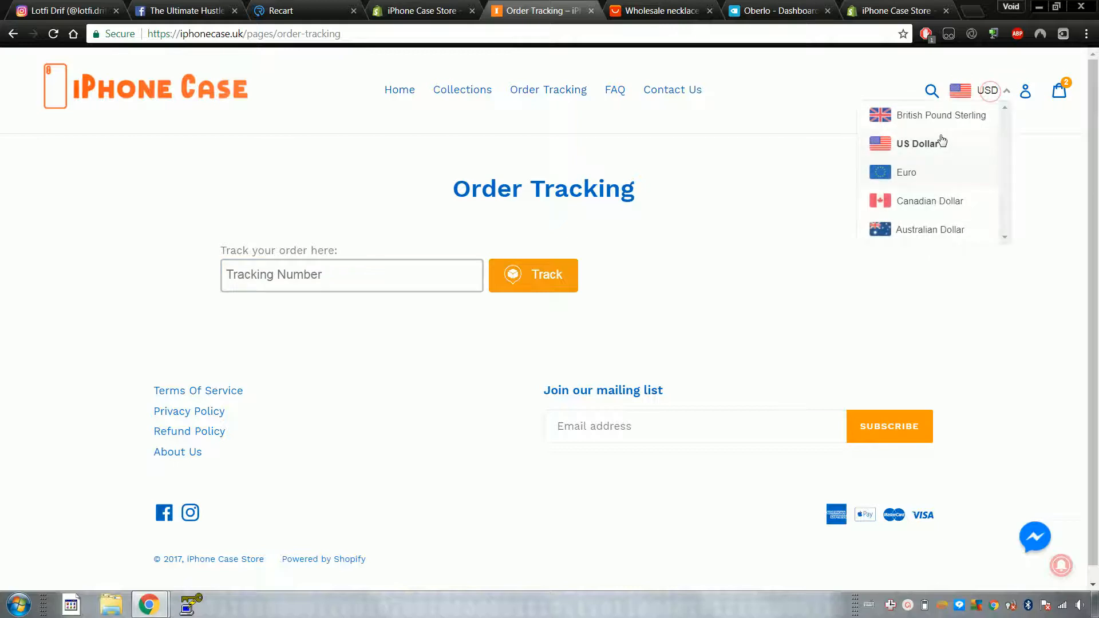
mouse_move(937, 118)
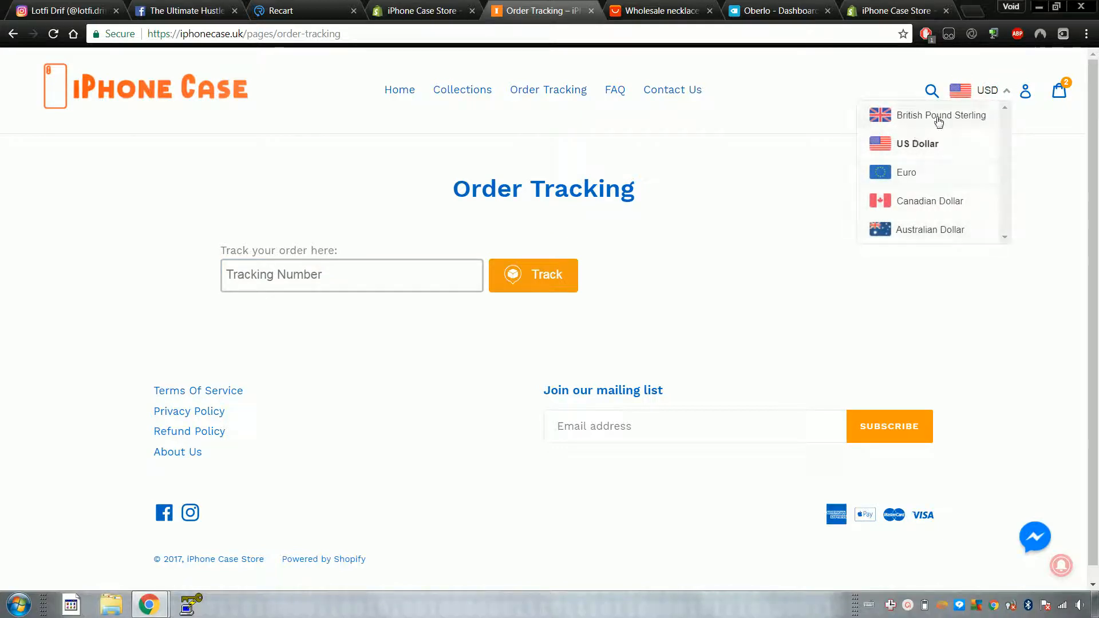
click(942, 115)
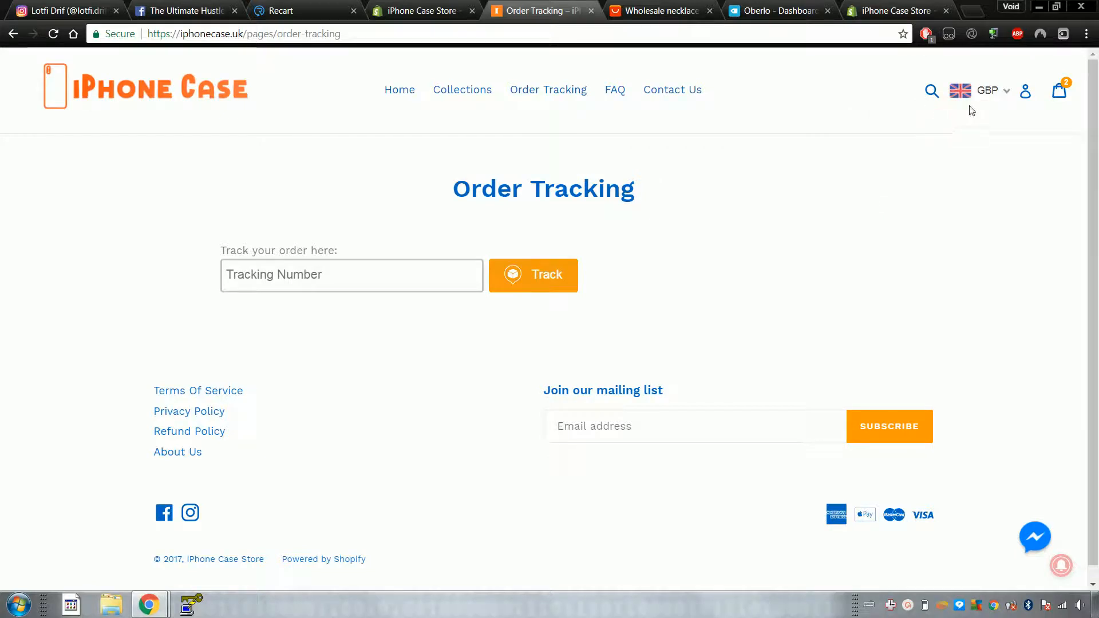
click(987, 90)
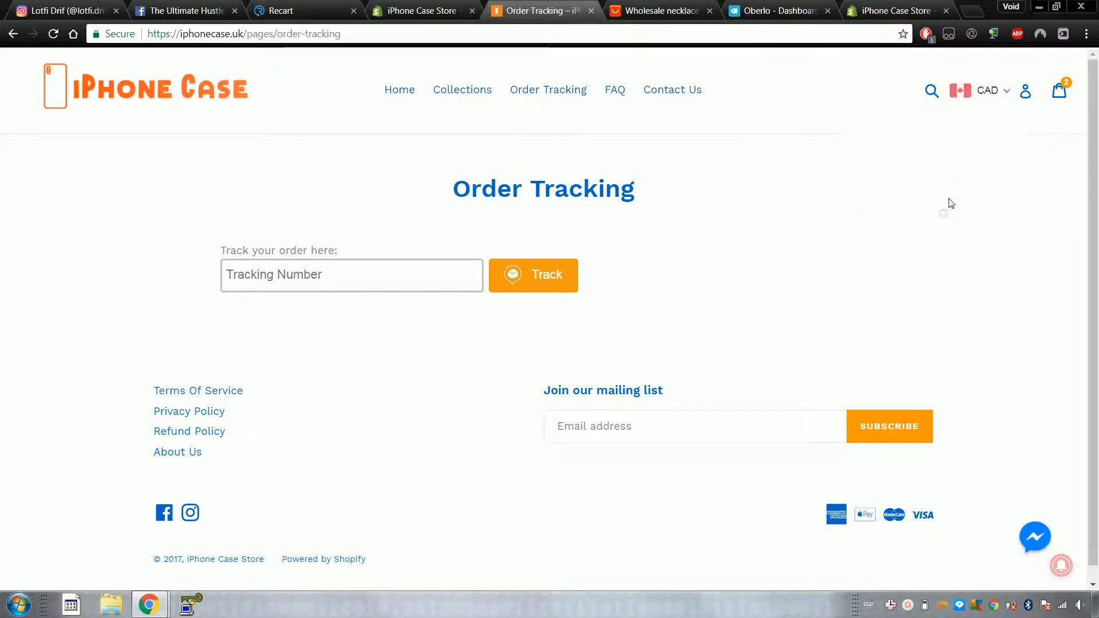
click(989, 91)
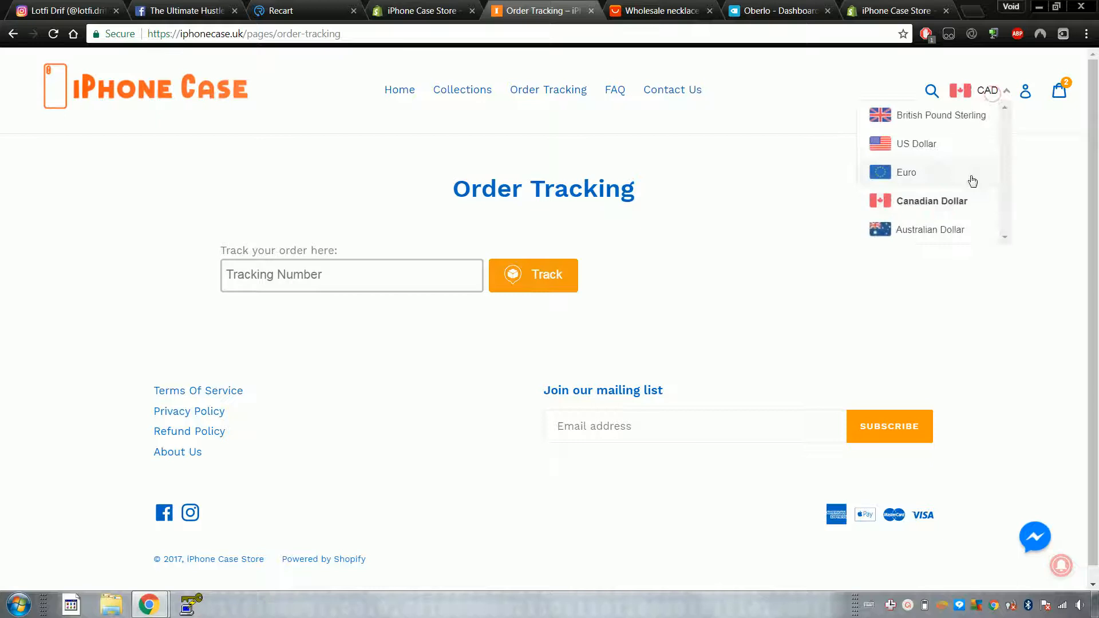
click(930, 230)
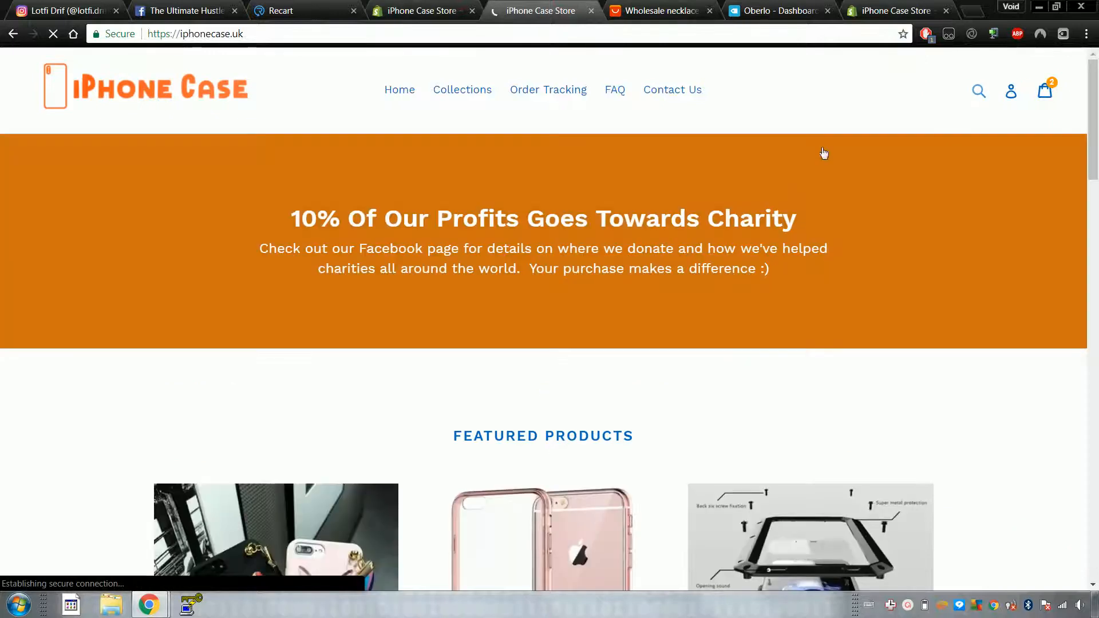
Highlight 'Installed apps' in admin, then end on the bumper case page priced $9.43 AUD
scroll(down, 3)
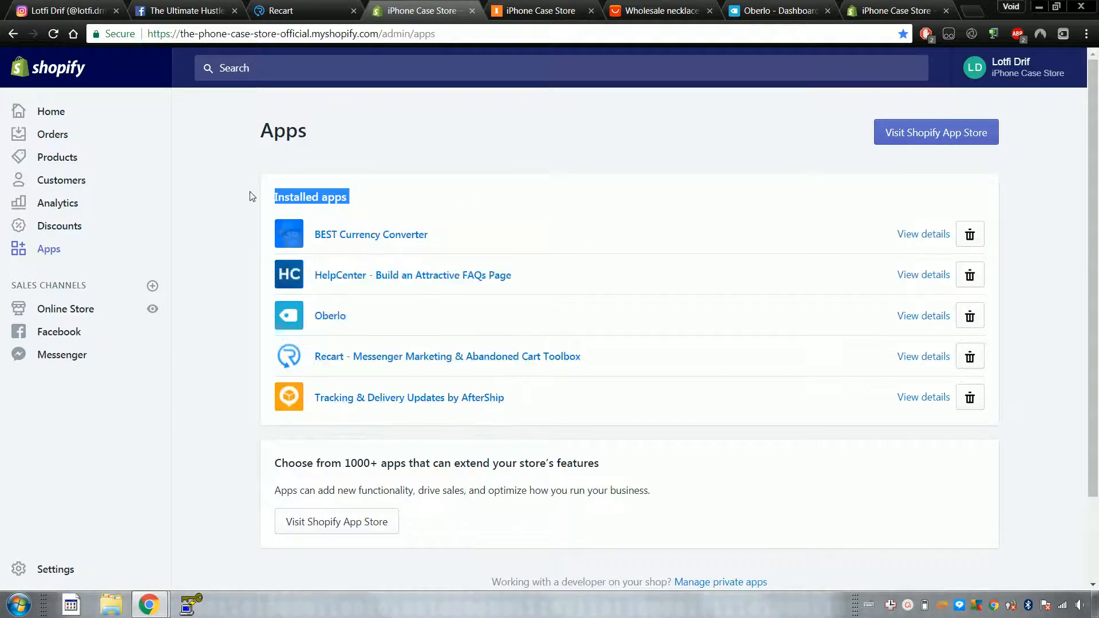
drag(275, 196, 504, 397)
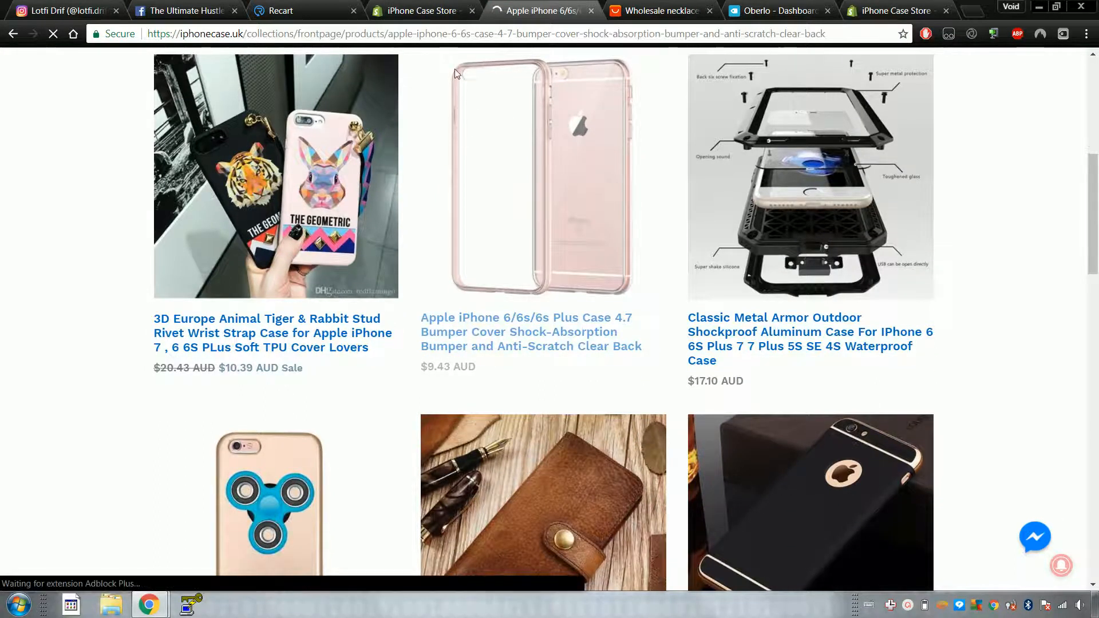
click(418, 10)
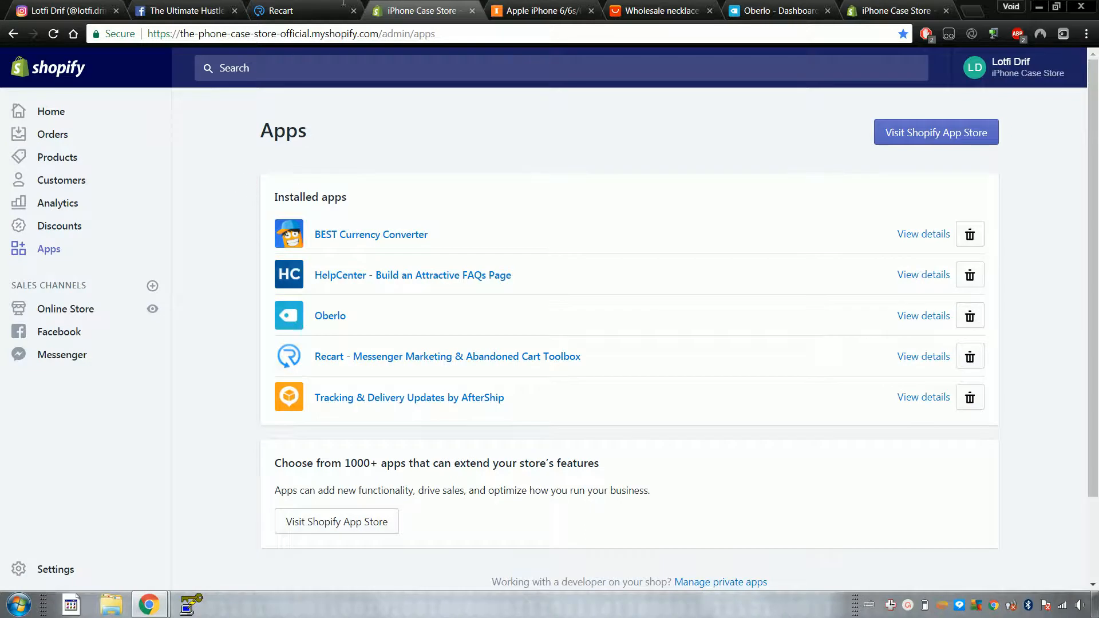
mouse_move(367, 355)
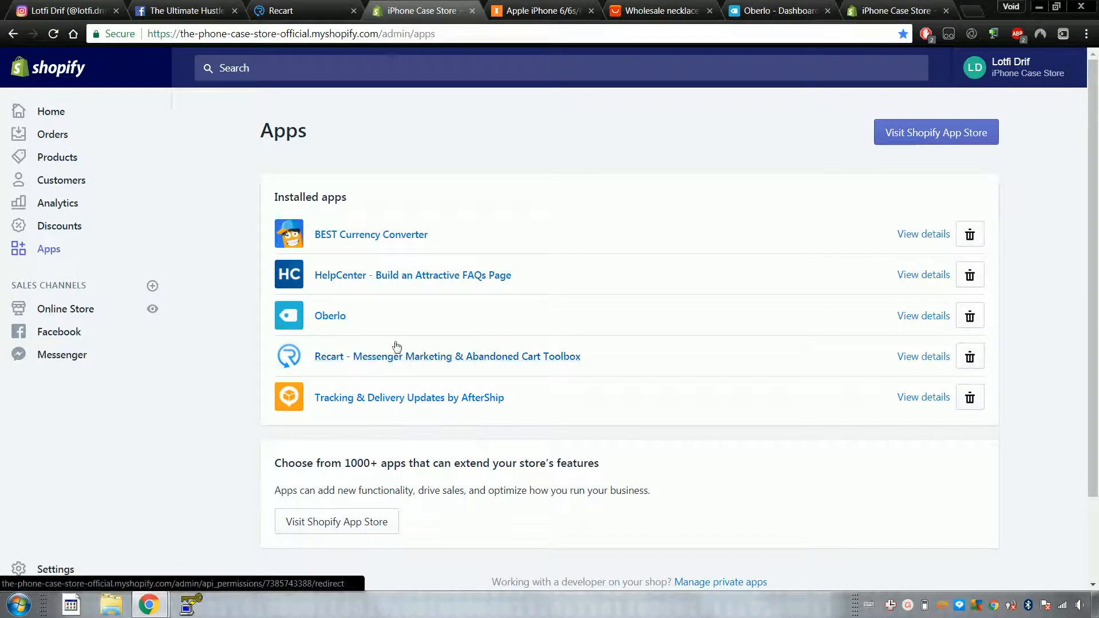
click(542, 11)
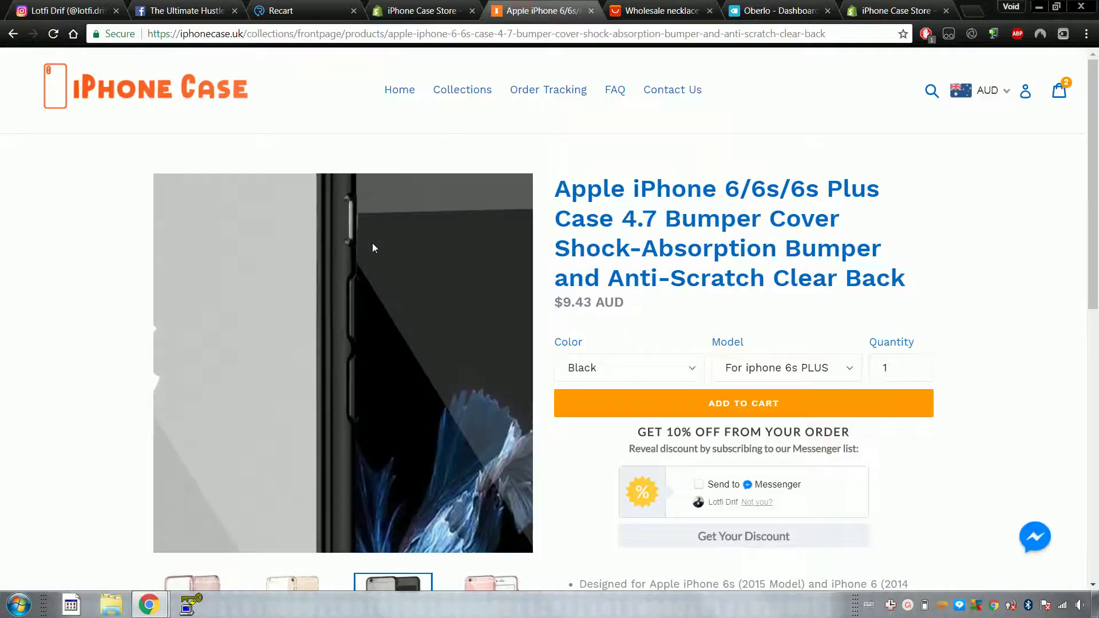
scroll(down, 3)
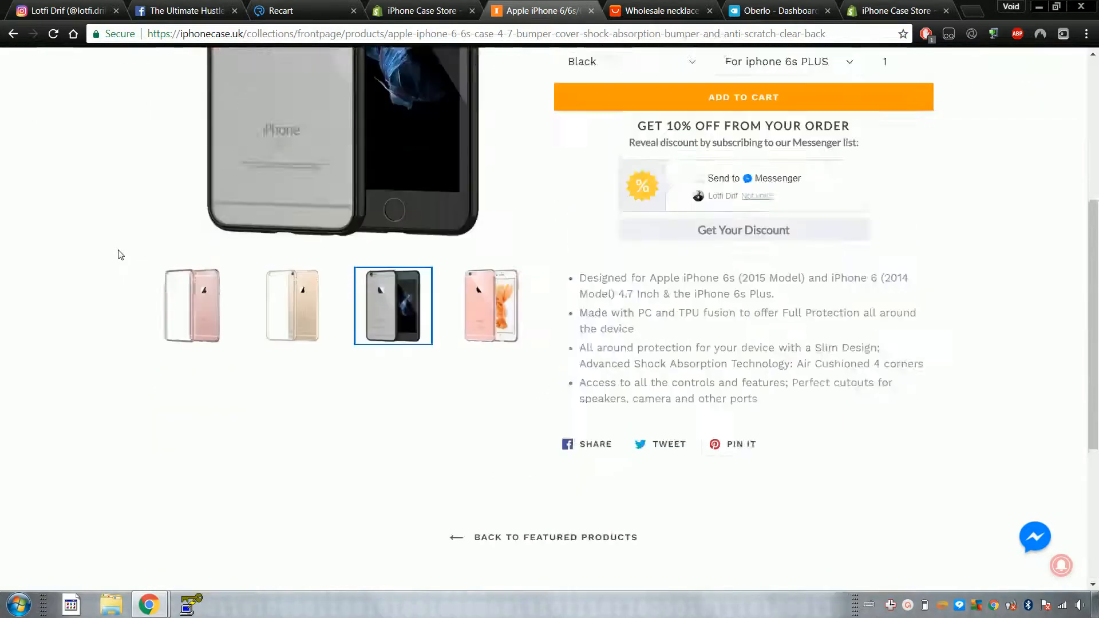
click(422, 10)
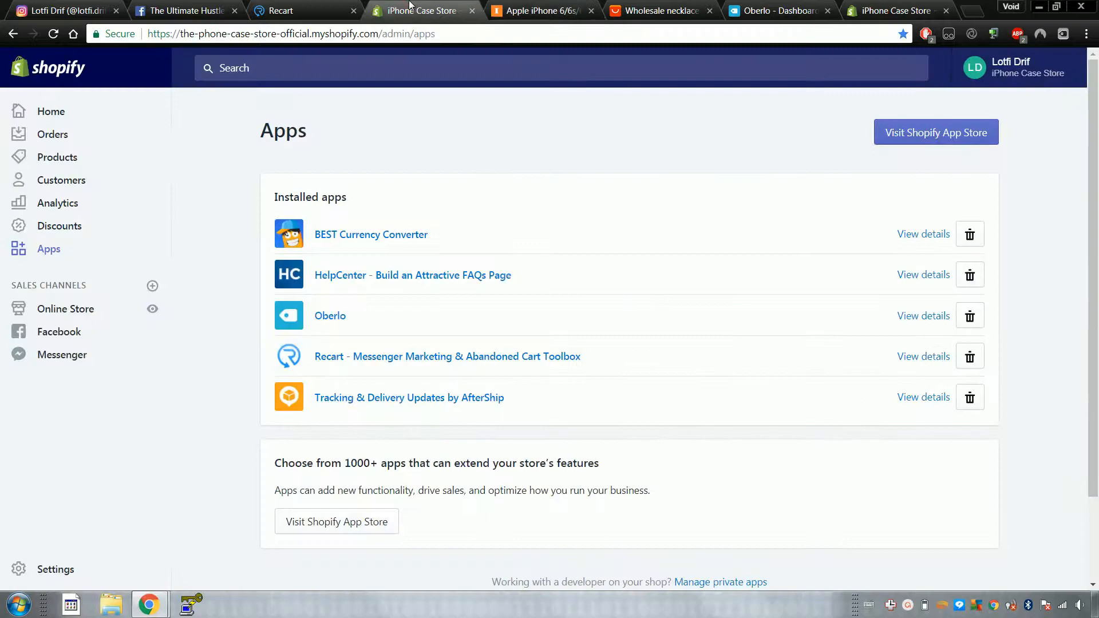
click(545, 11)
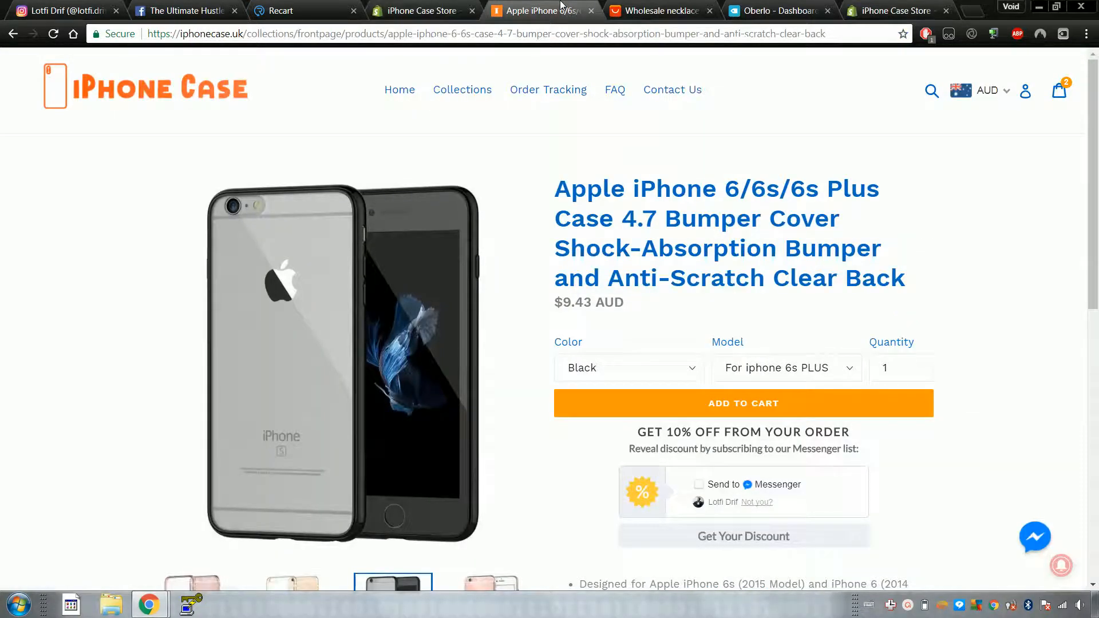
Place the Ultimate Hustlers Facebook tab by the bumper case page, scroll its footer, return to apps
click(423, 10)
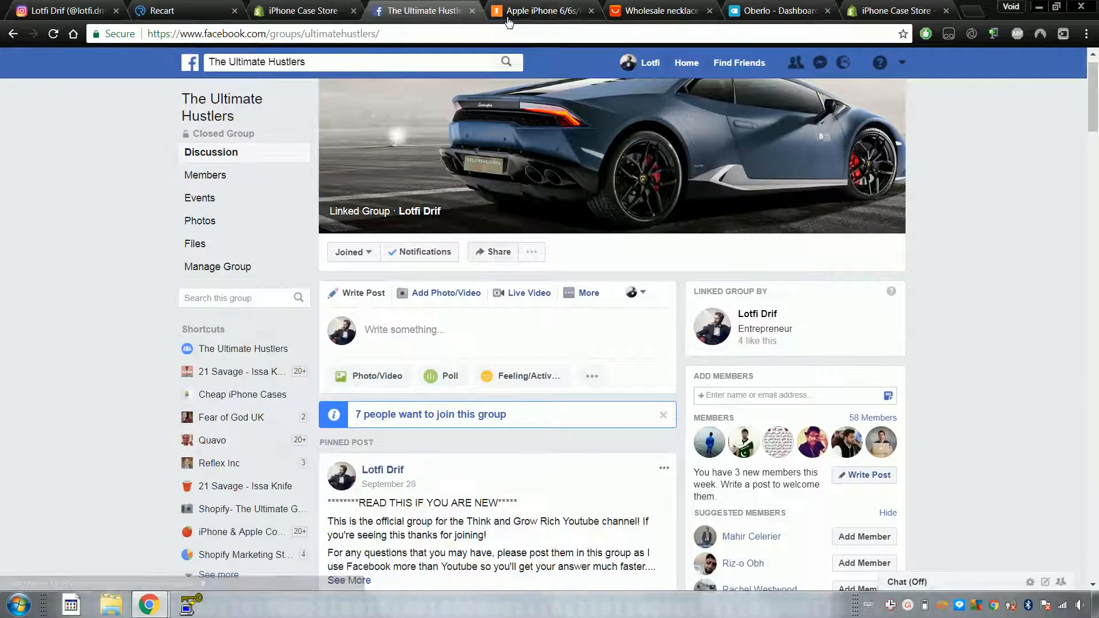
mouse_move(548, 11)
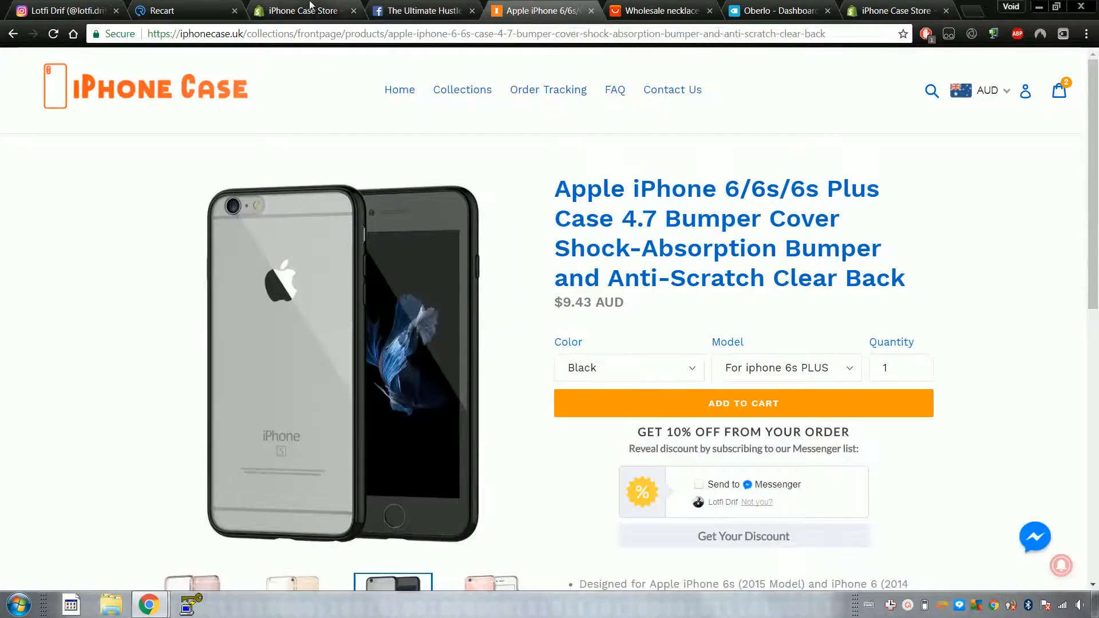
click(426, 10)
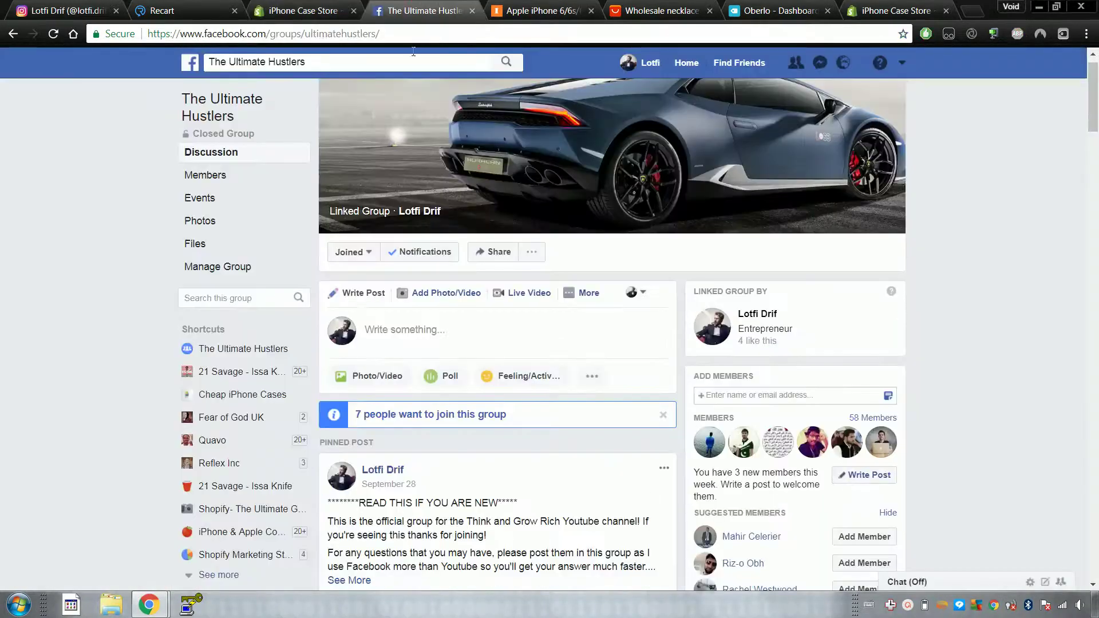
click(535, 11)
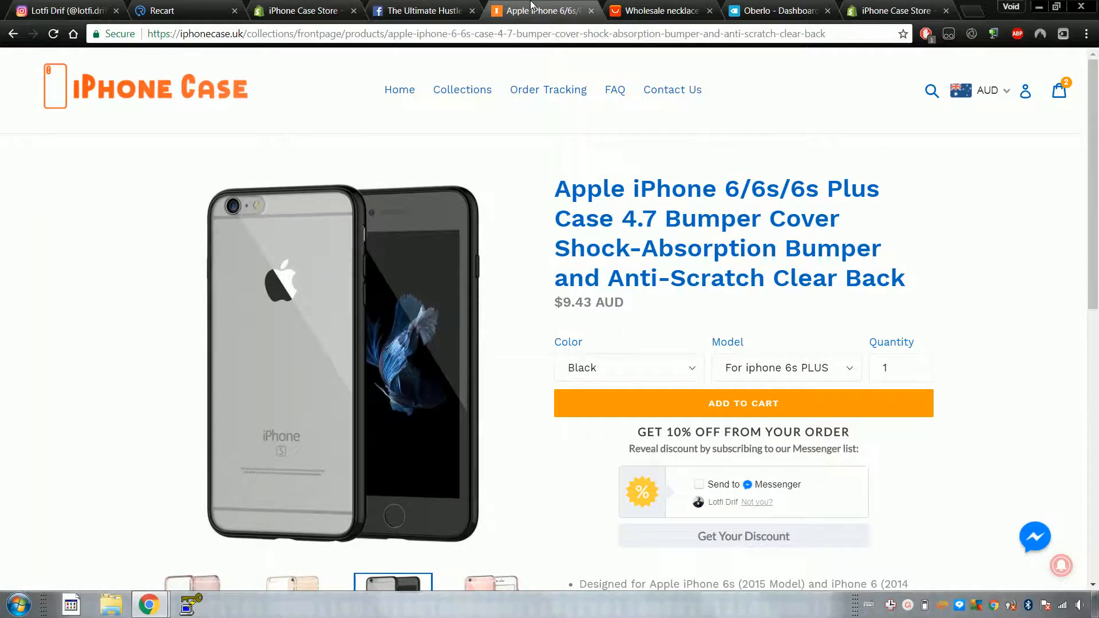
scroll(down, 3)
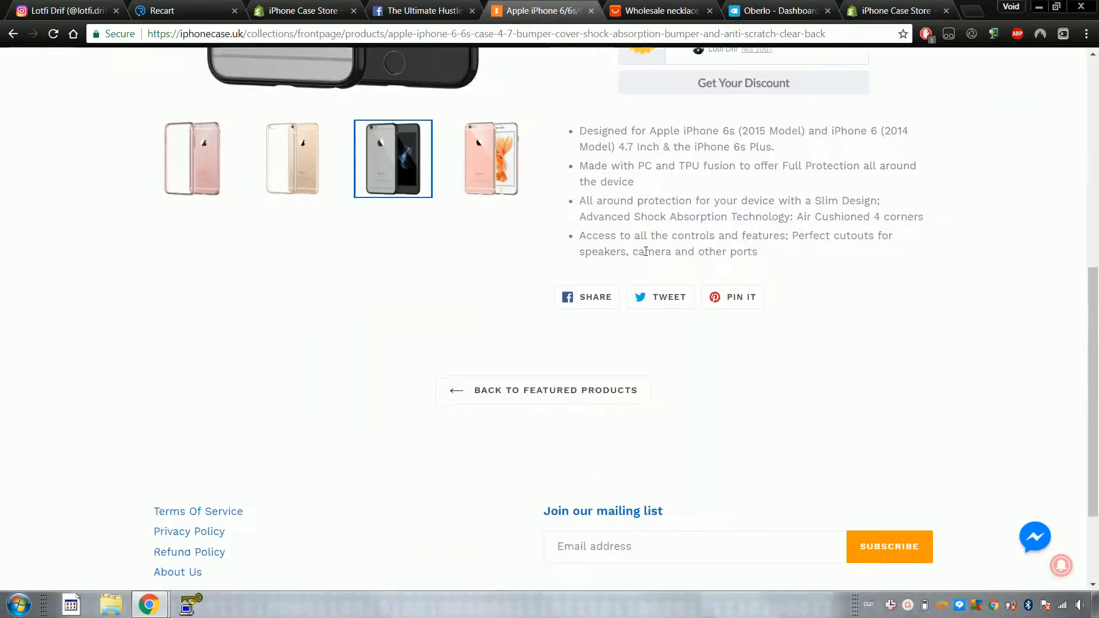
scroll(down, 3)
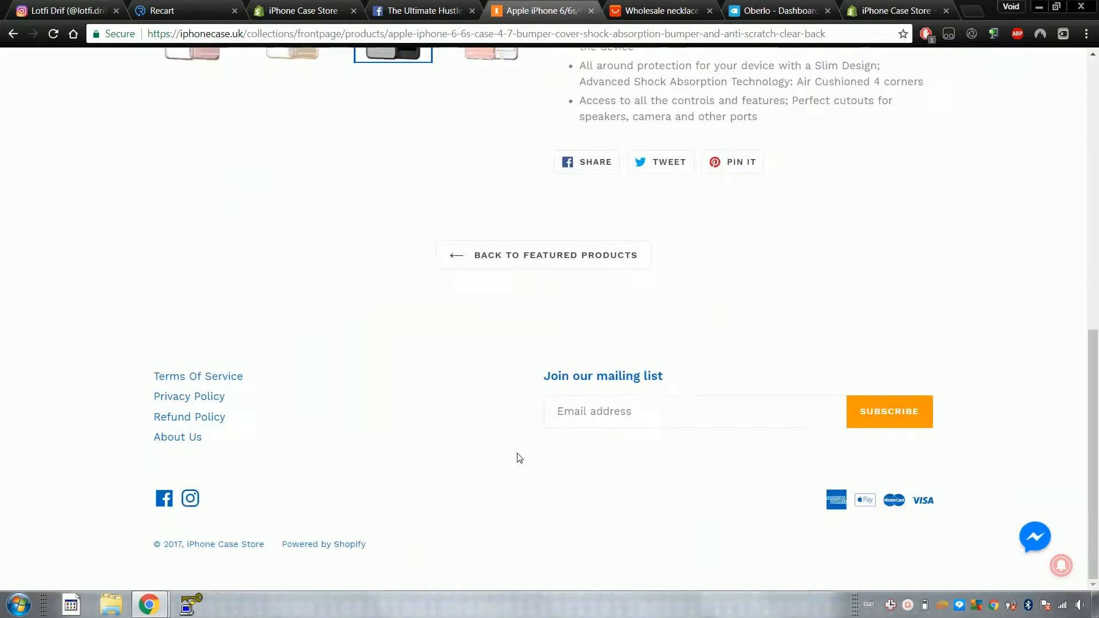
scroll(up, 3)
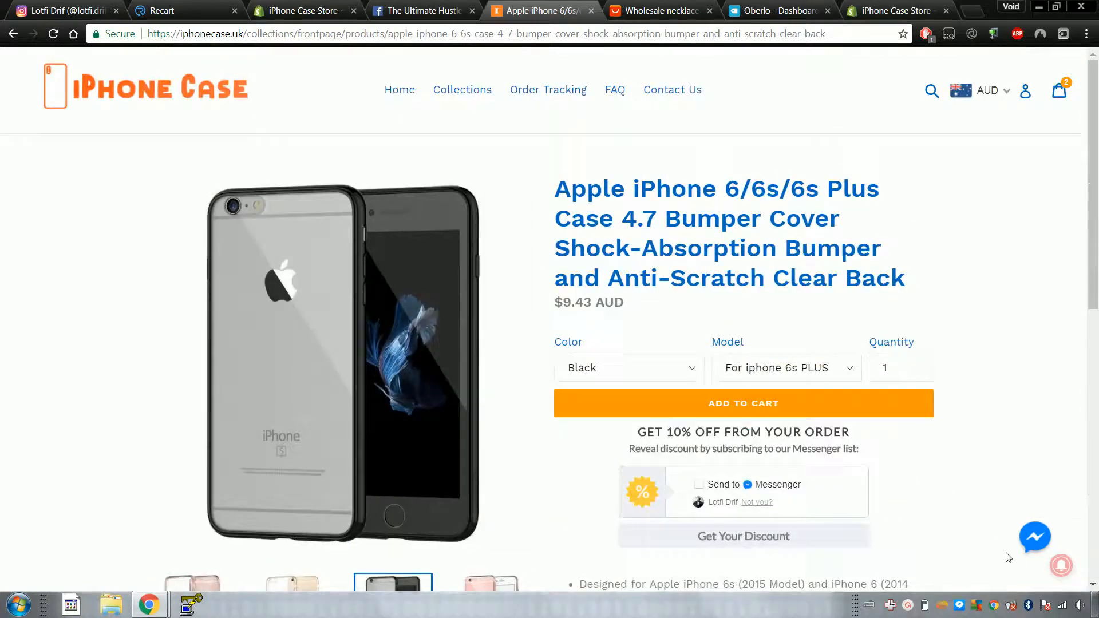
click(1061, 566)
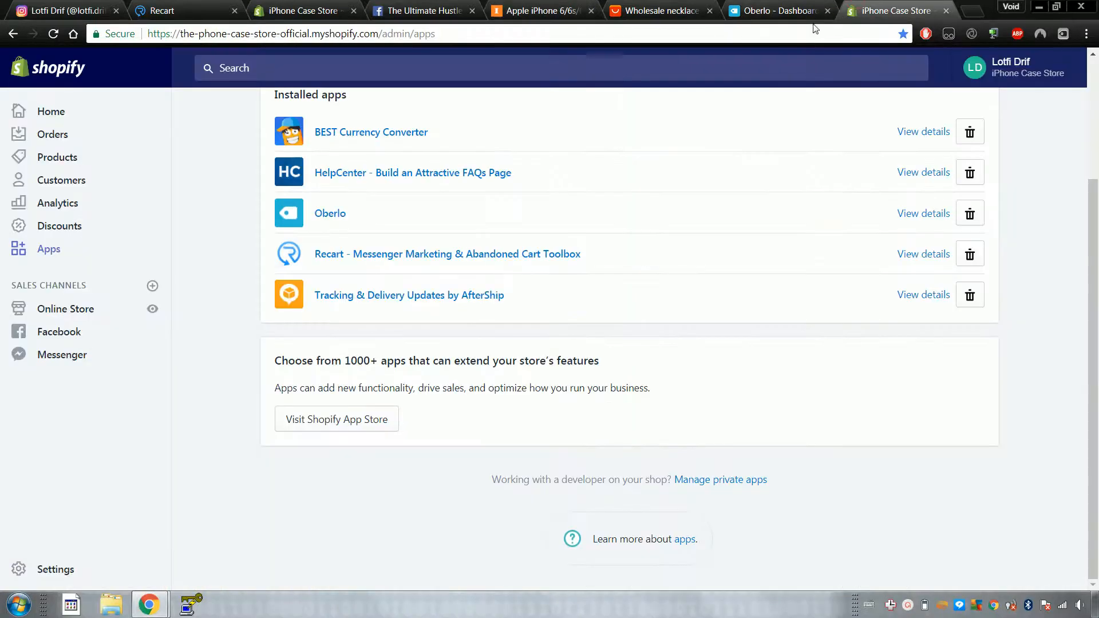
Search Startpage for 'onesignal' and open the OneSignal result in a new tab
click(290, 33)
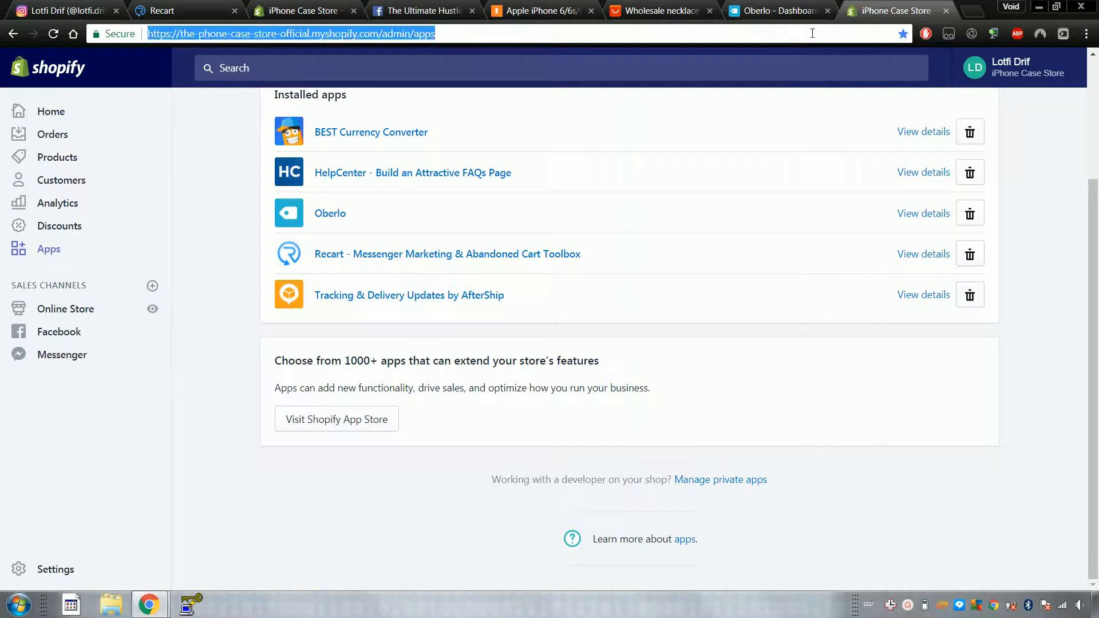
text(onesignal)
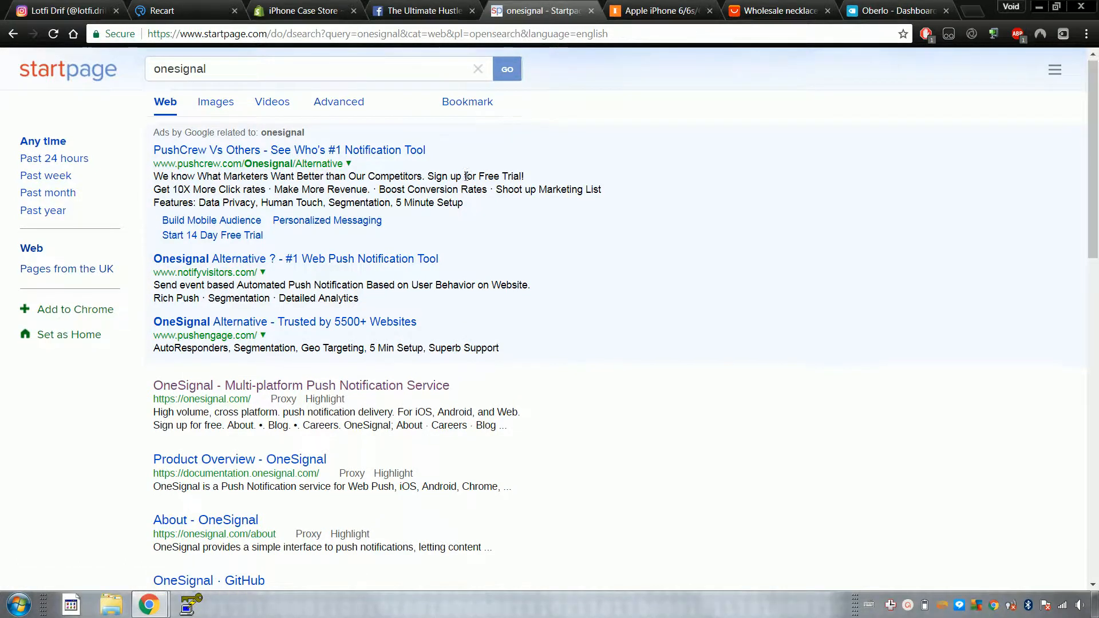
scroll(down, 3)
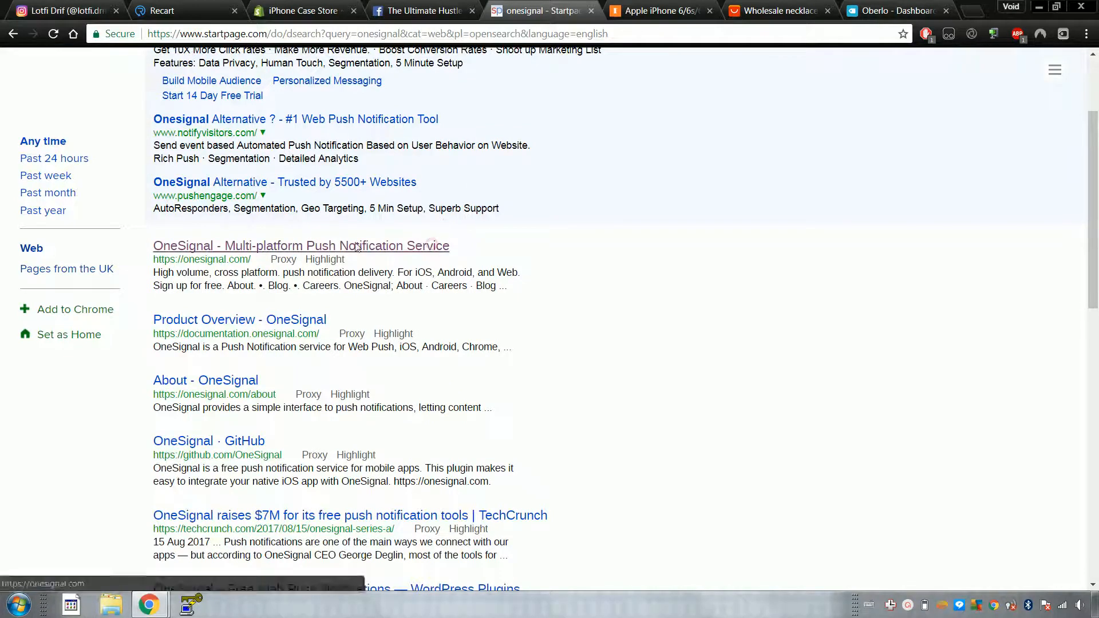
click(378, 10)
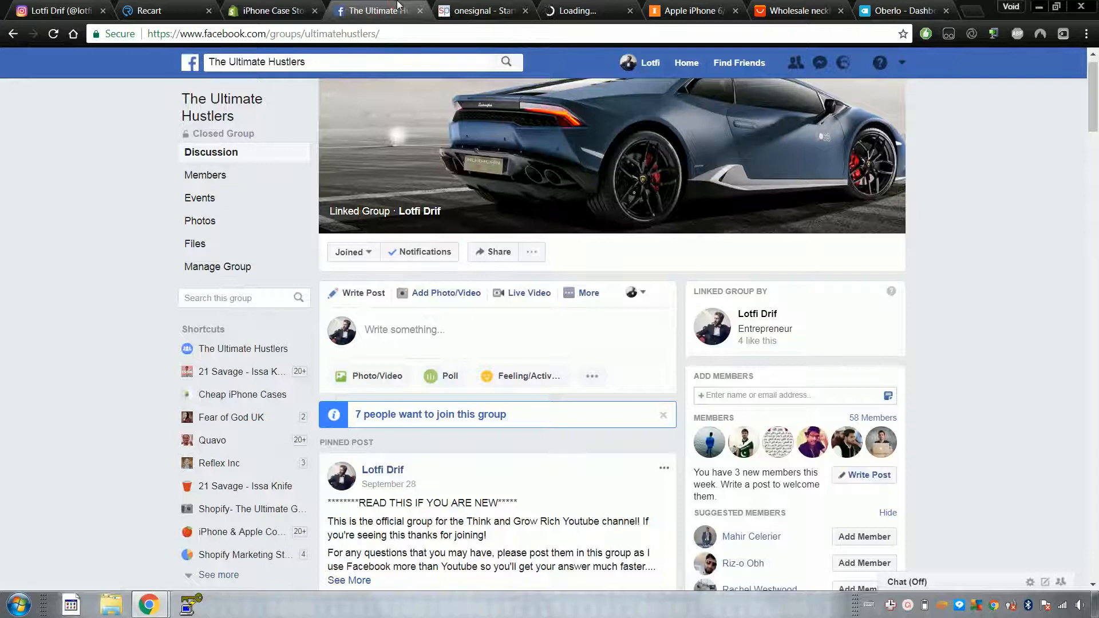
mouse_move(488, 10)
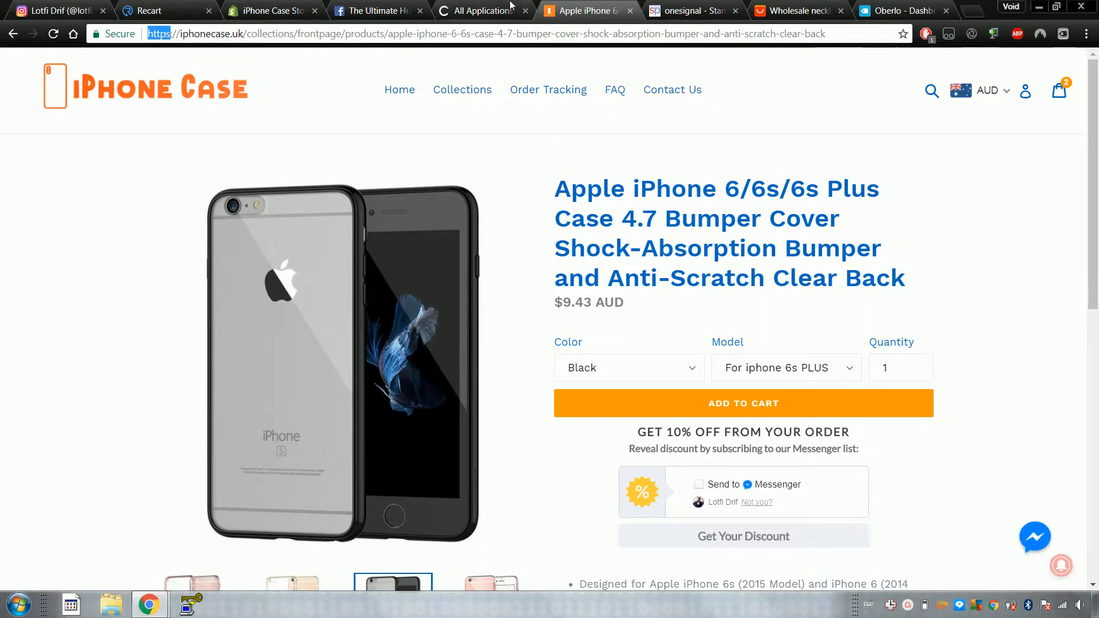
Glance at the post-less Instagram profile, ending back on the Ultimate Hustlers Facebook group
click(379, 10)
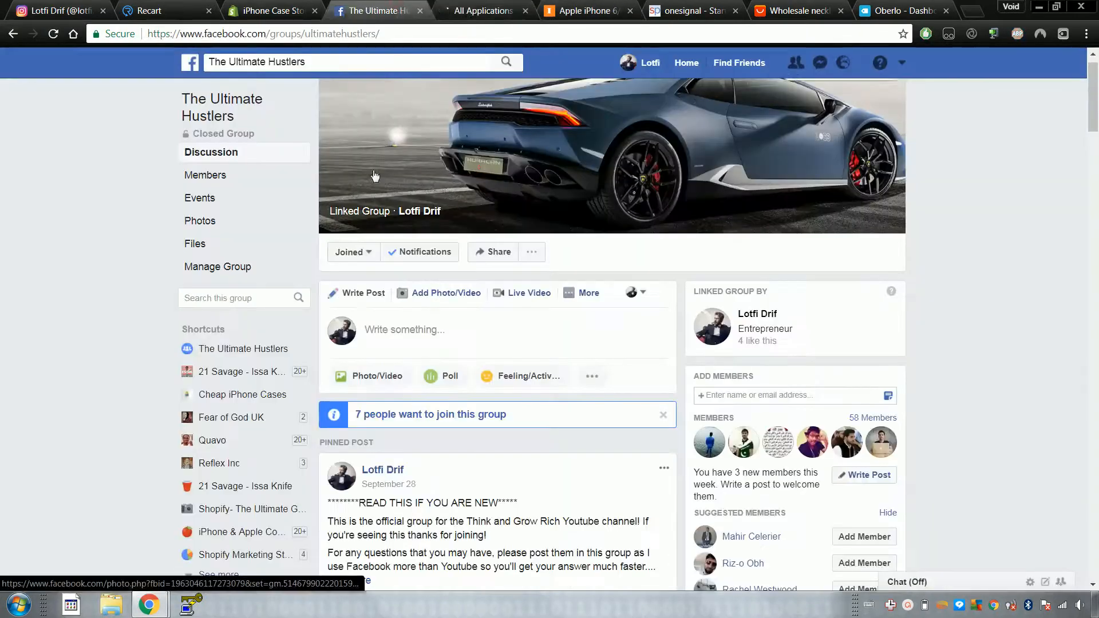
click(276, 11)
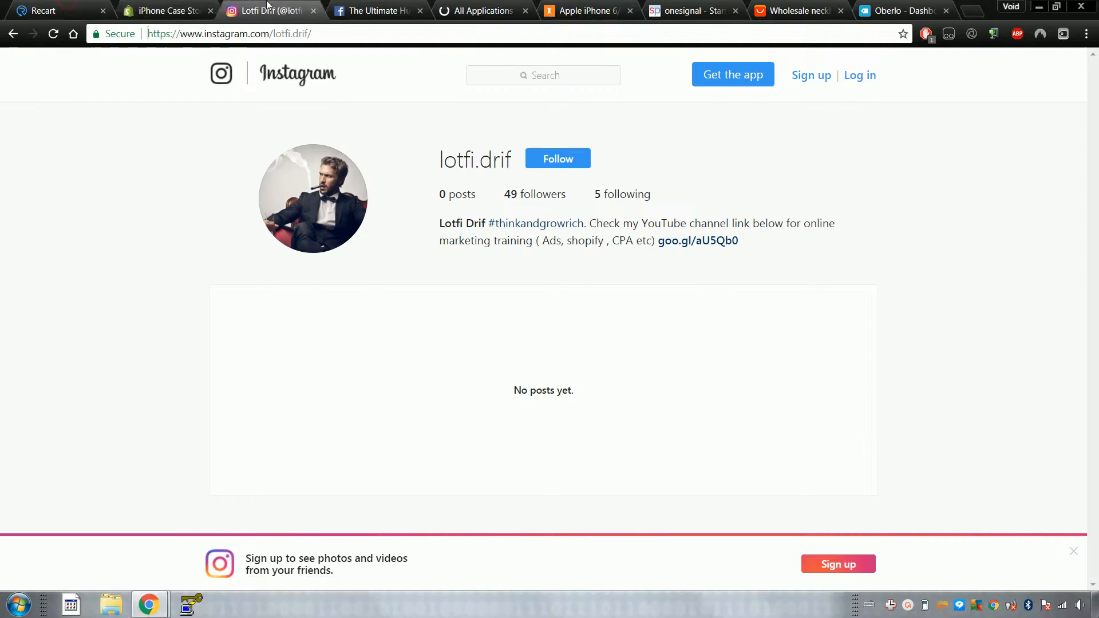
click(385, 11)
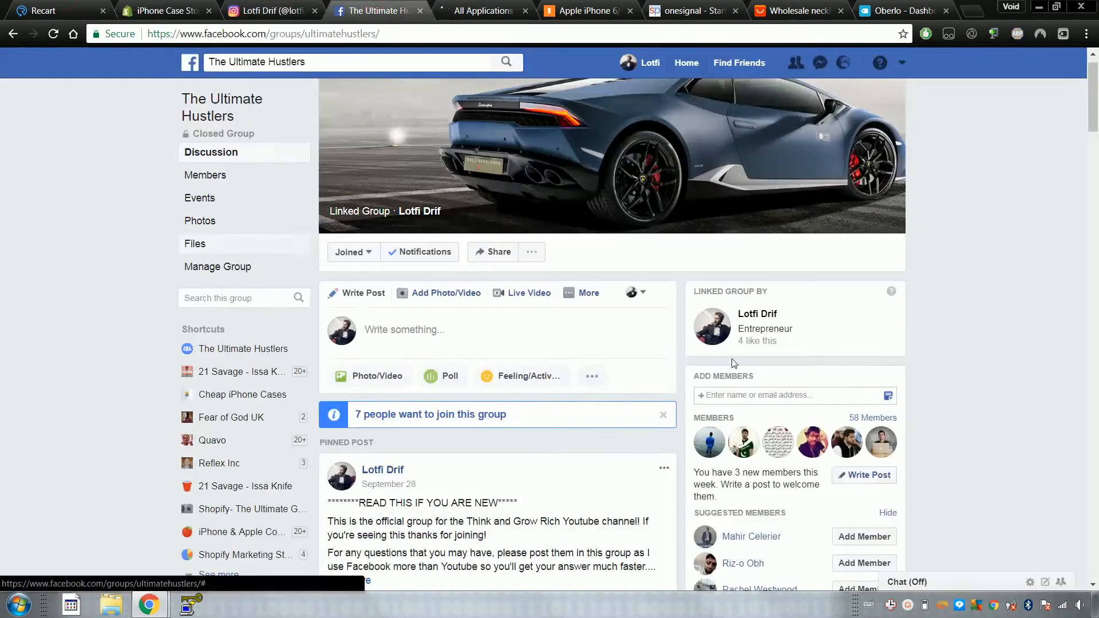